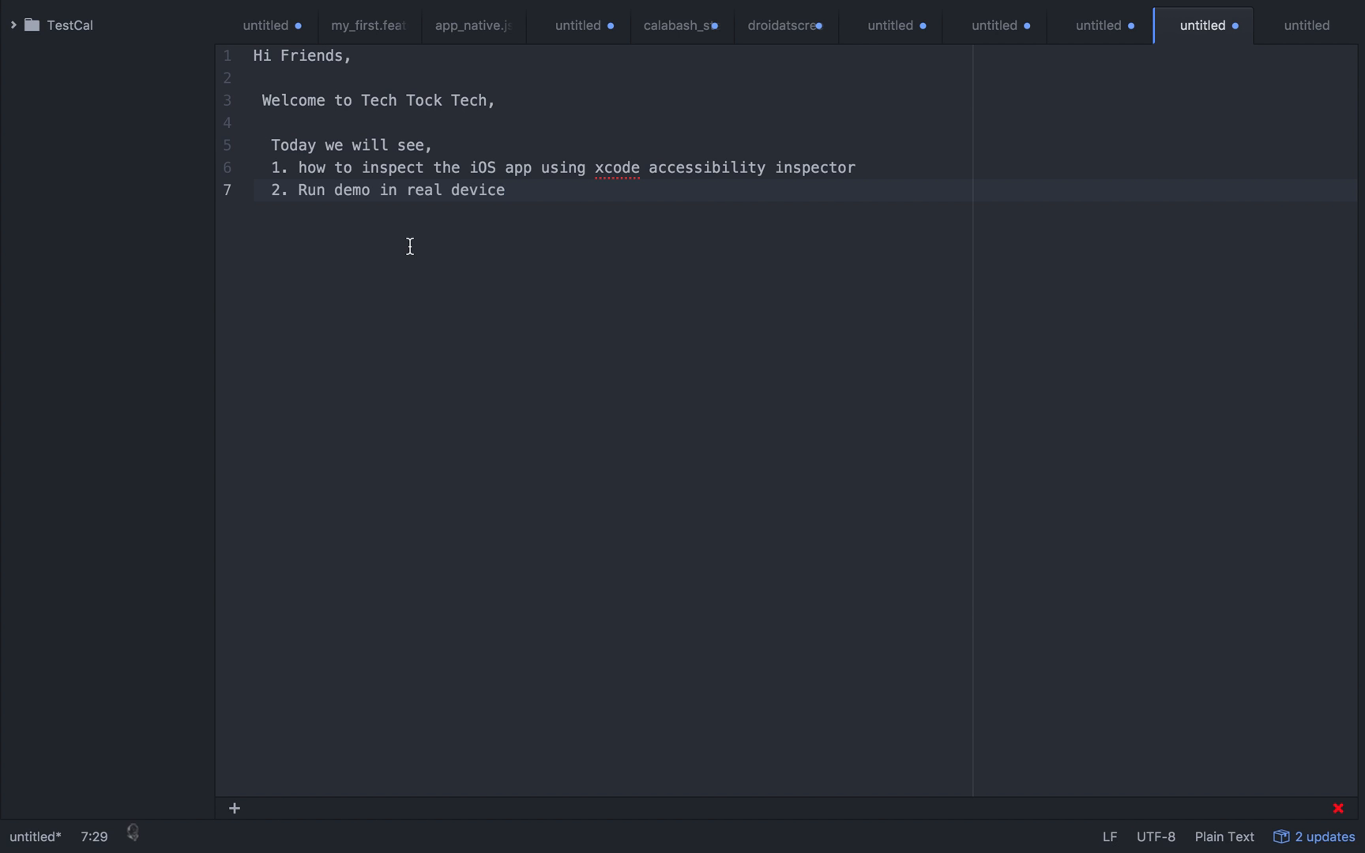
Insert the word 'element' after 'iOS app' in the first agenda item
left_click(507, 191)
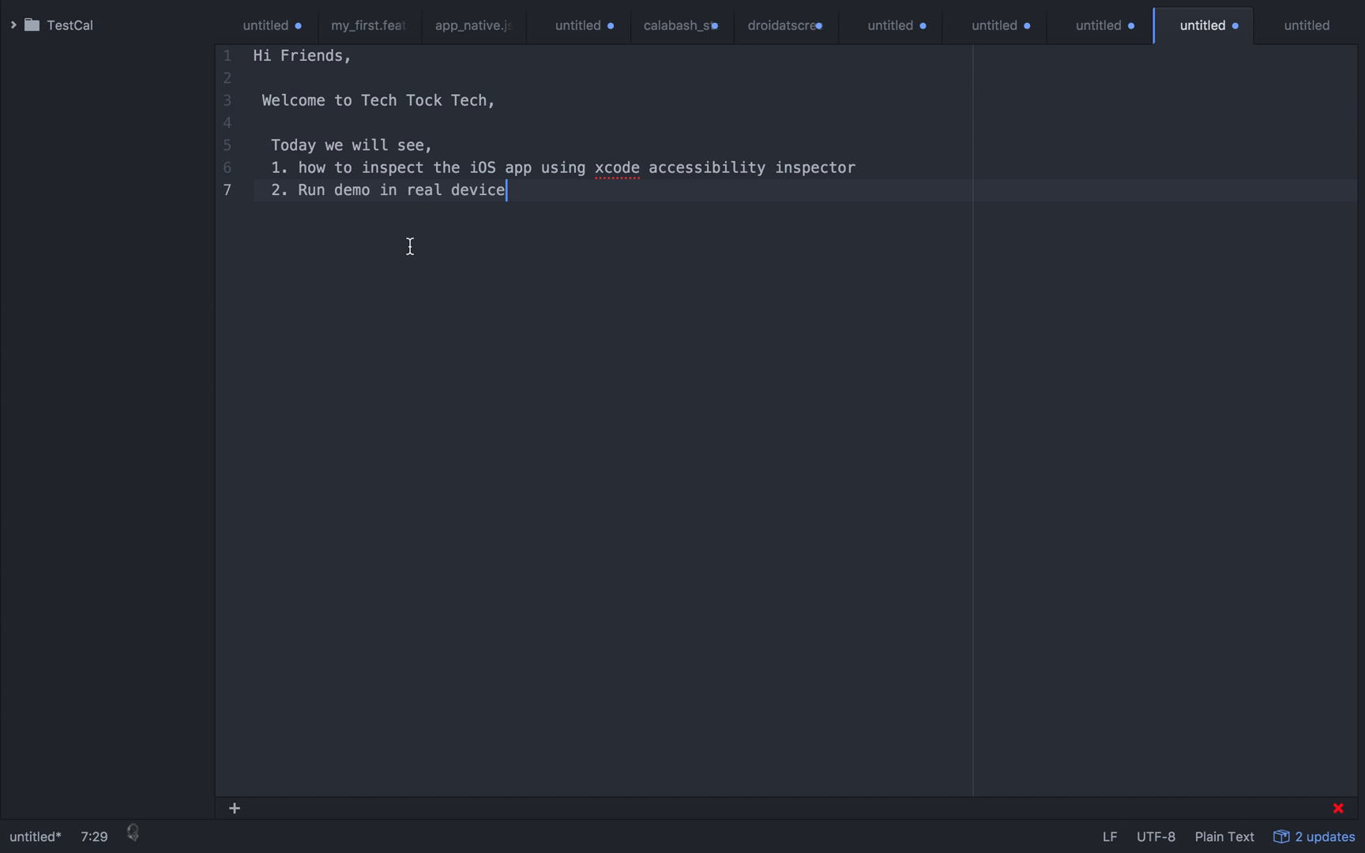
left_click(540, 167)
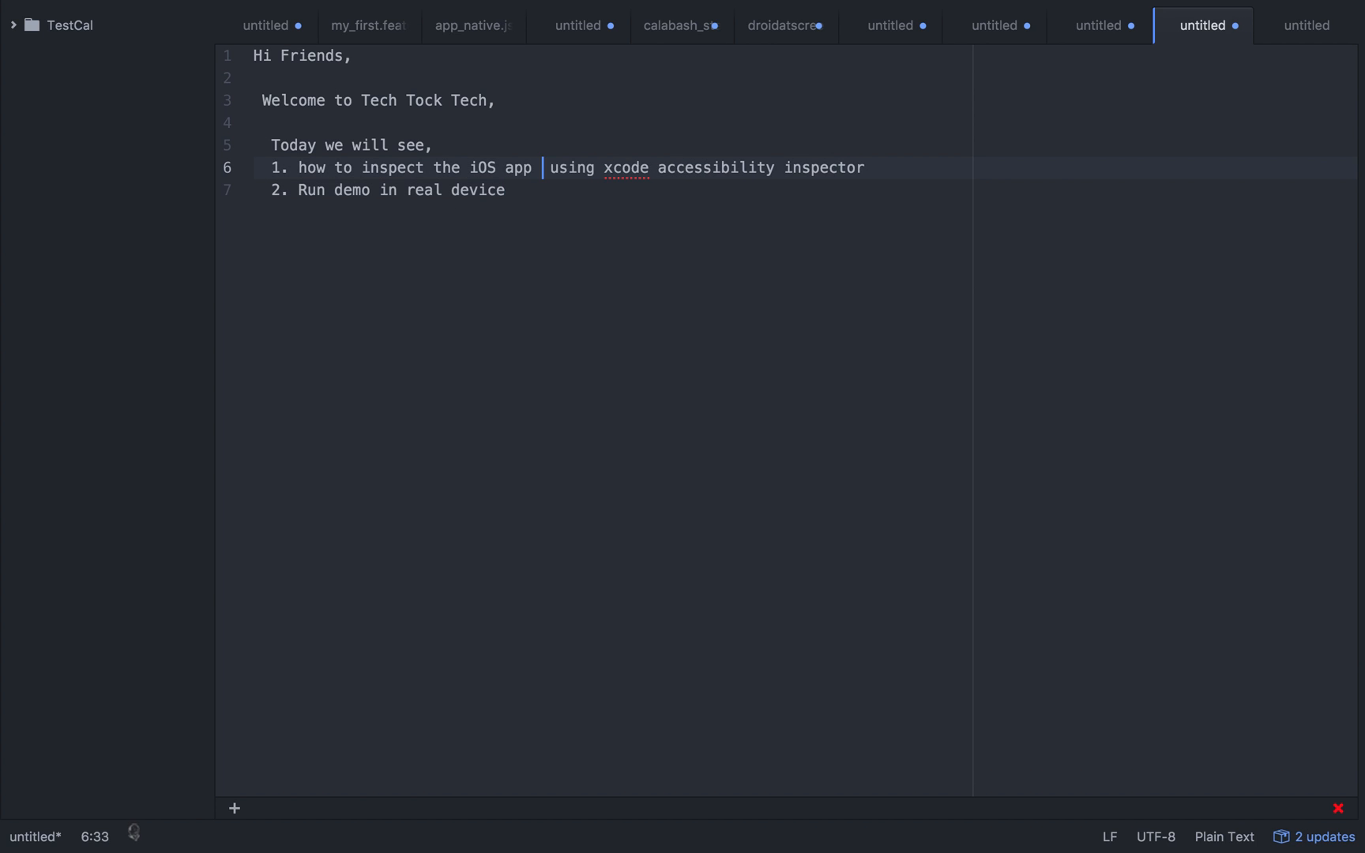
type("element")
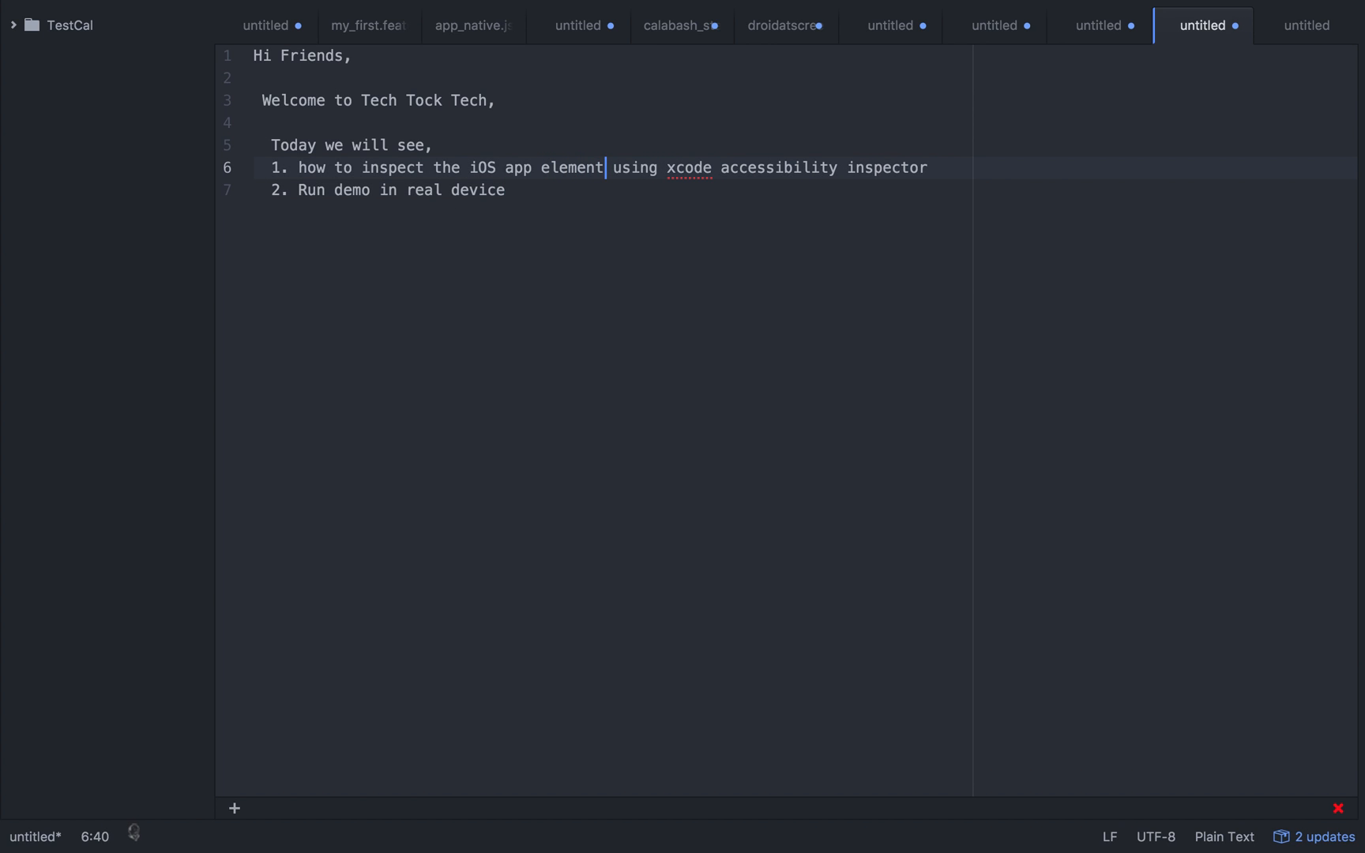
mouse_move(764, 172)
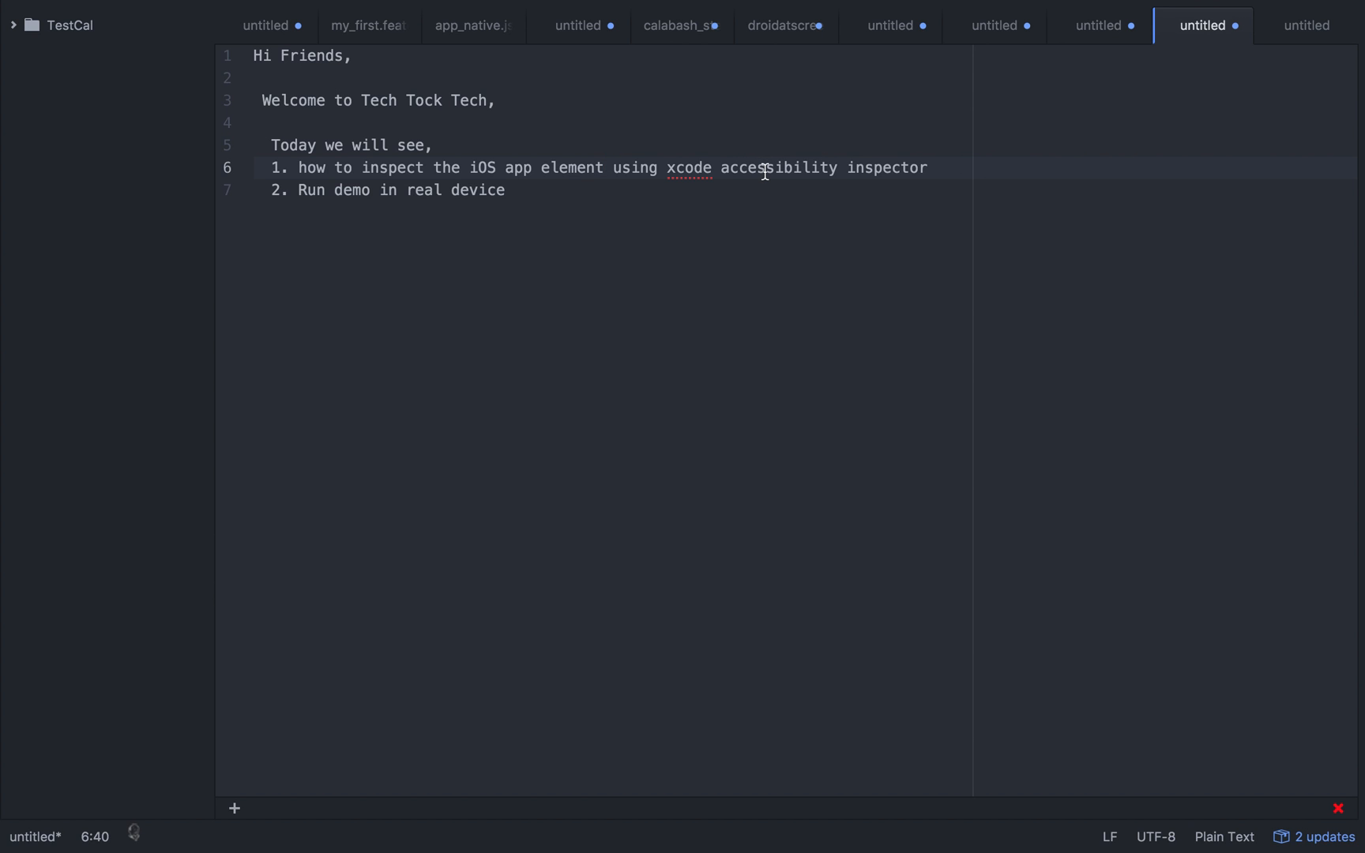
left_click(603, 167)
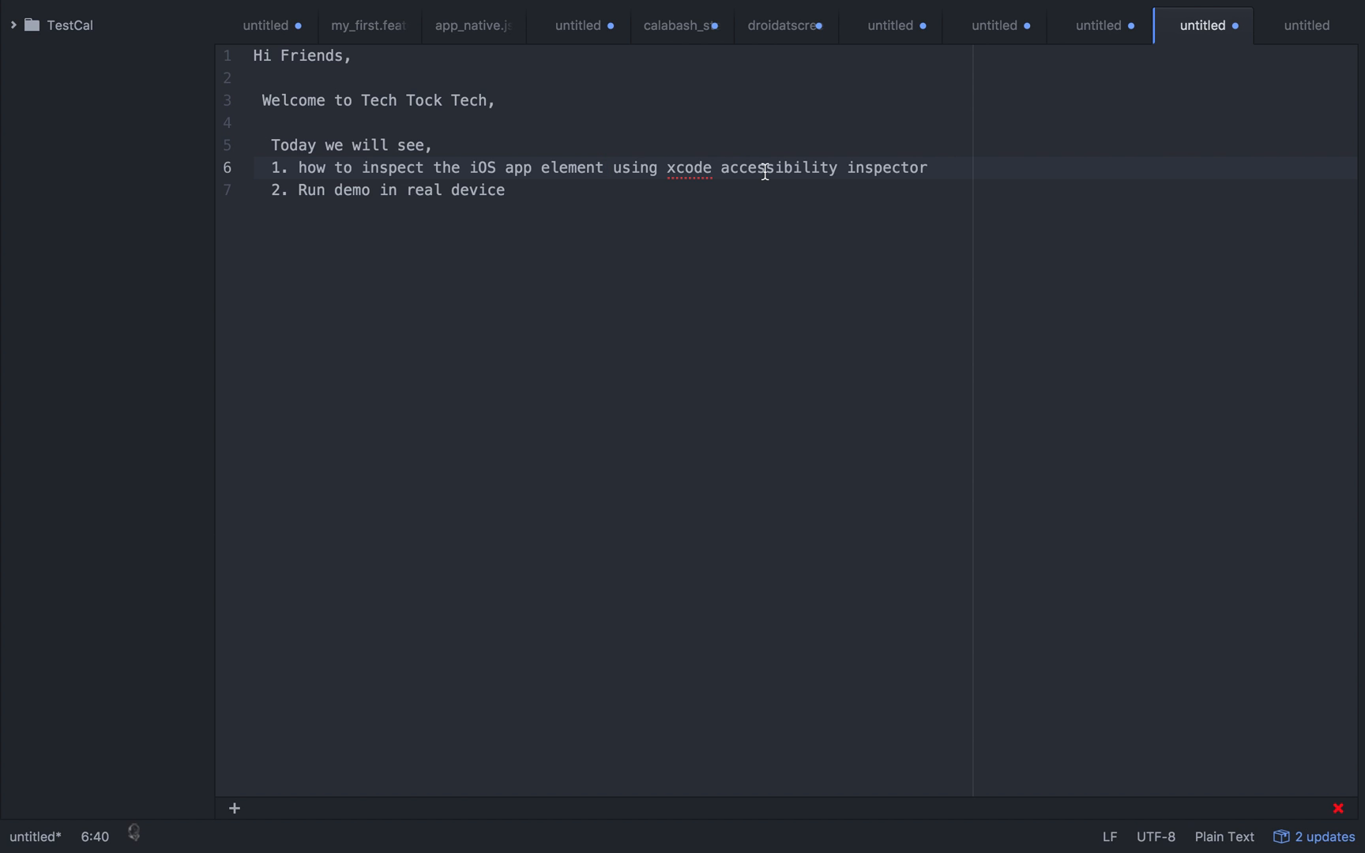
left_click(605, 168)
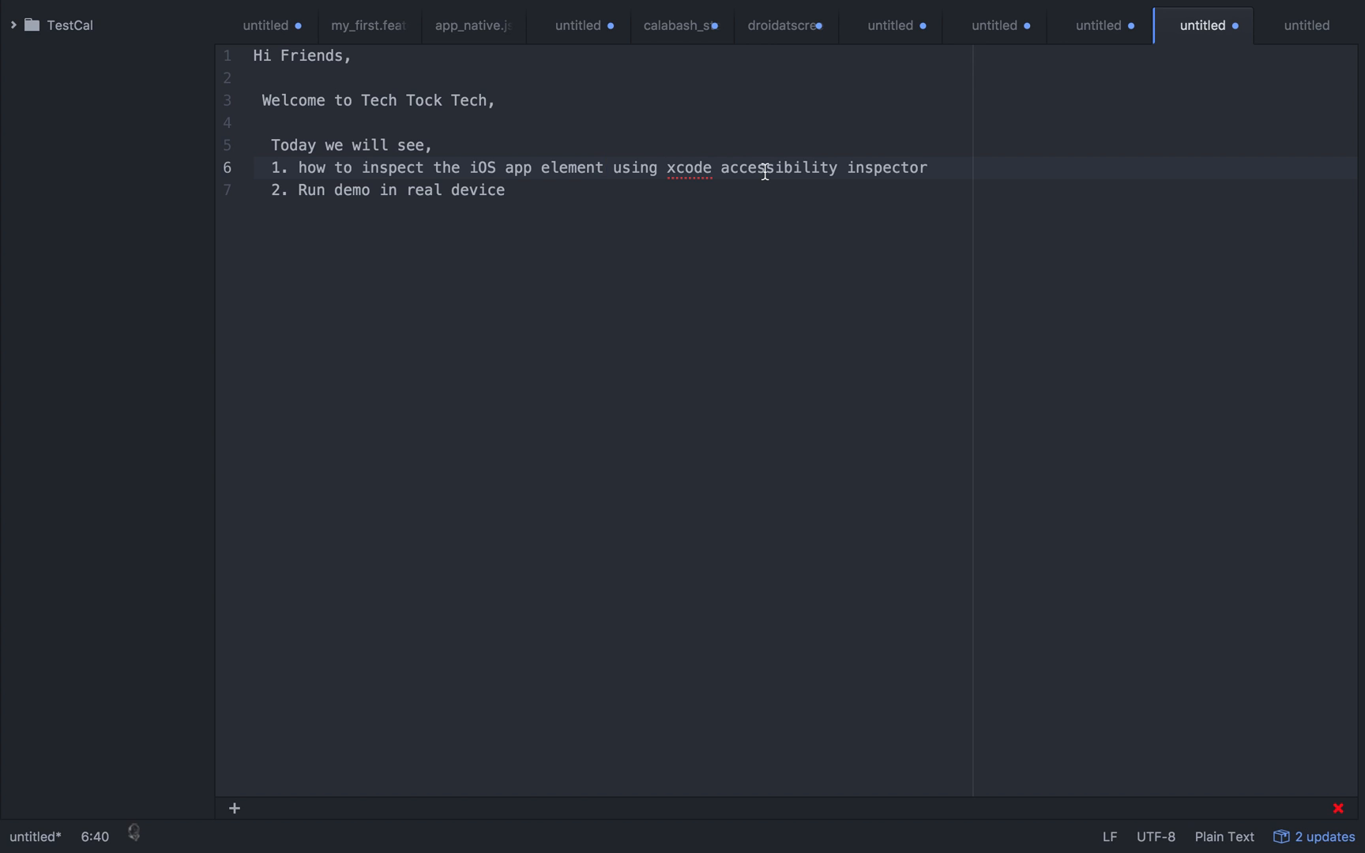
left_click(605, 168)
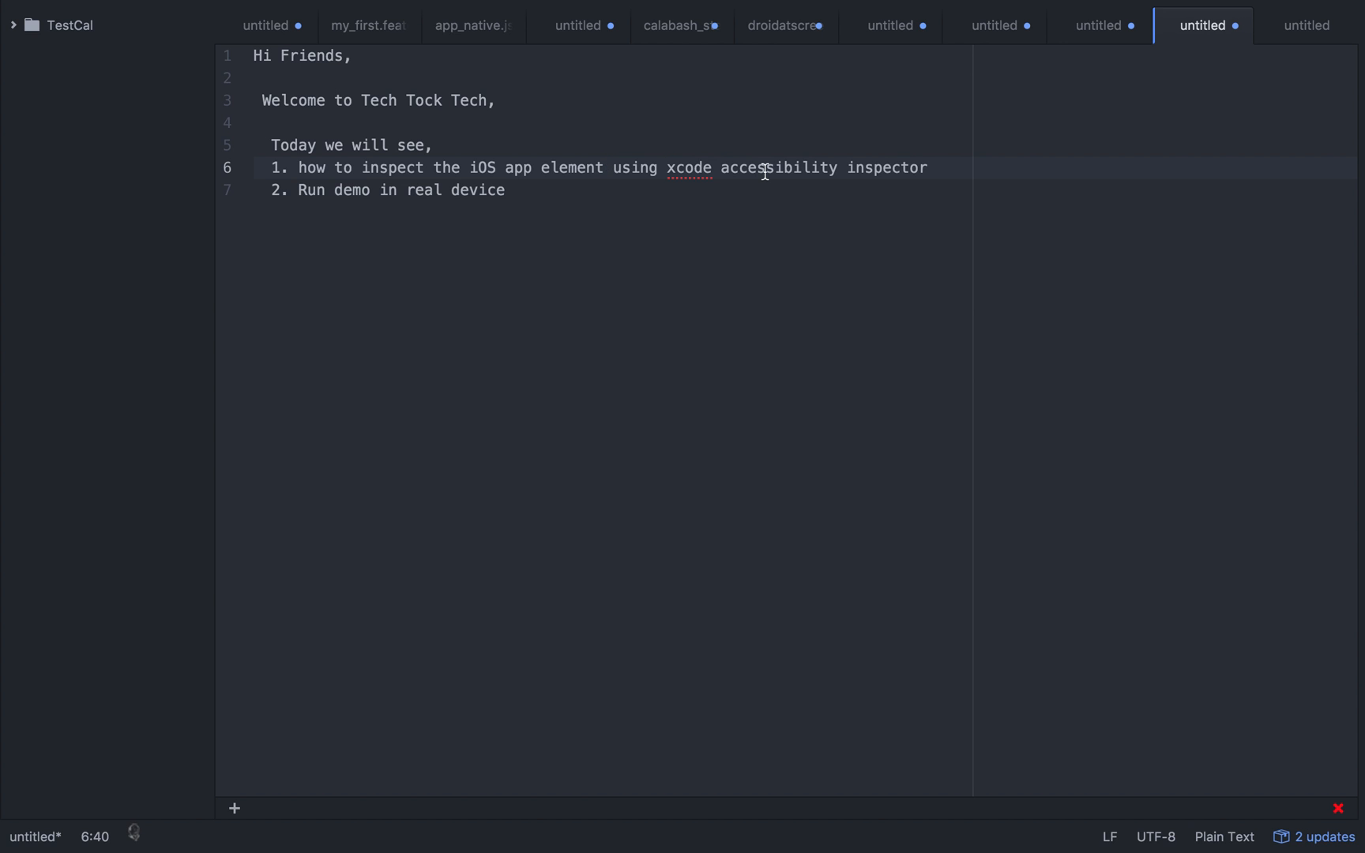
left_click(605, 167)
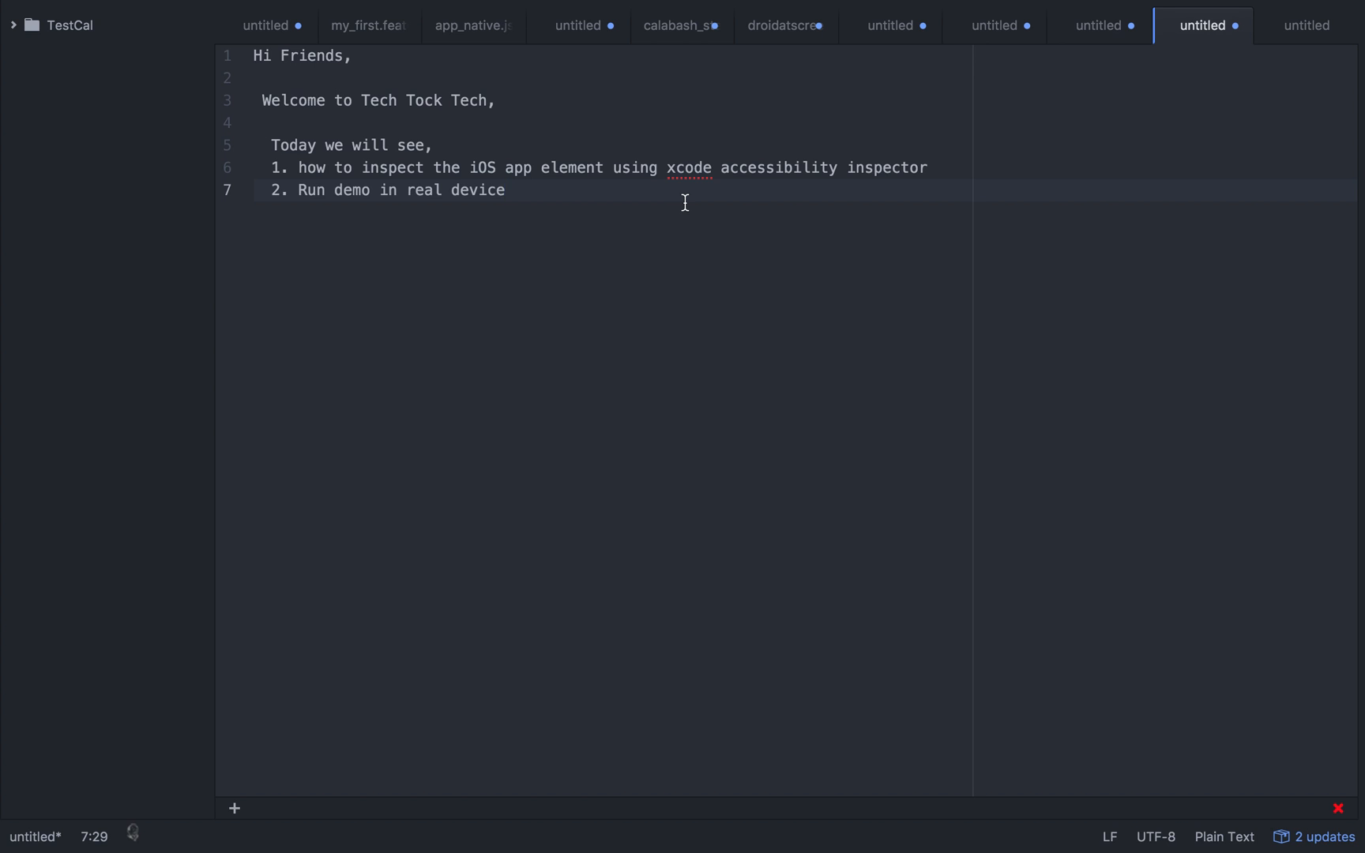
Place the caret at the end of the second agenda item, ready to extend it
left_click(507, 189)
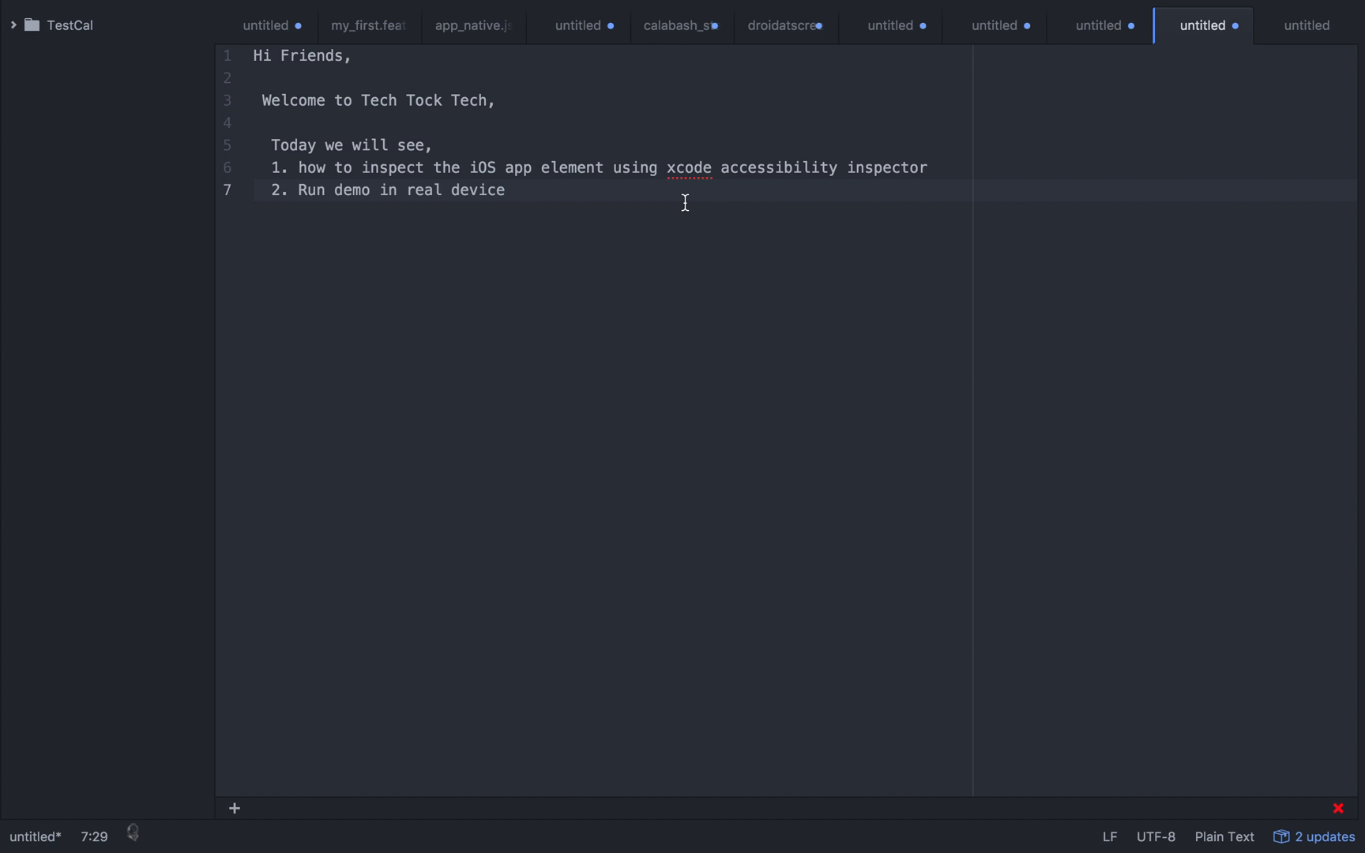
left_click(508, 190)
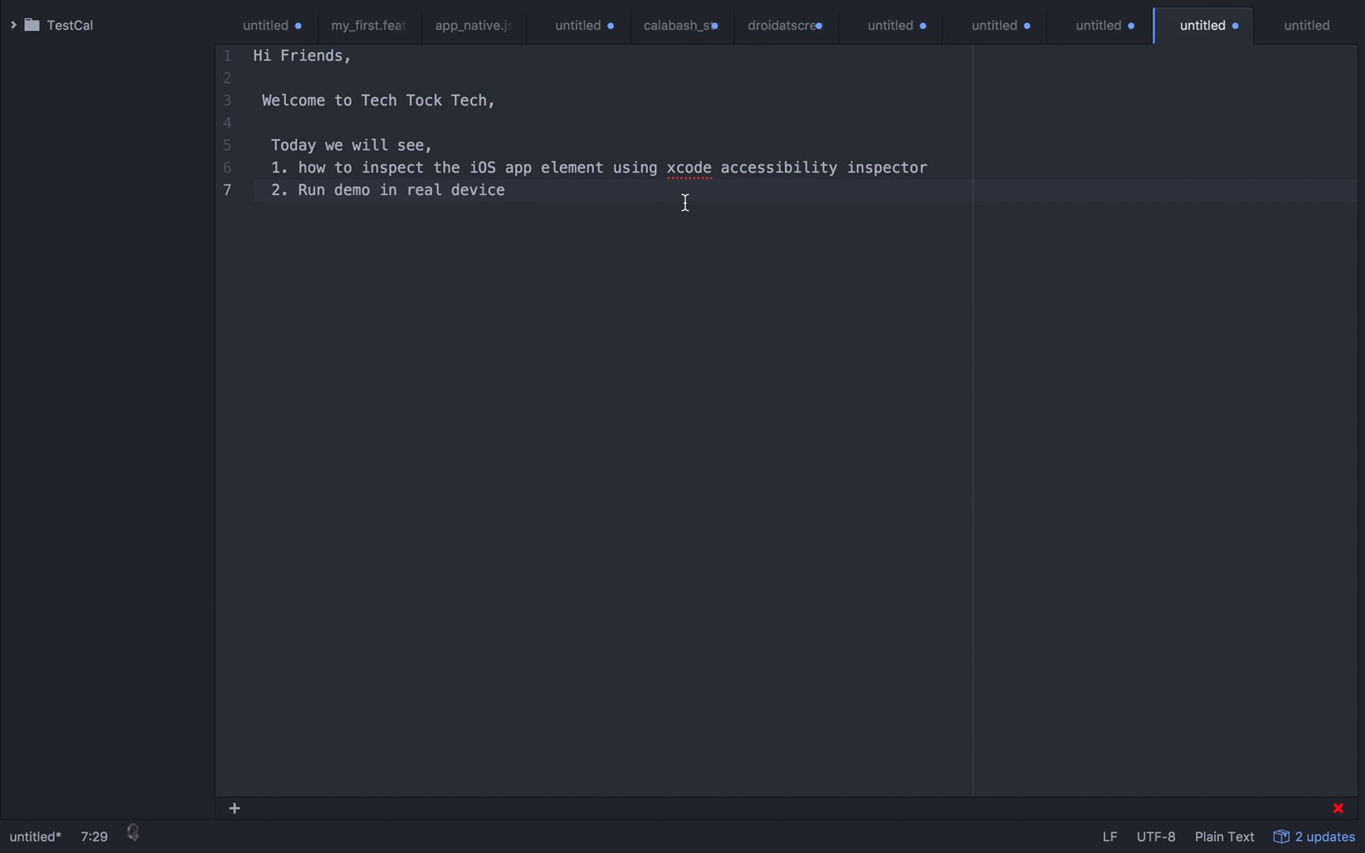
left_click(507, 190)
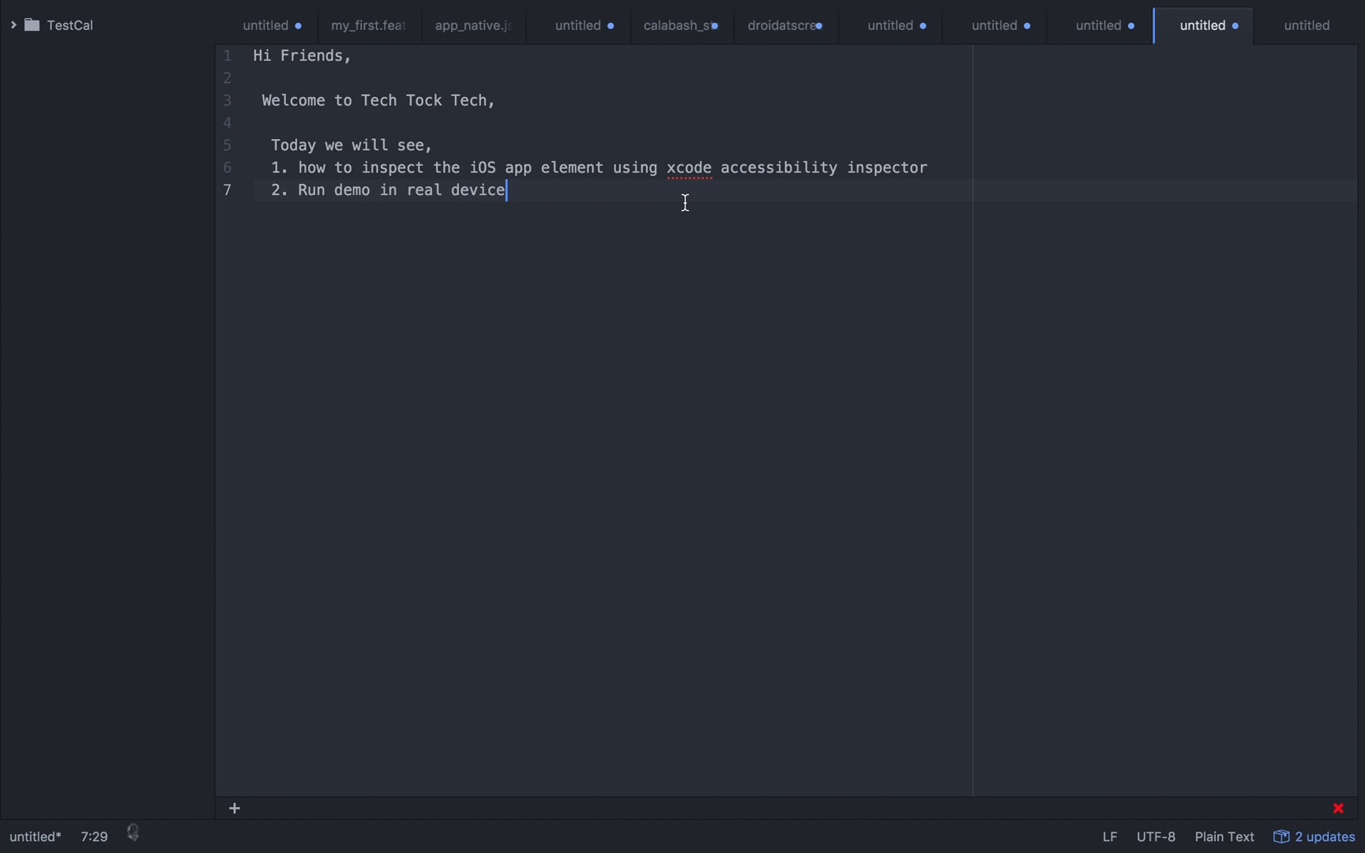
mouse_move(834, 185)
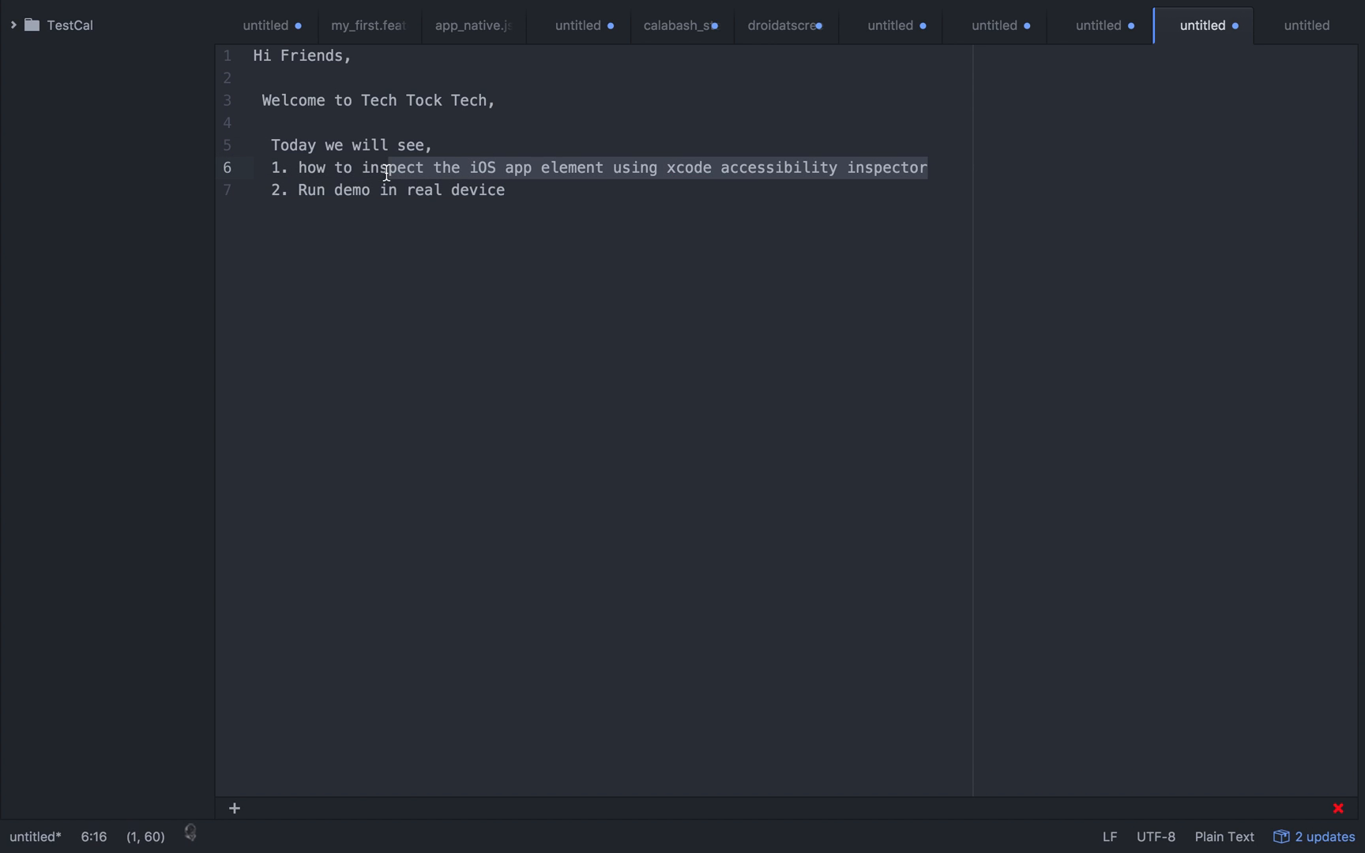
left_click(505, 189)
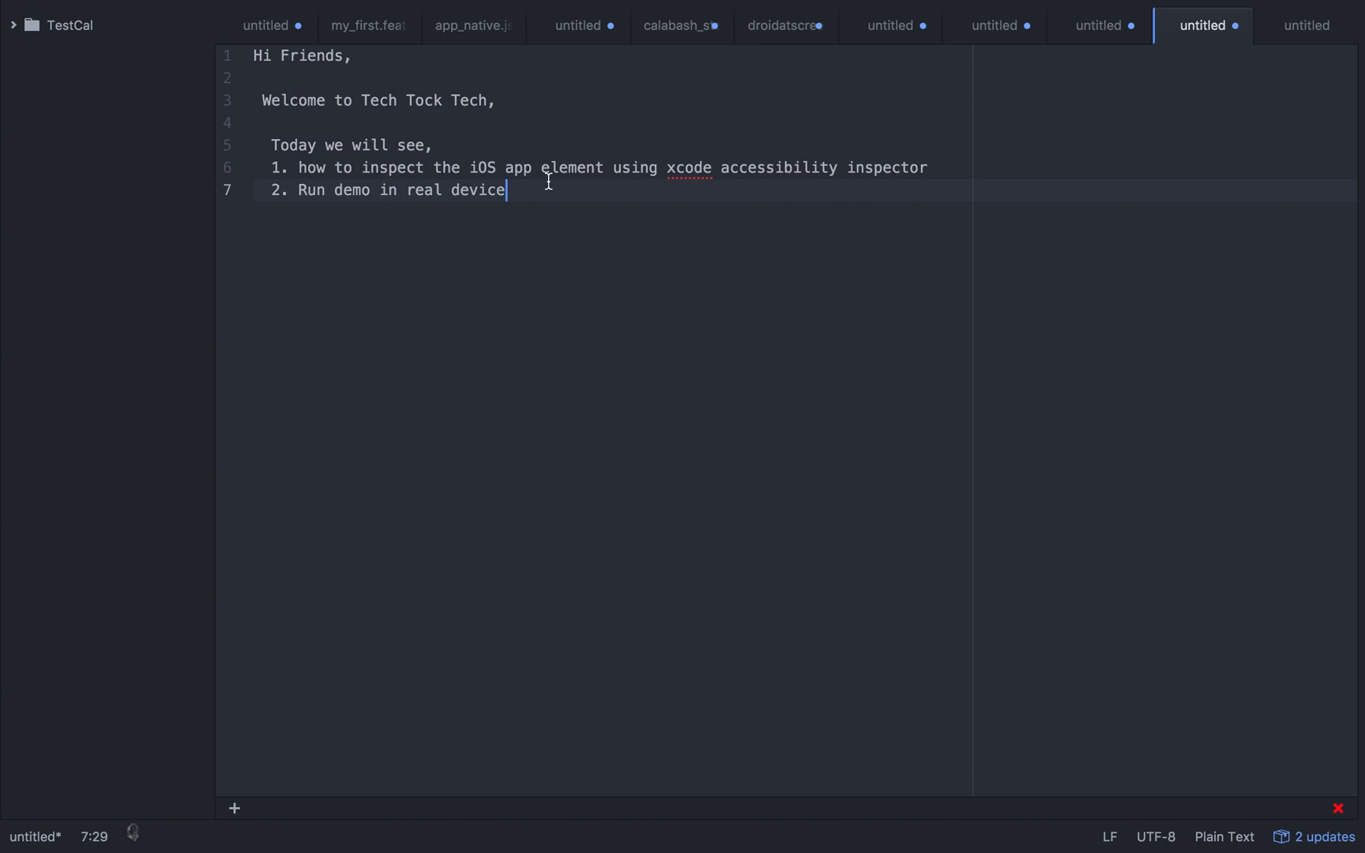
mouse_move(817, 172)
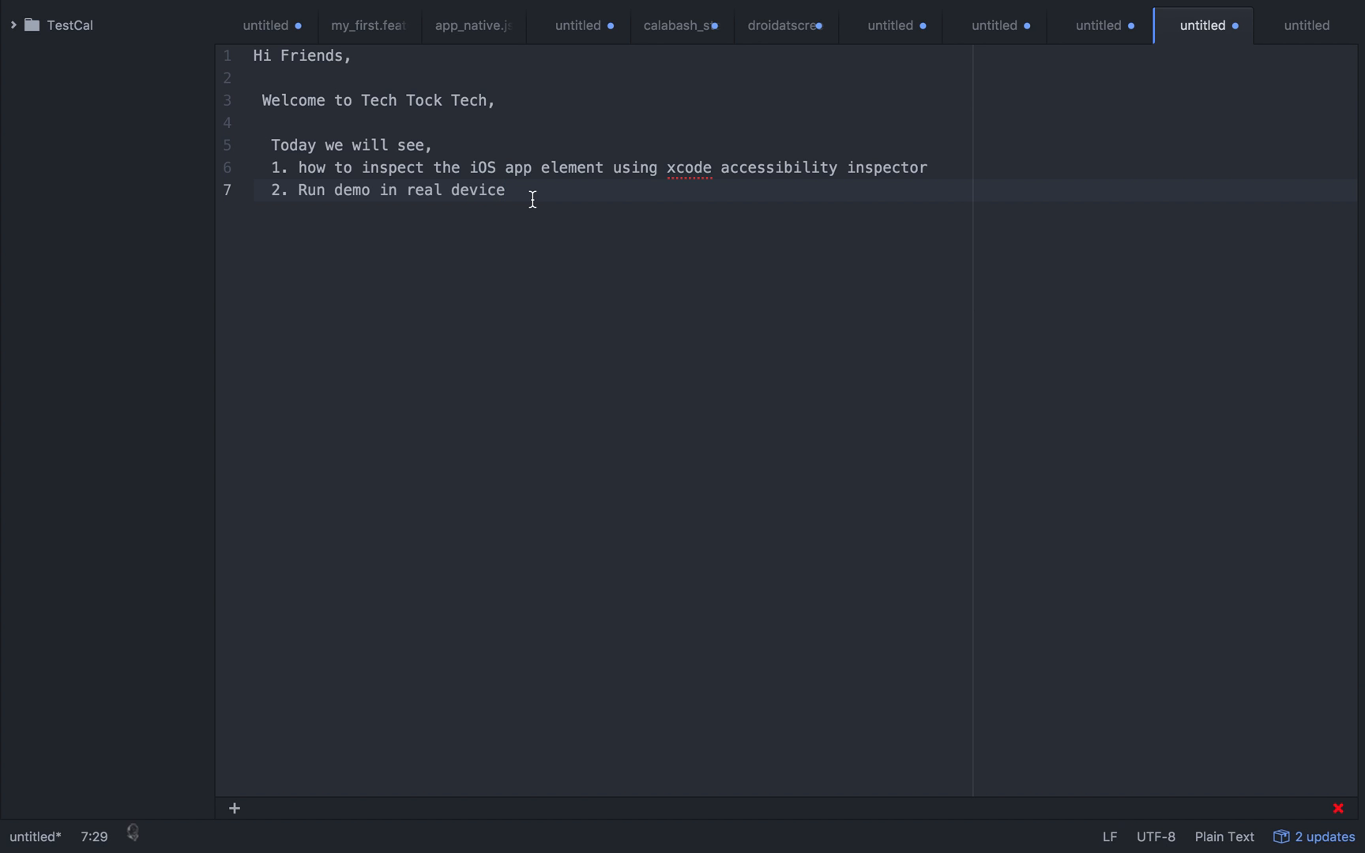
Extend the second agenda item with 'using appium 1.6'
type("s")
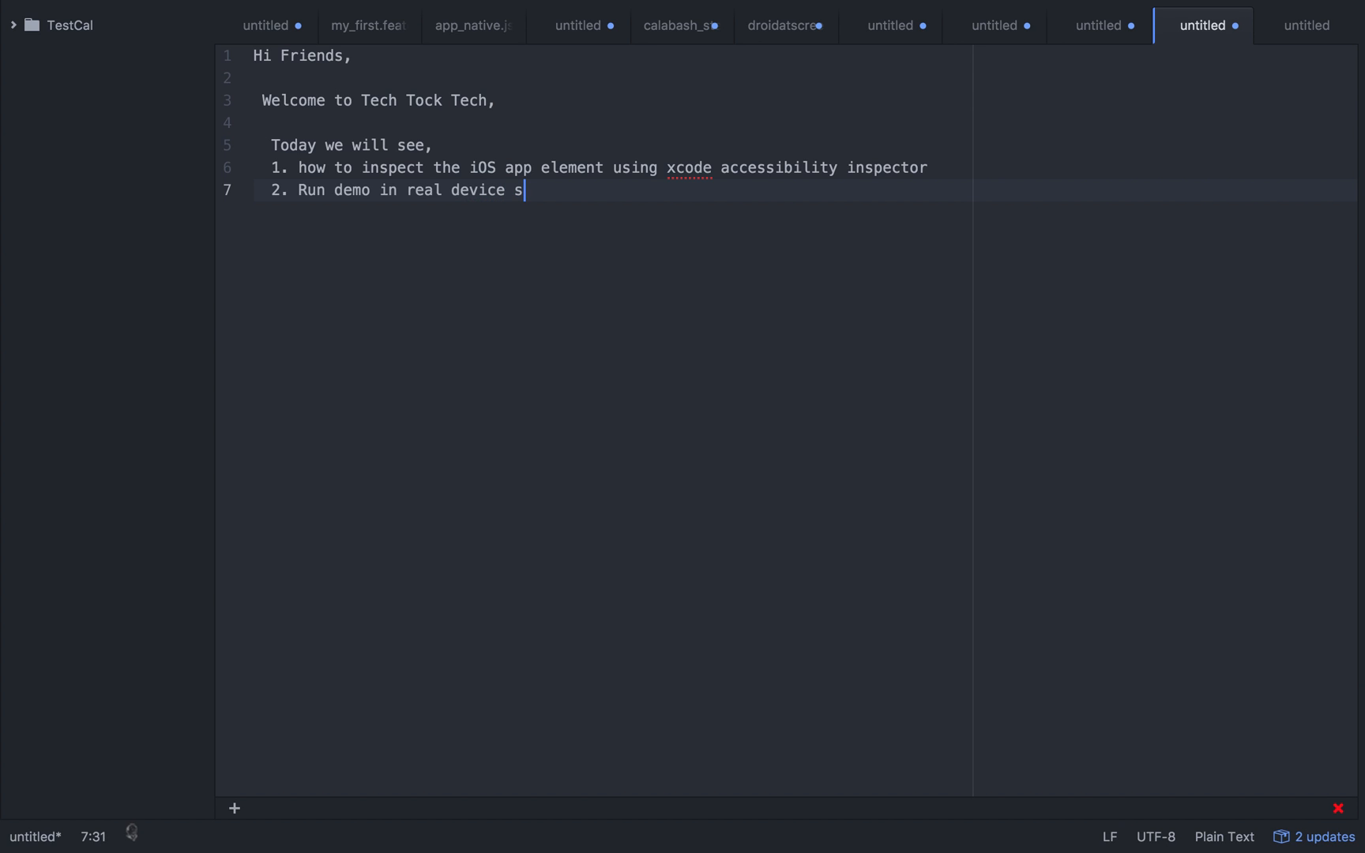
type("using a")
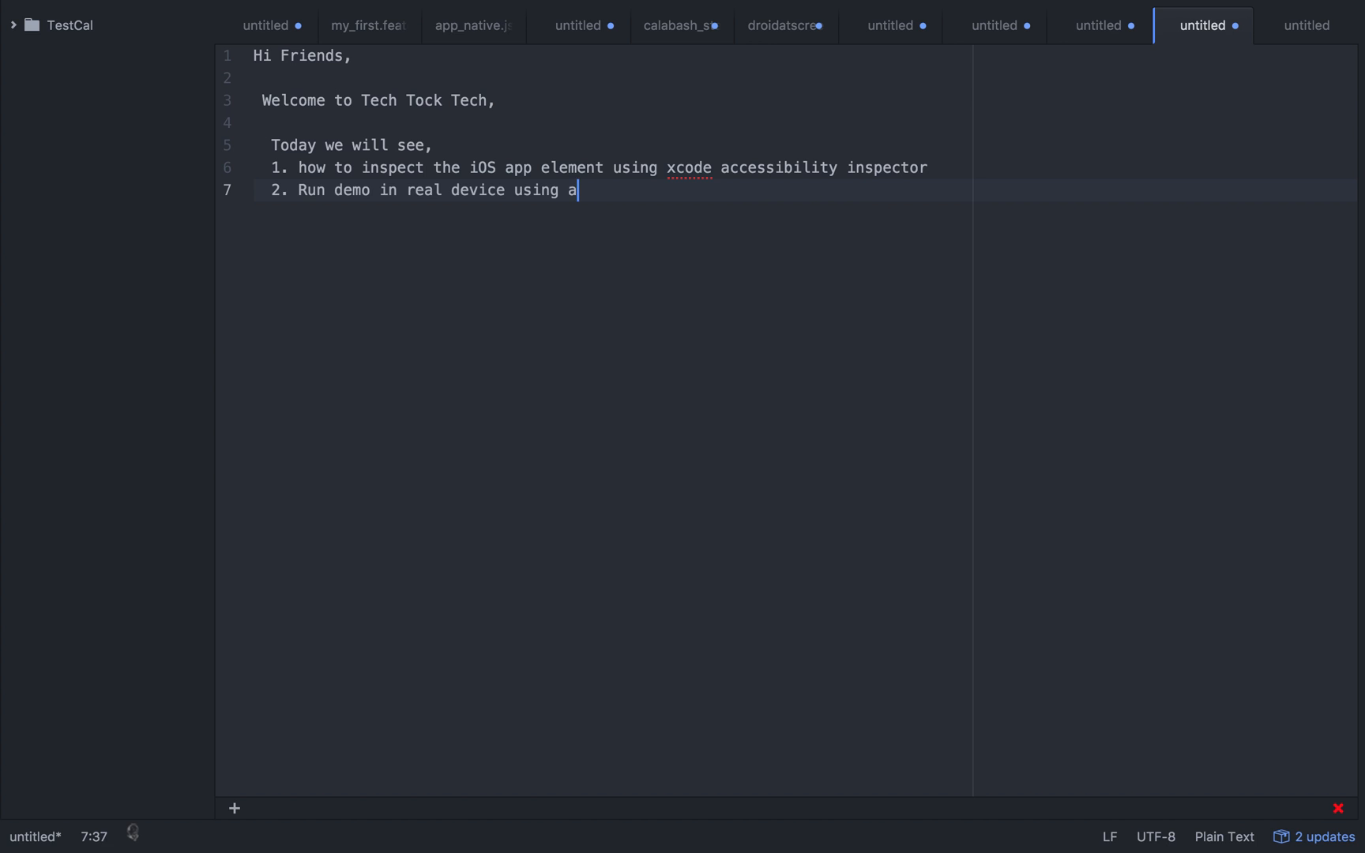
type("ppium 1.")
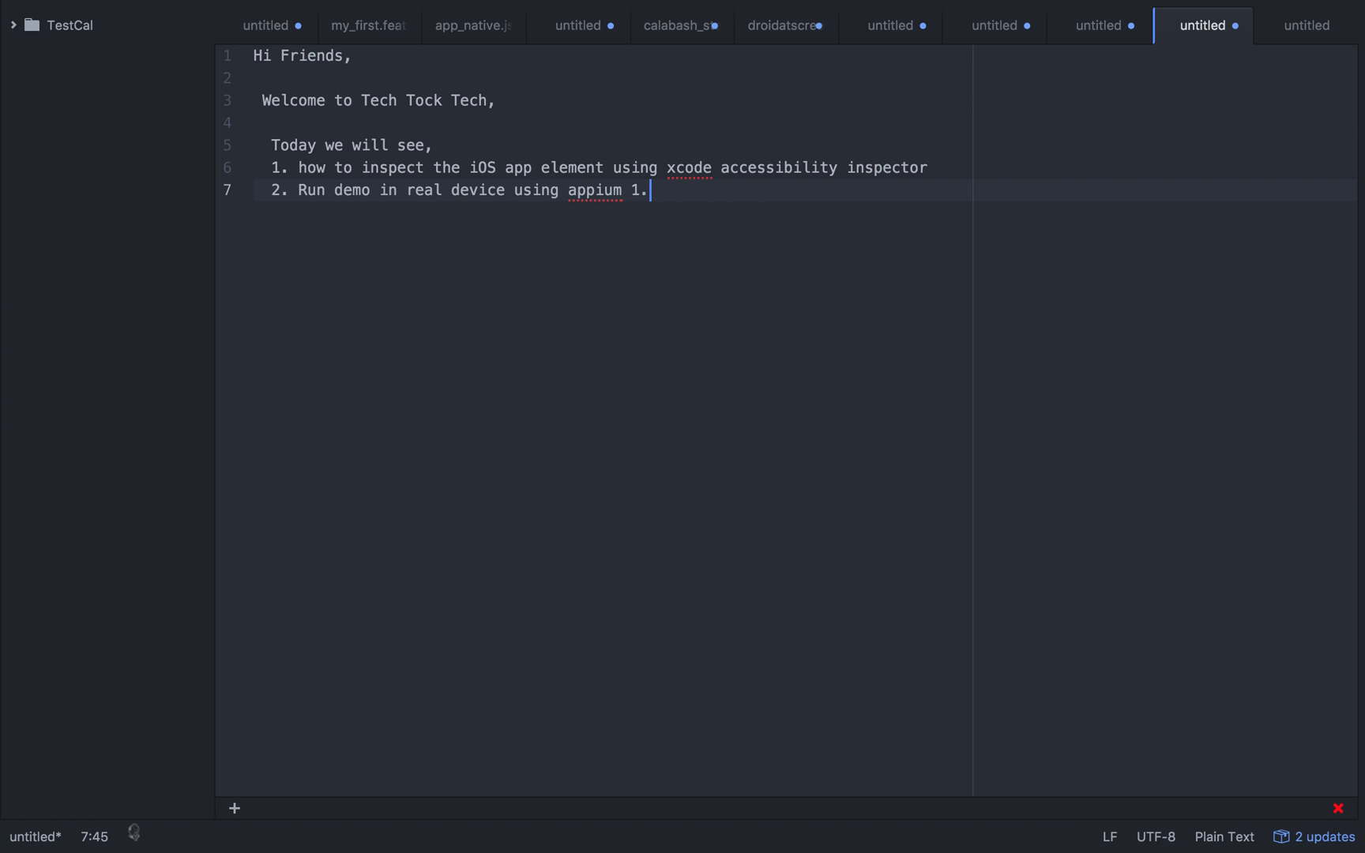
type("6")
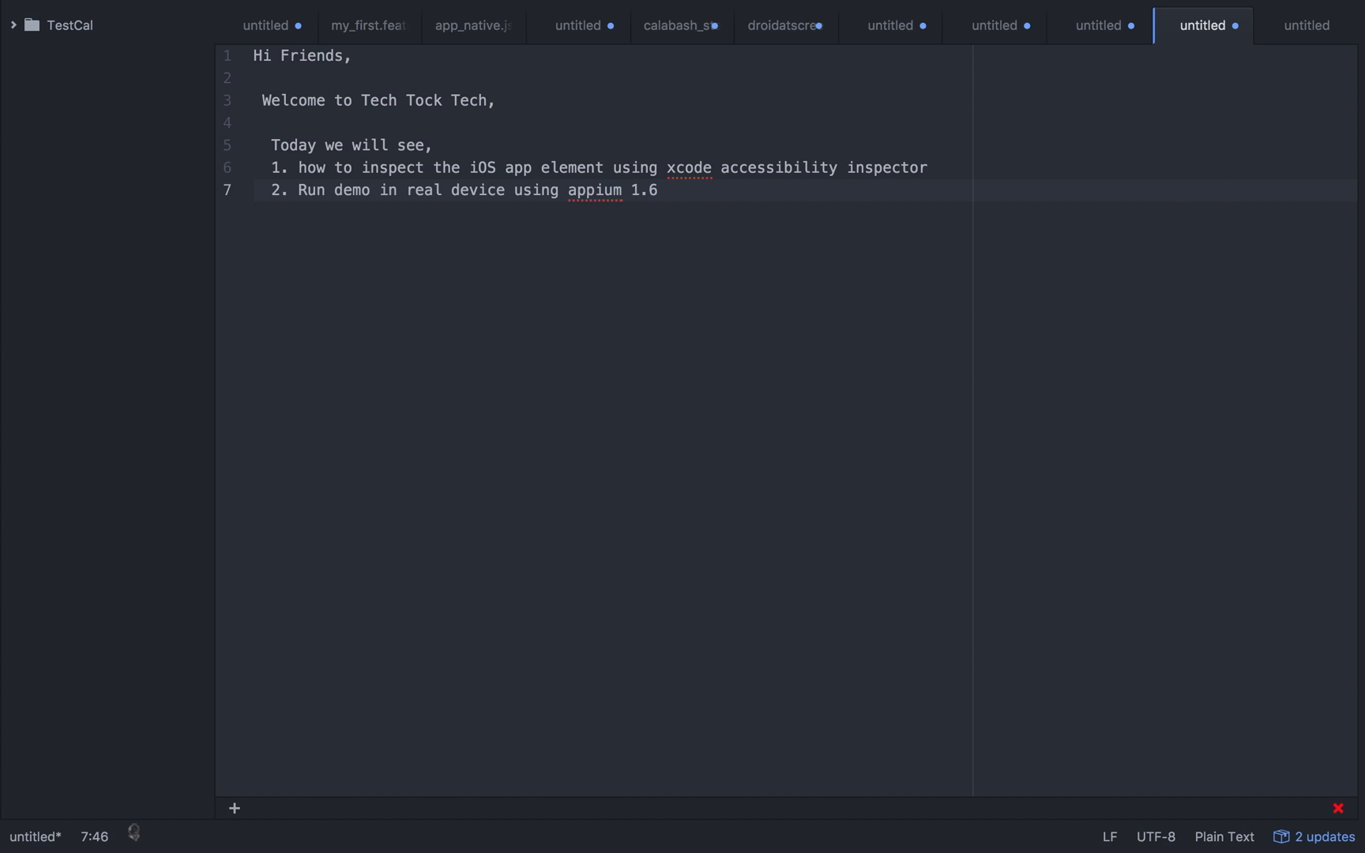
Add an 'Xcode' heading on a new line below the agenda list, removing a stray letter
left_click(660, 190)
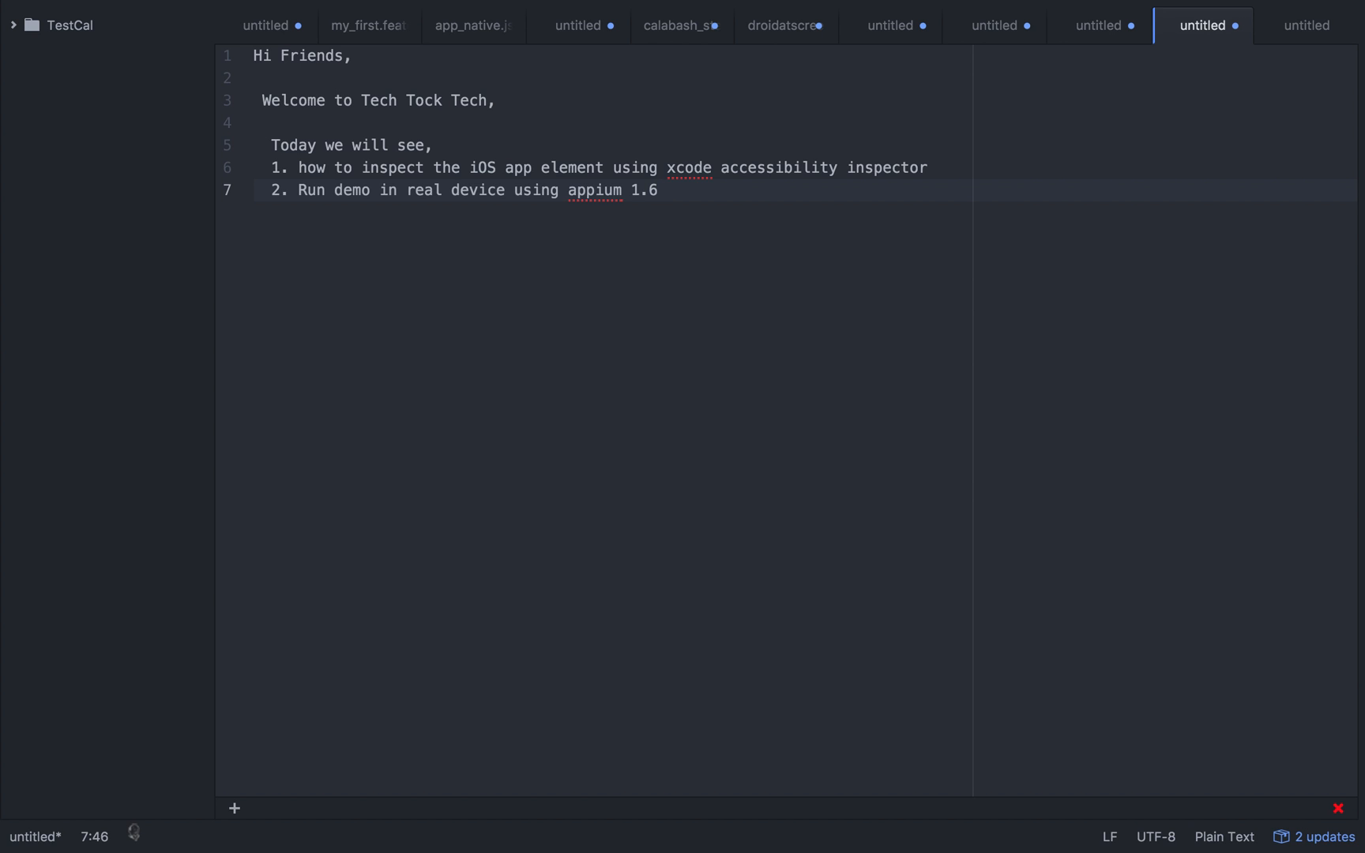
left_click(658, 190)
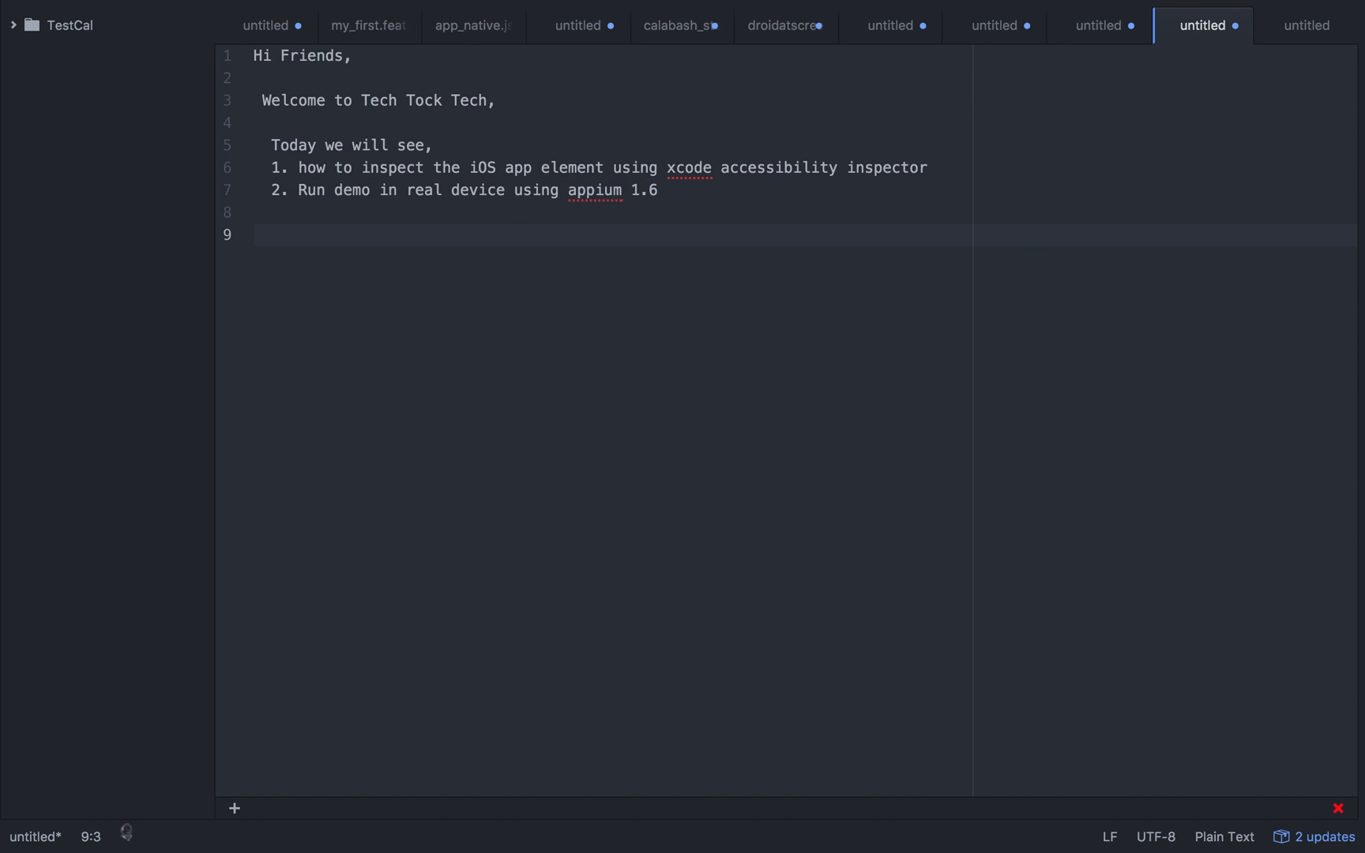
type("Xcode")
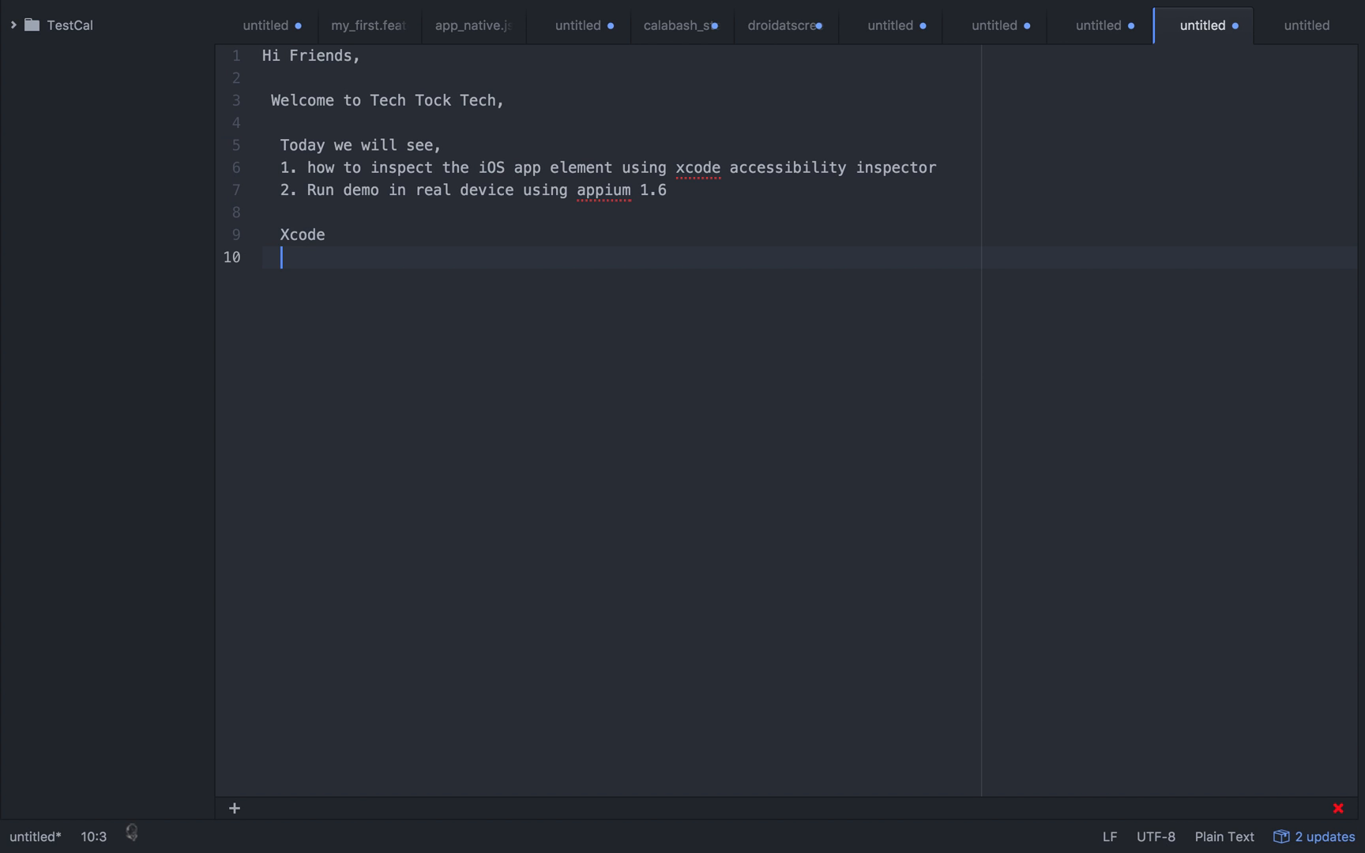
type("d")
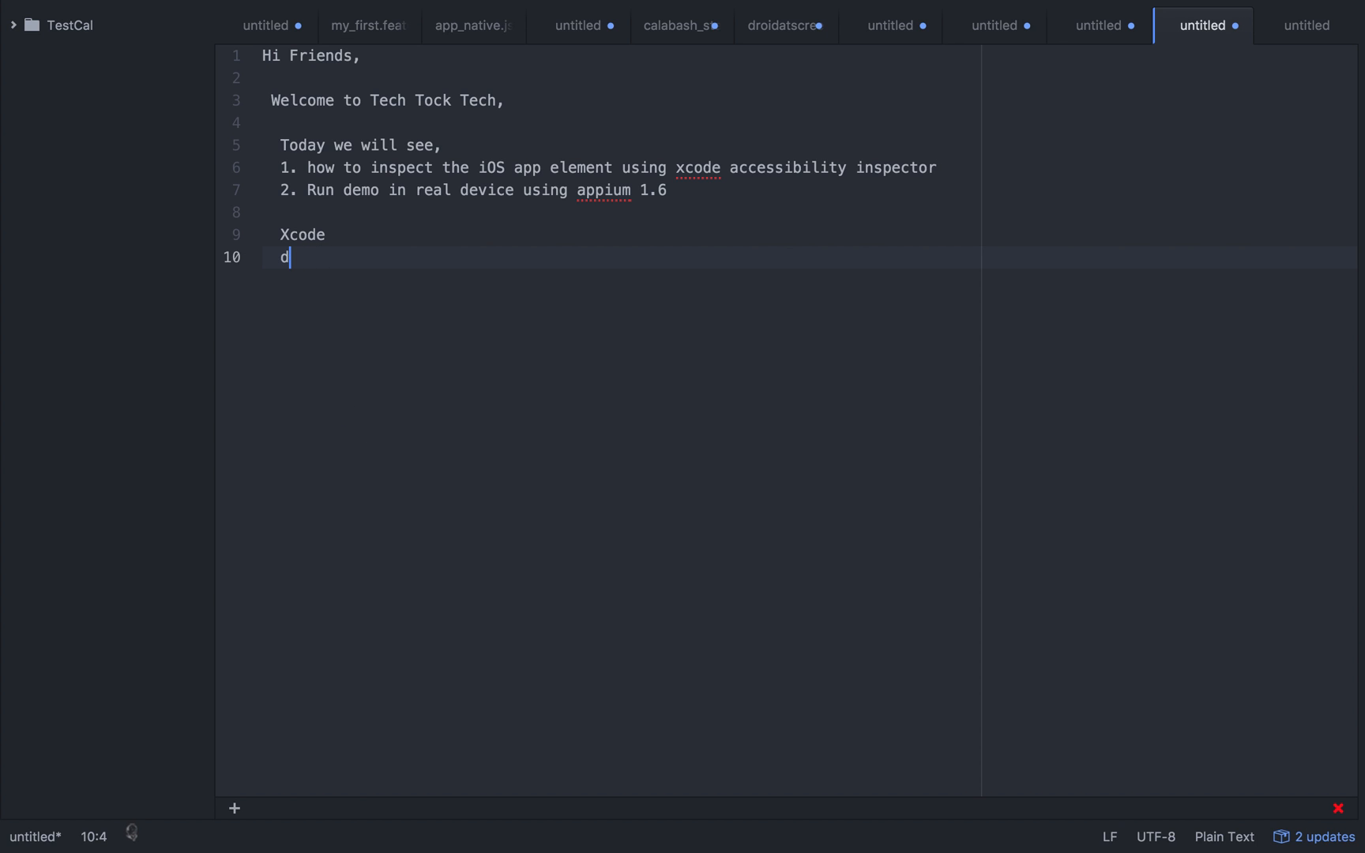
key("Backspace")
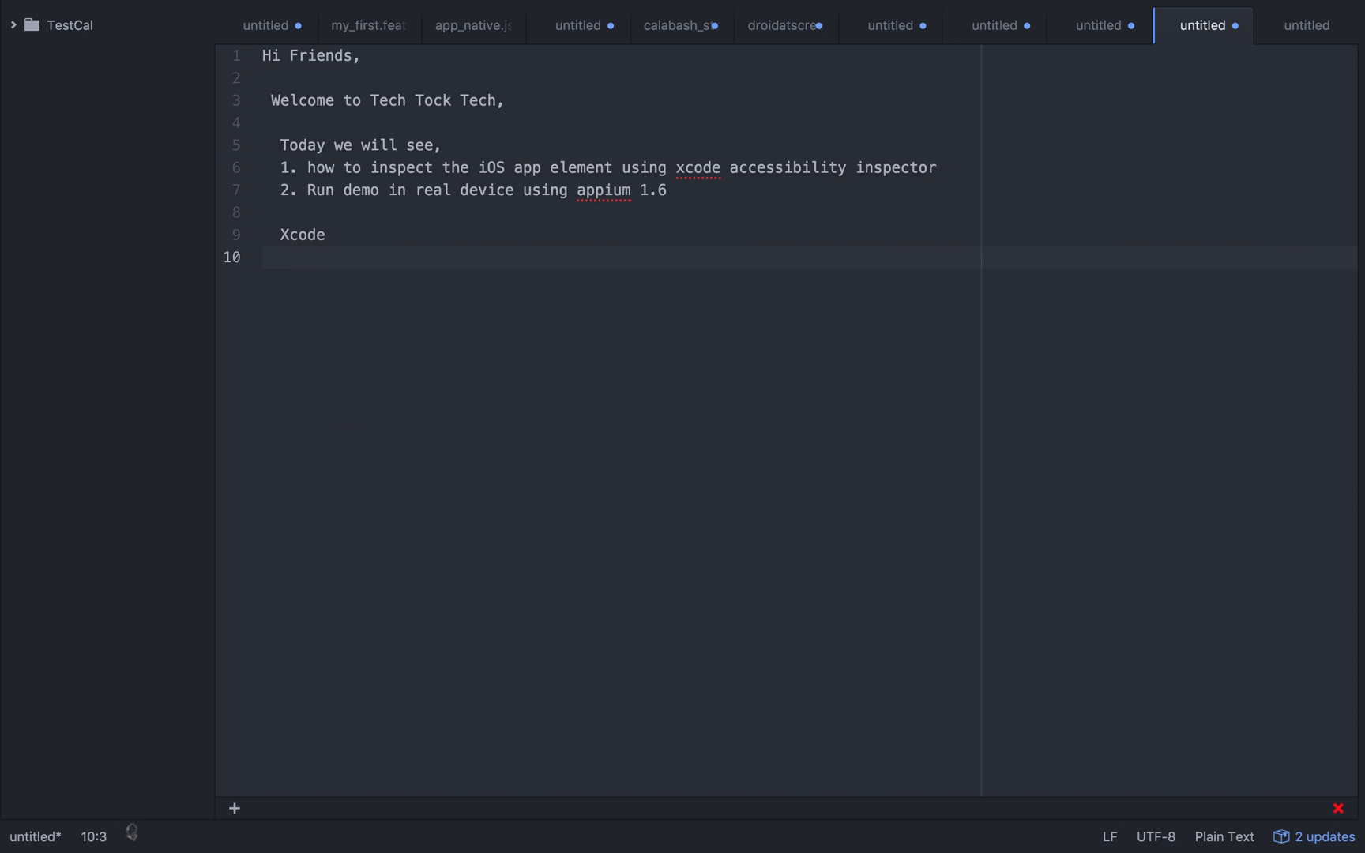
left_click(279, 258)
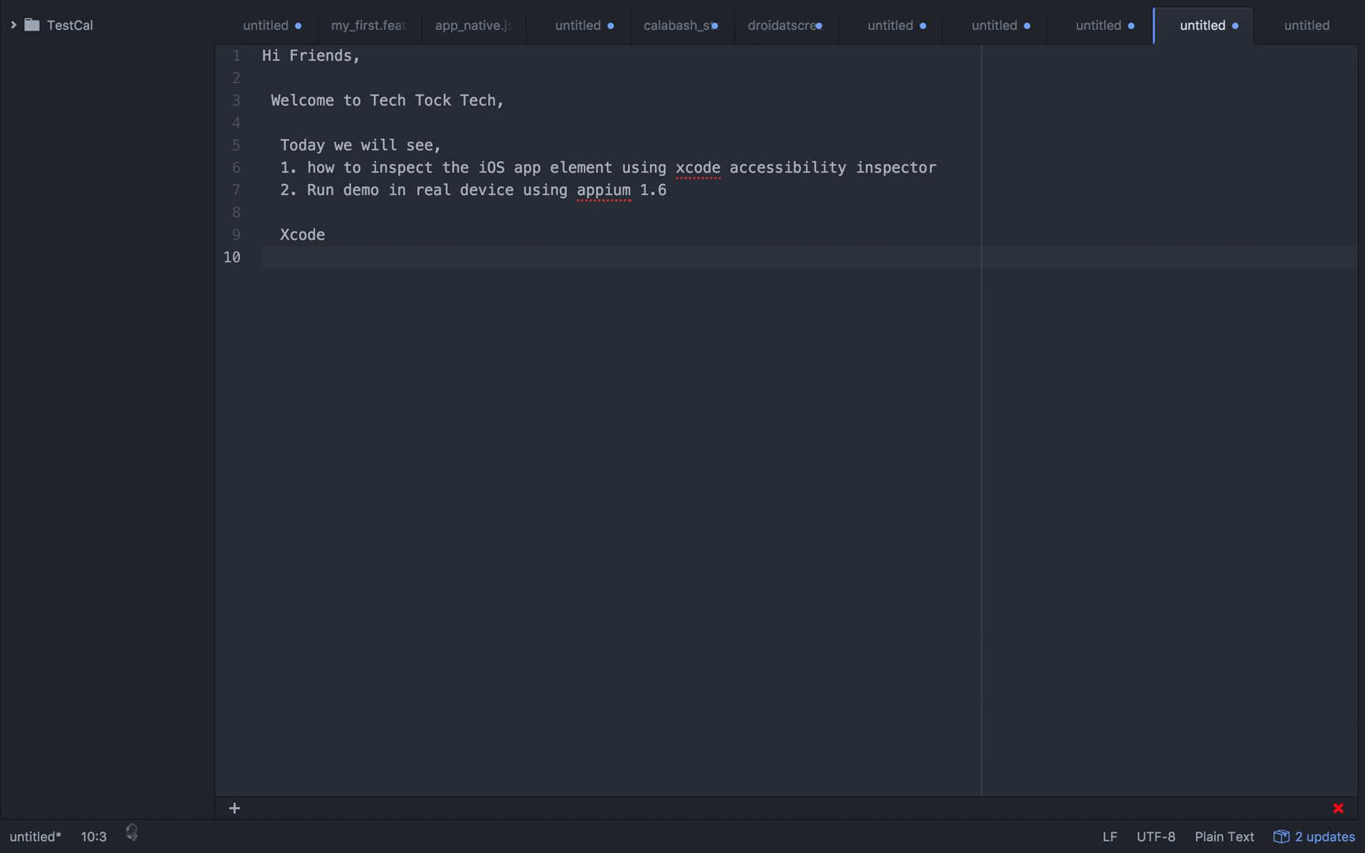
left_click(279, 258)
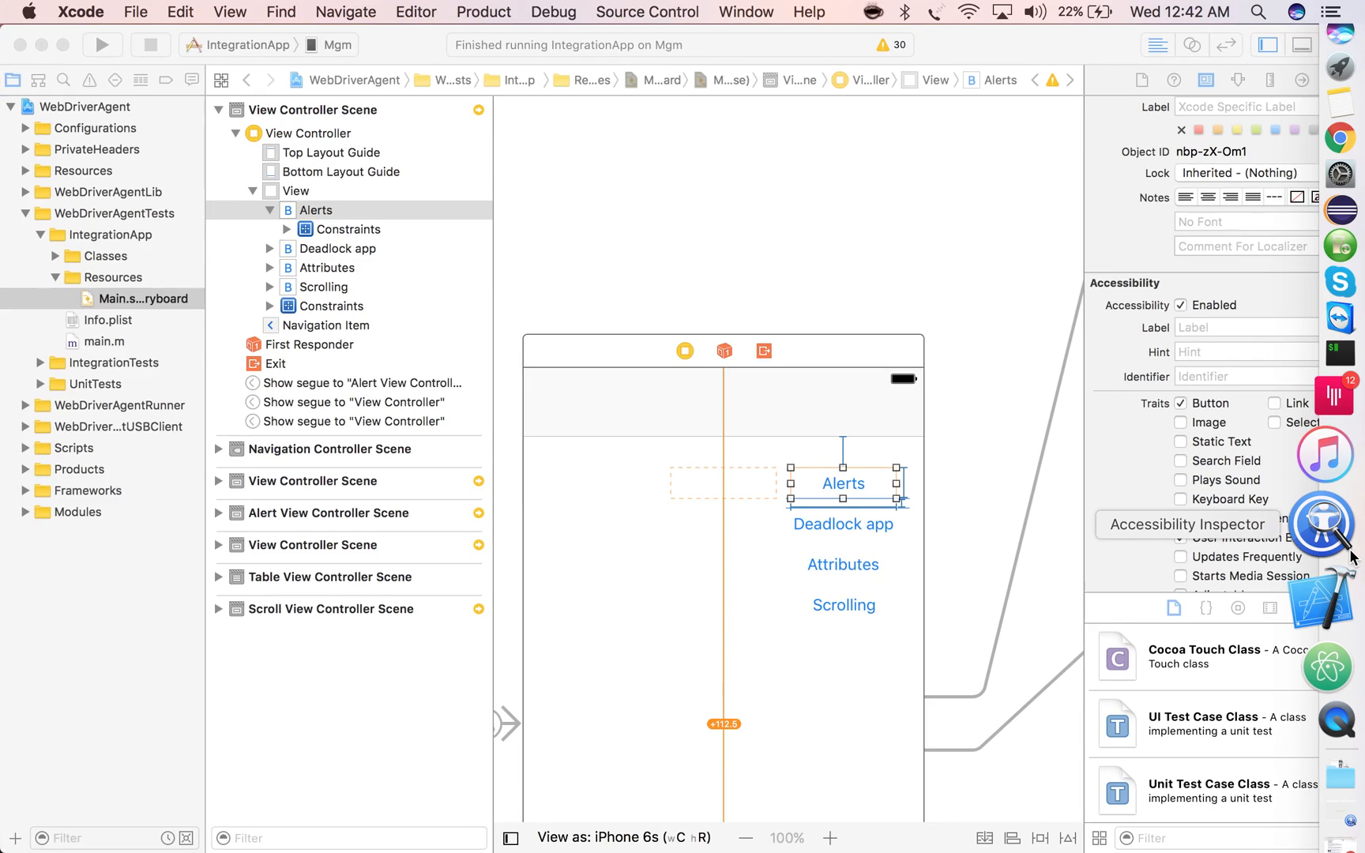
Select the Alerts button's accessibility label field, then reach Xcode's application menu
left_click(1262, 327)
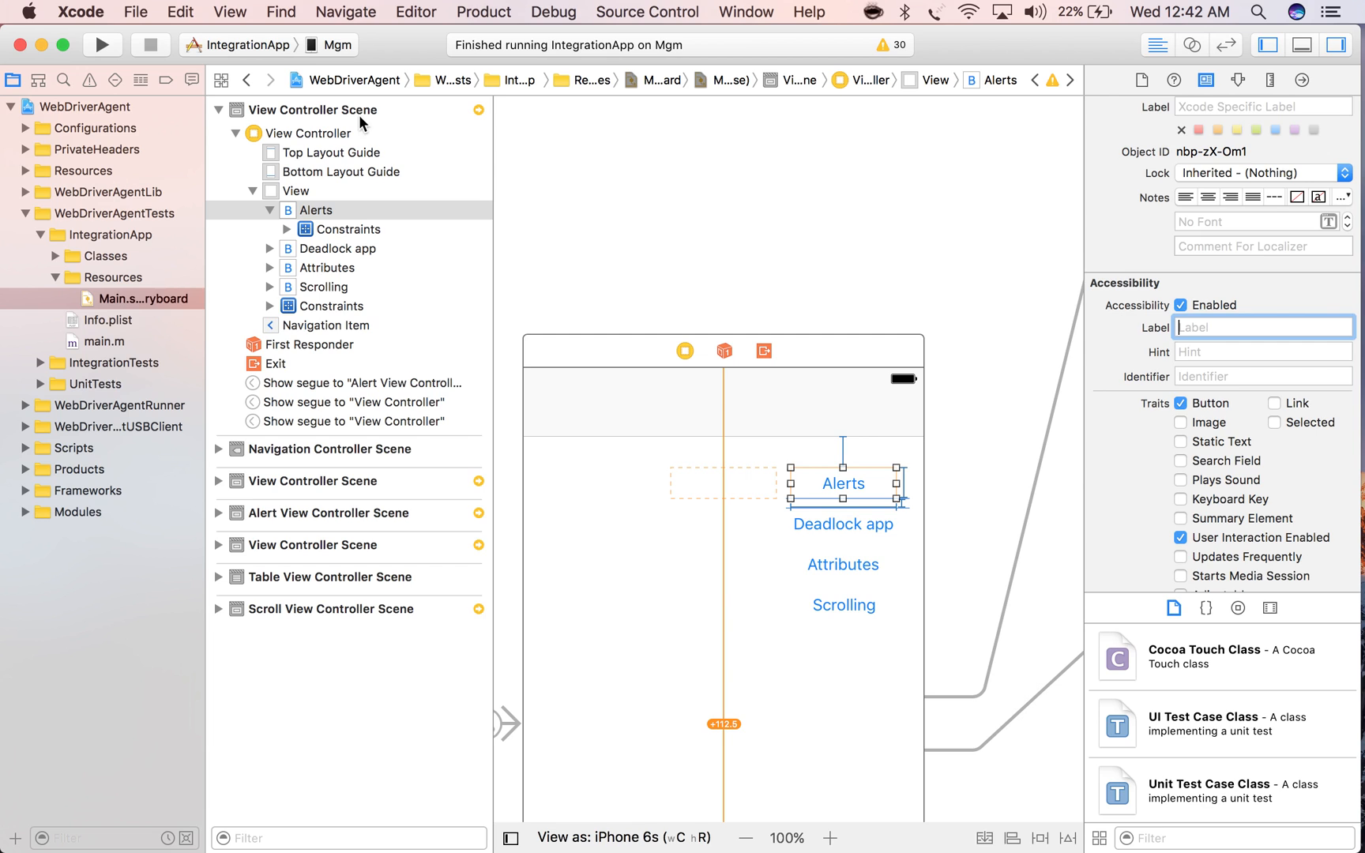
mouse_move(360, 199)
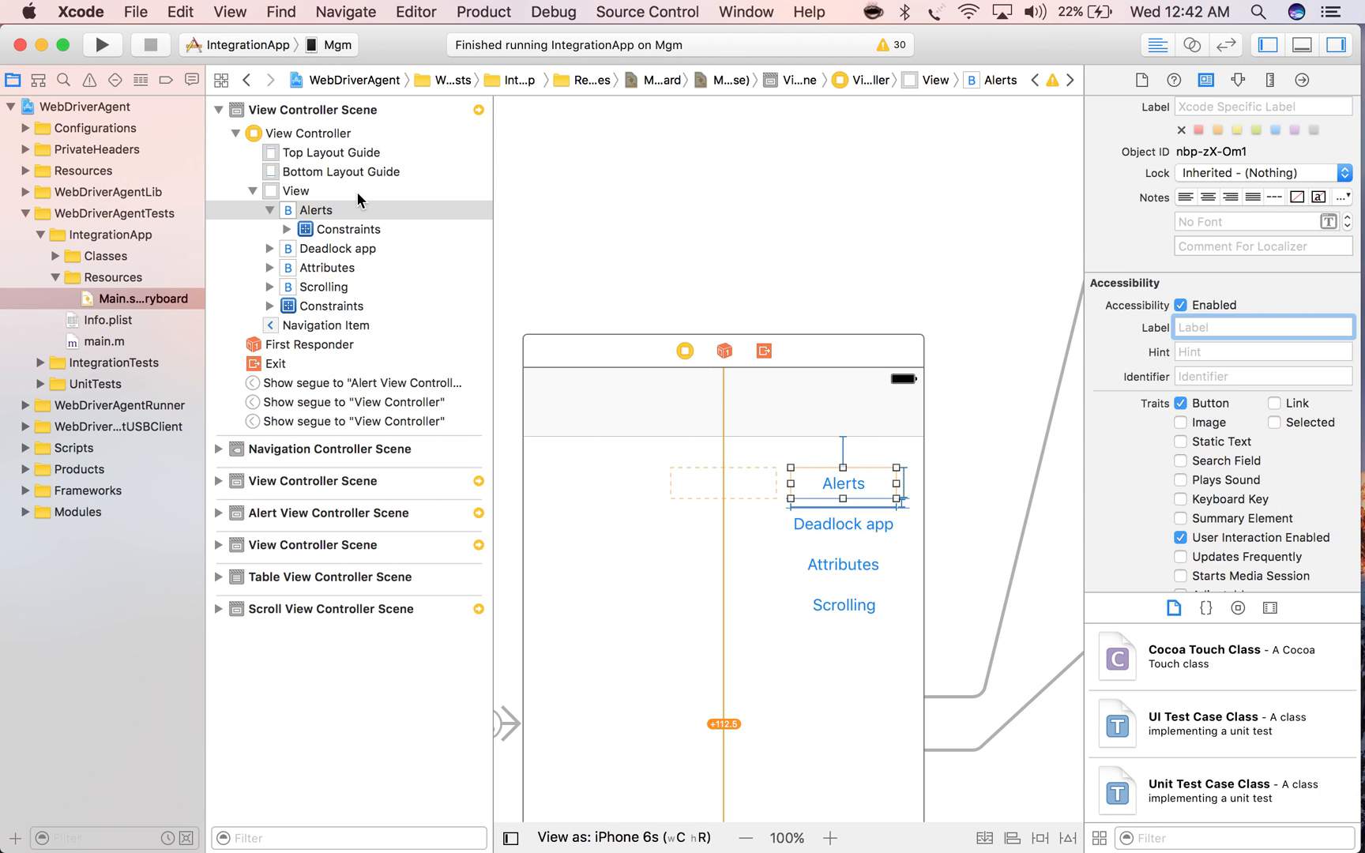
left_click(136, 11)
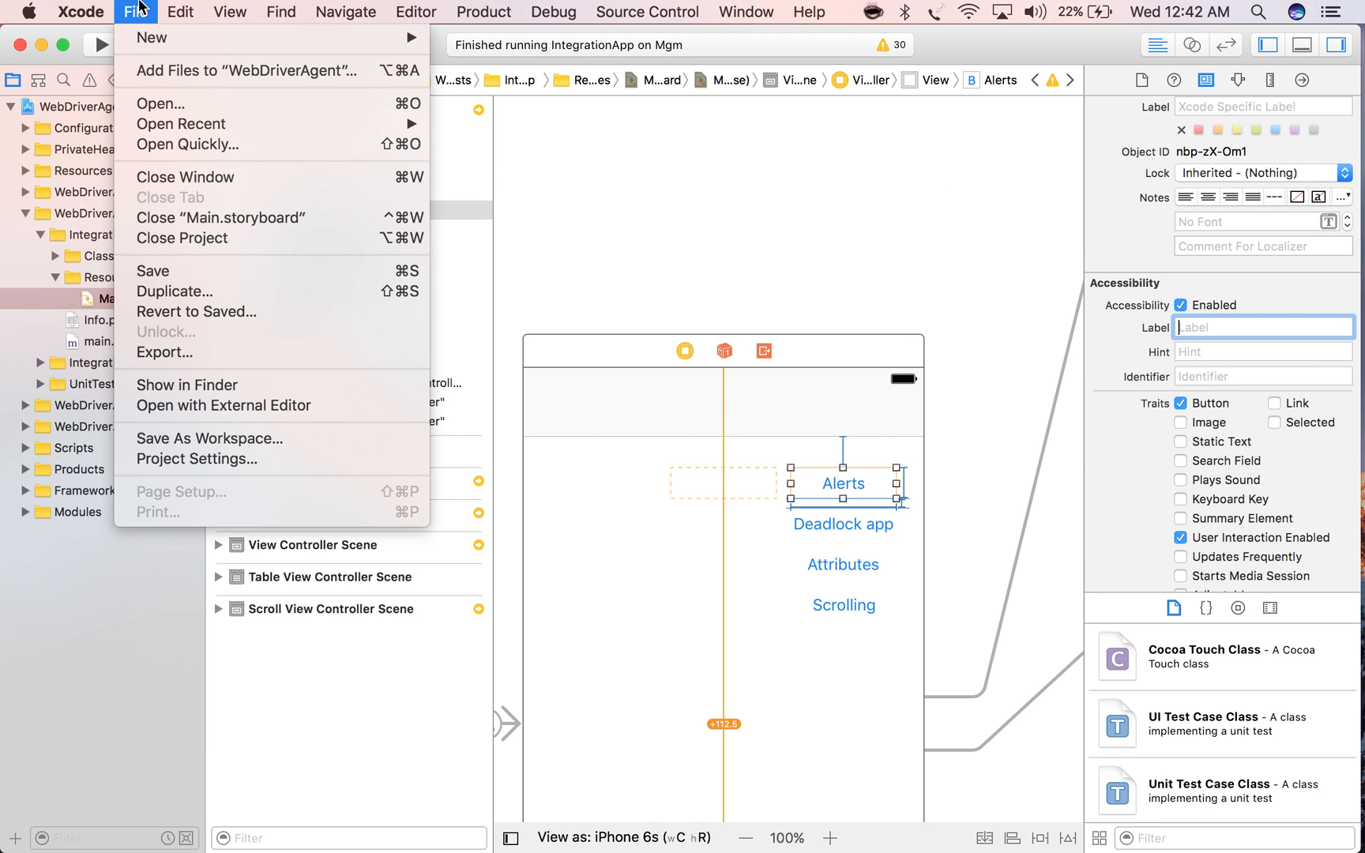
left_click(79, 11)
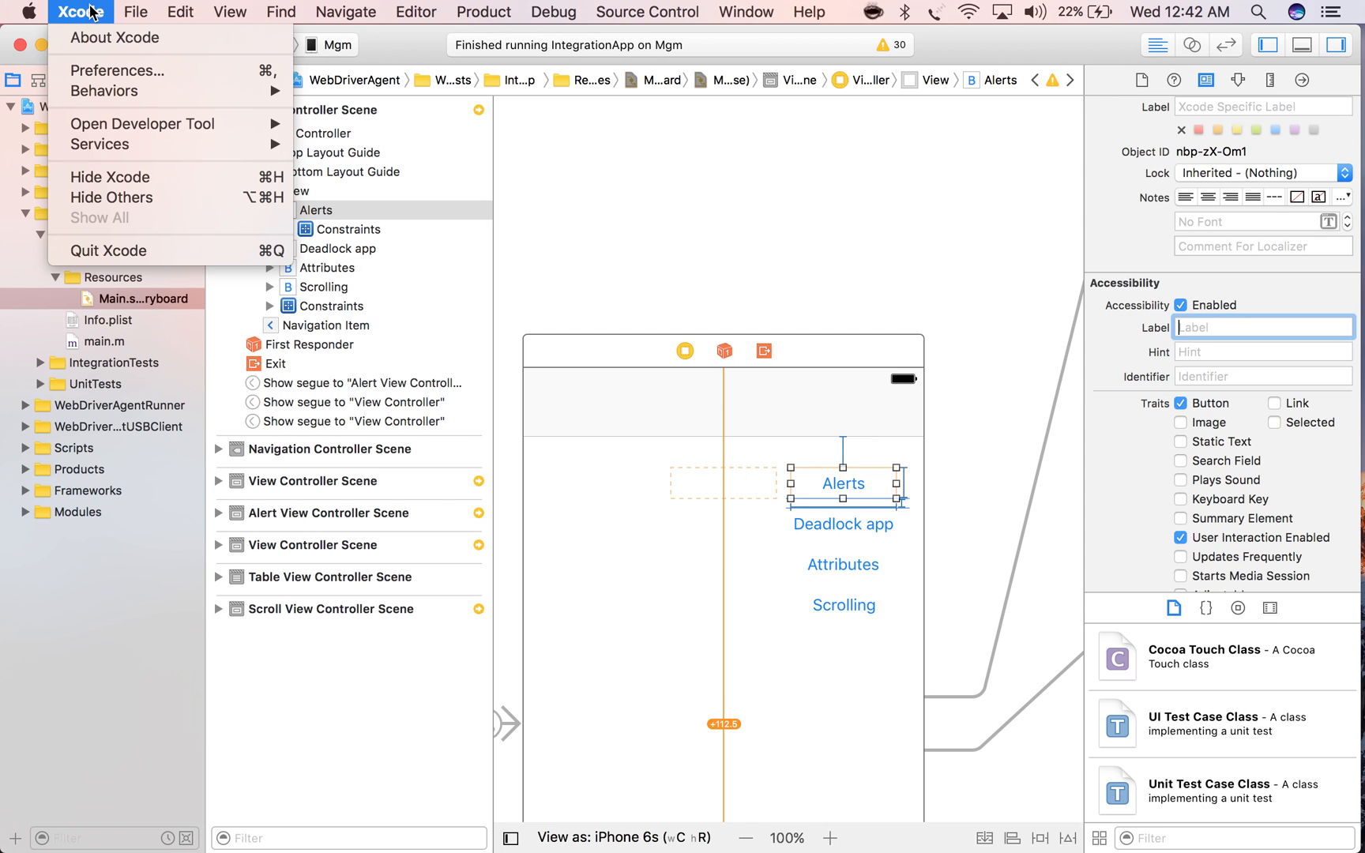
mouse_move(101, 115)
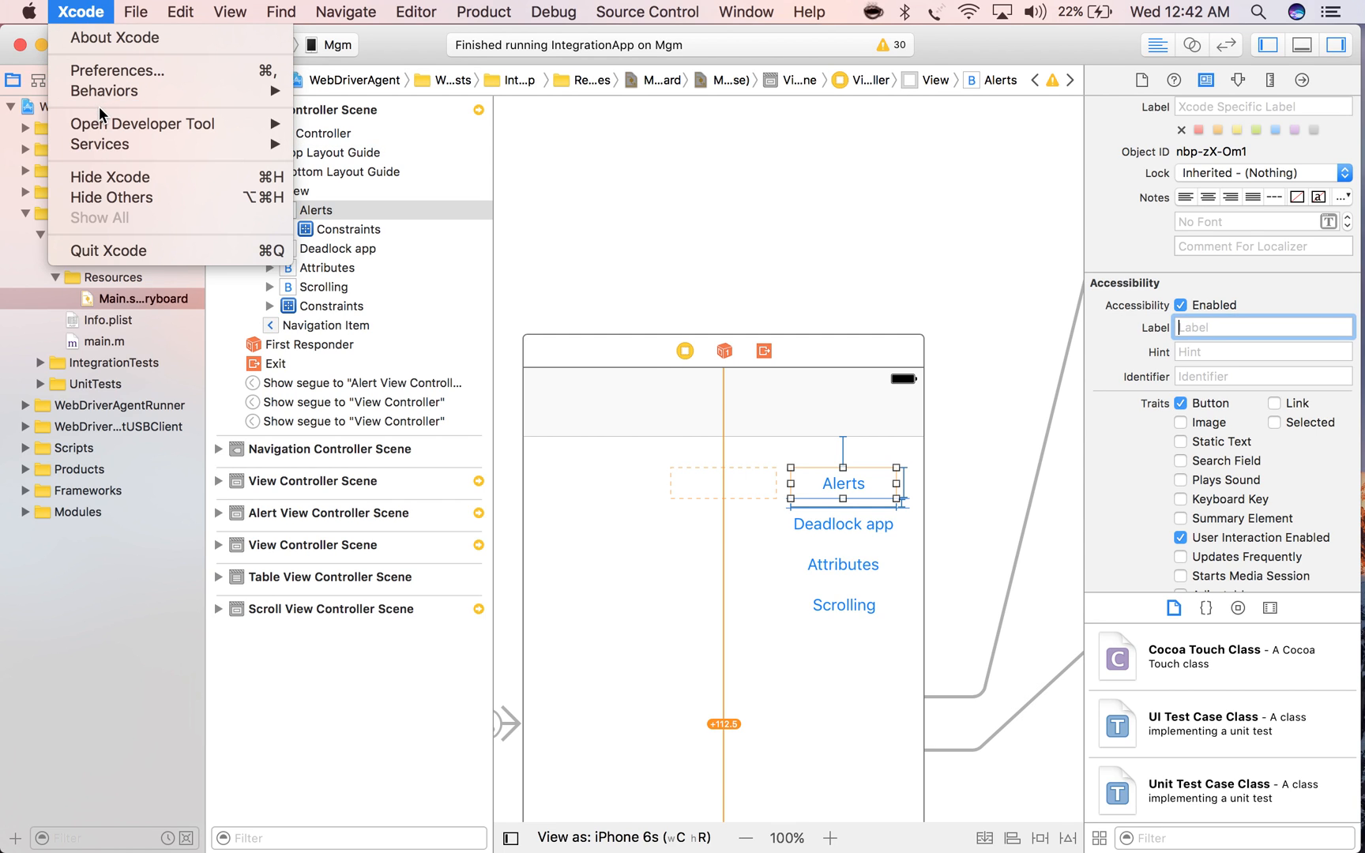
mouse_move(143, 123)
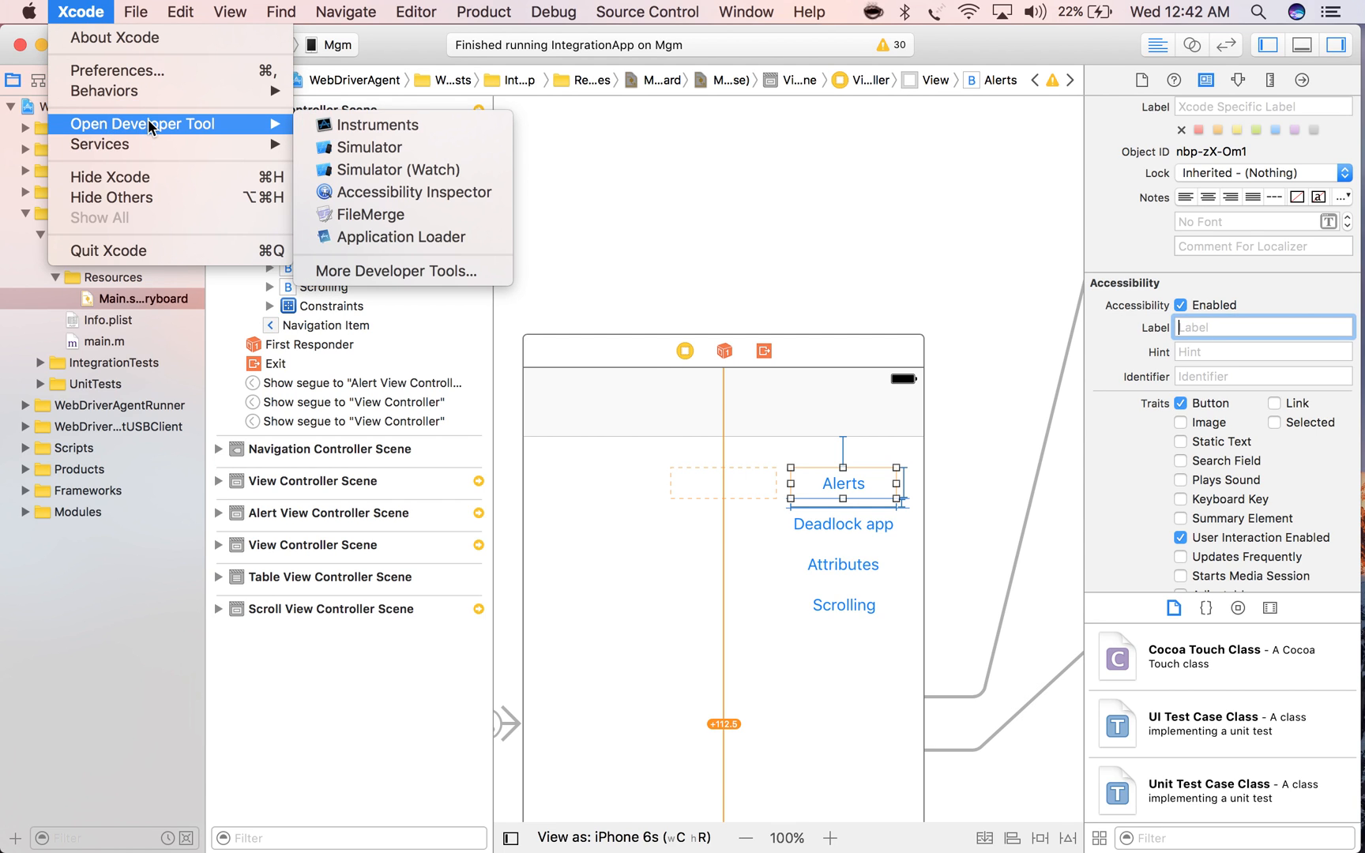
mouse_move(405, 193)
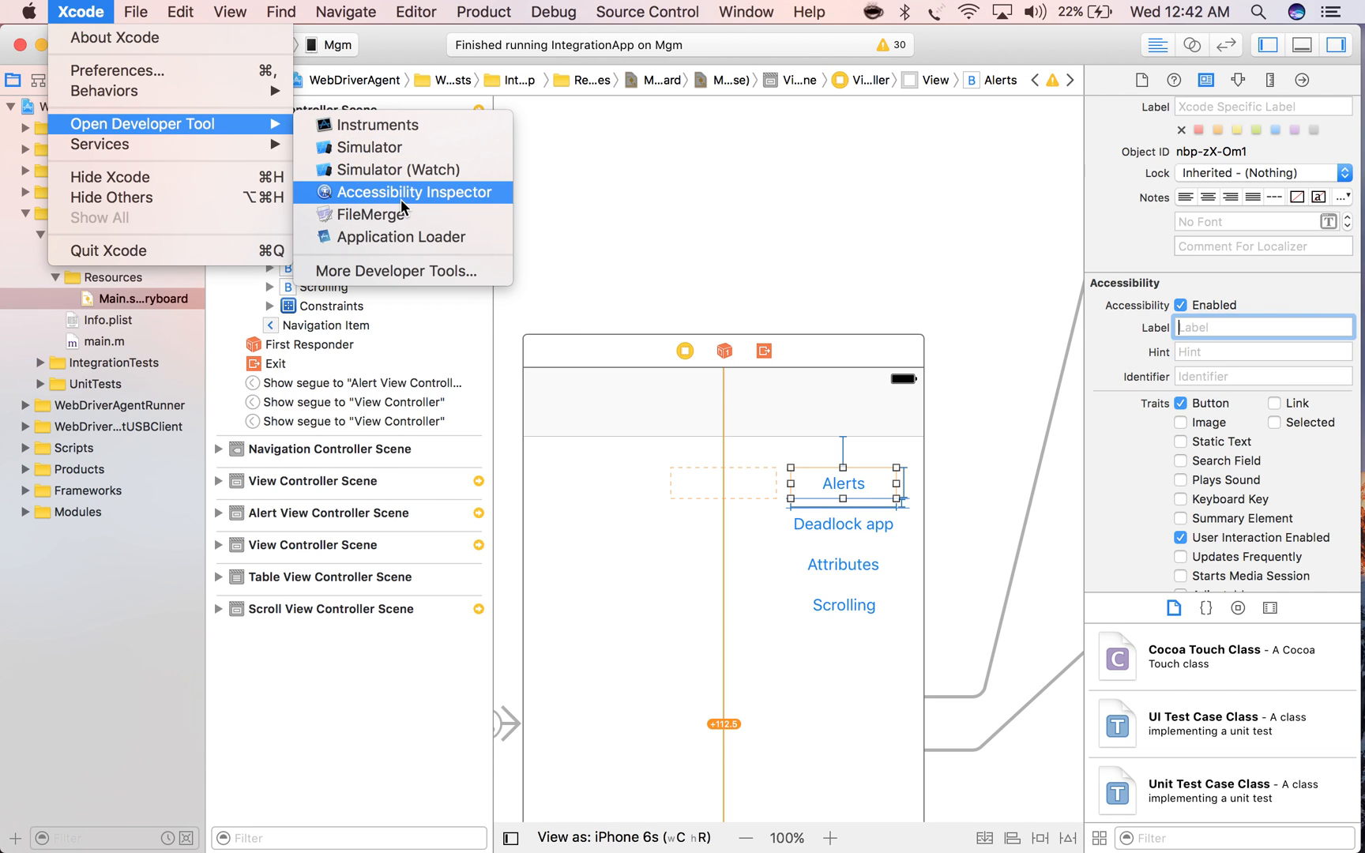
Launch Accessibility Inspector from Xcode's Open Developer Tool list
left_click(415, 193)
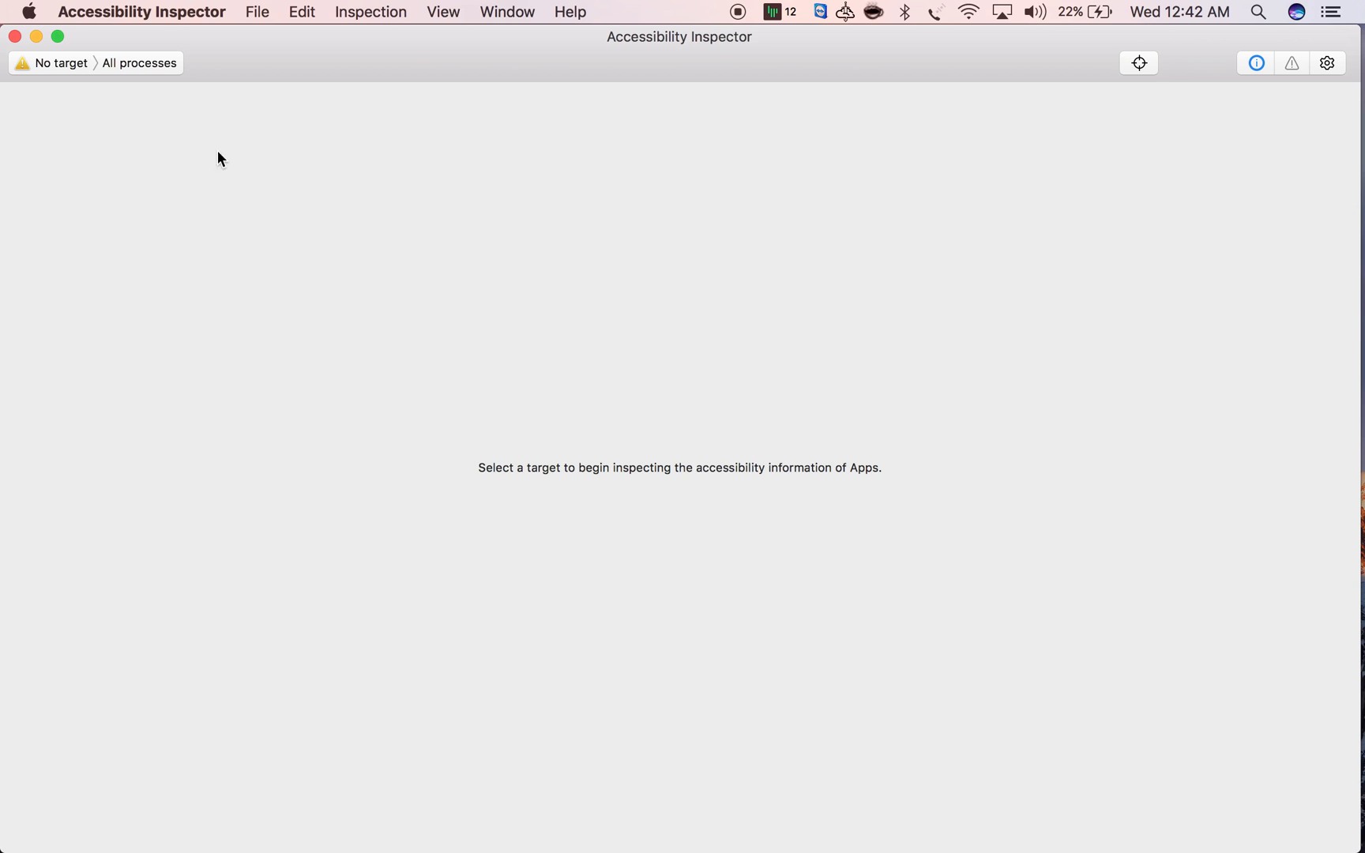
mouse_move(678, 187)
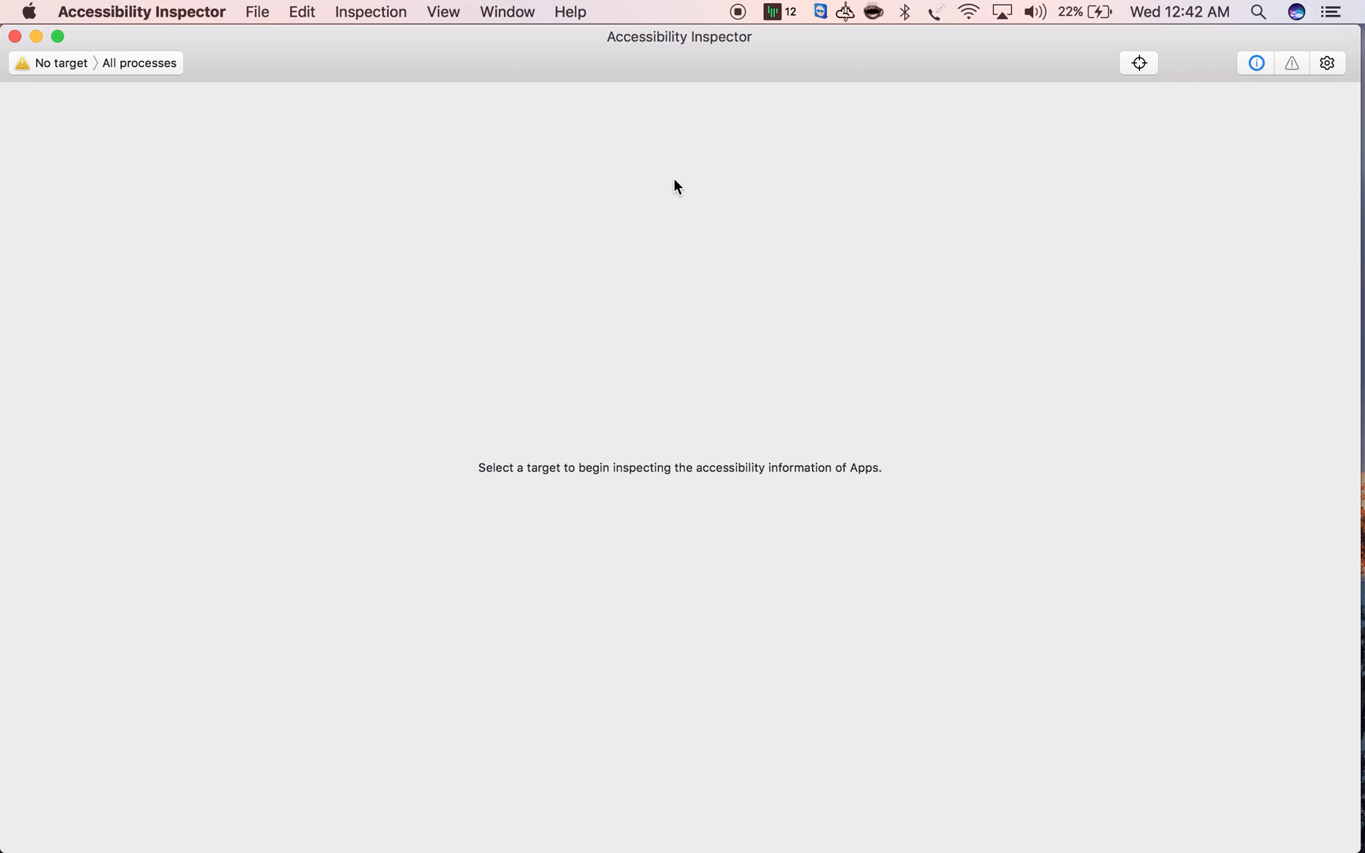
mouse_move(401, 64)
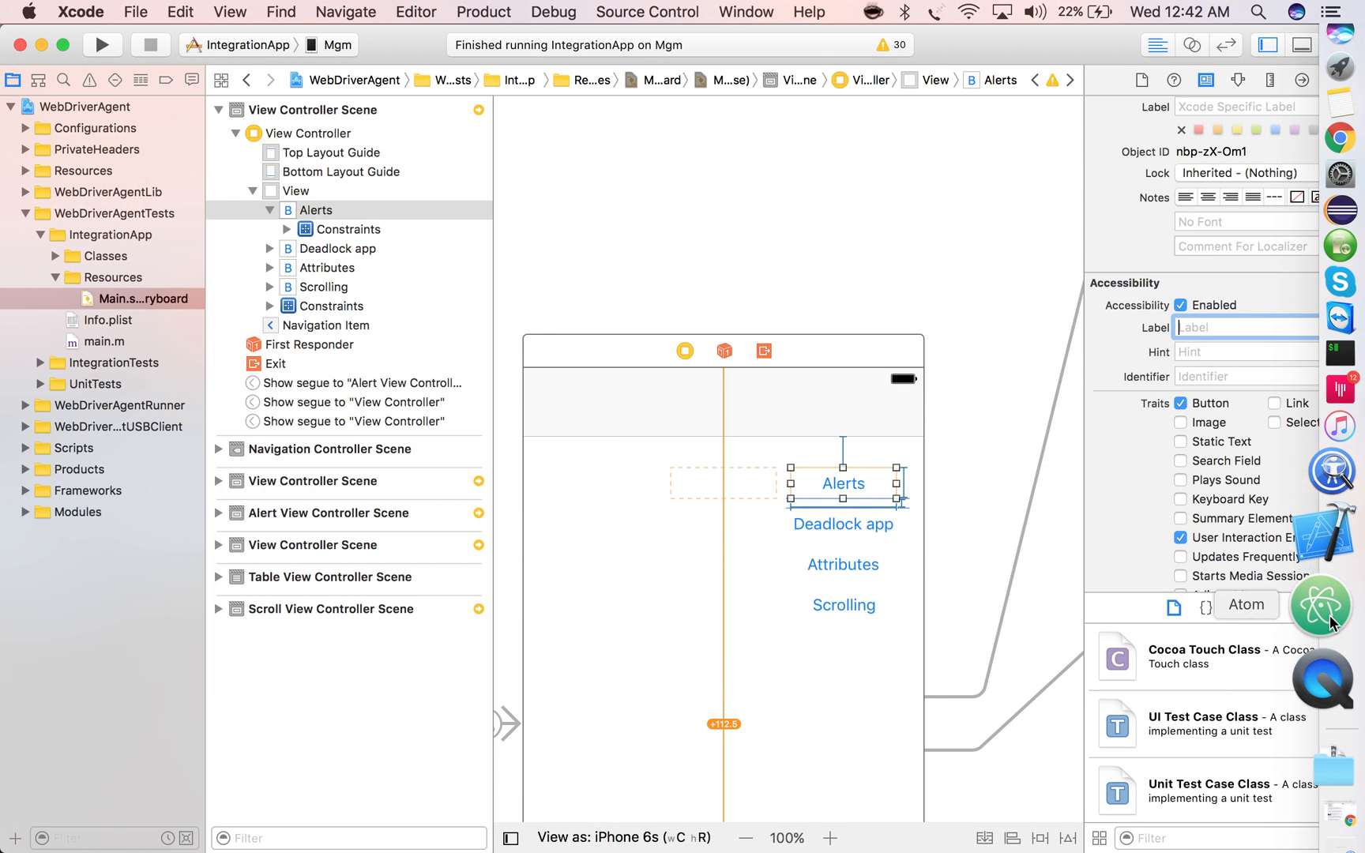
Start a QuickTime new movie recording that mirrors the connected iPad's screen
left_click(218, 13)
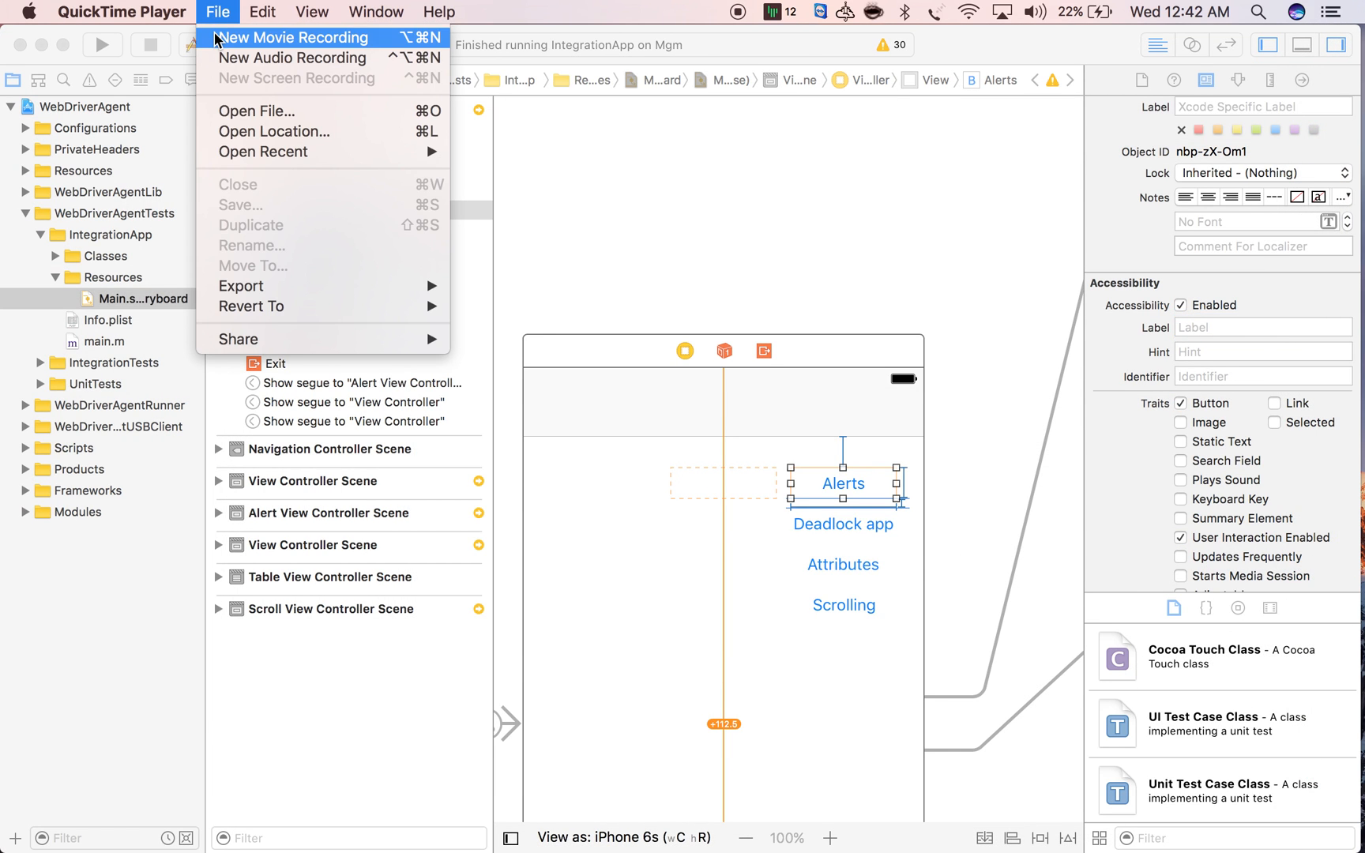
left_click(292, 36)
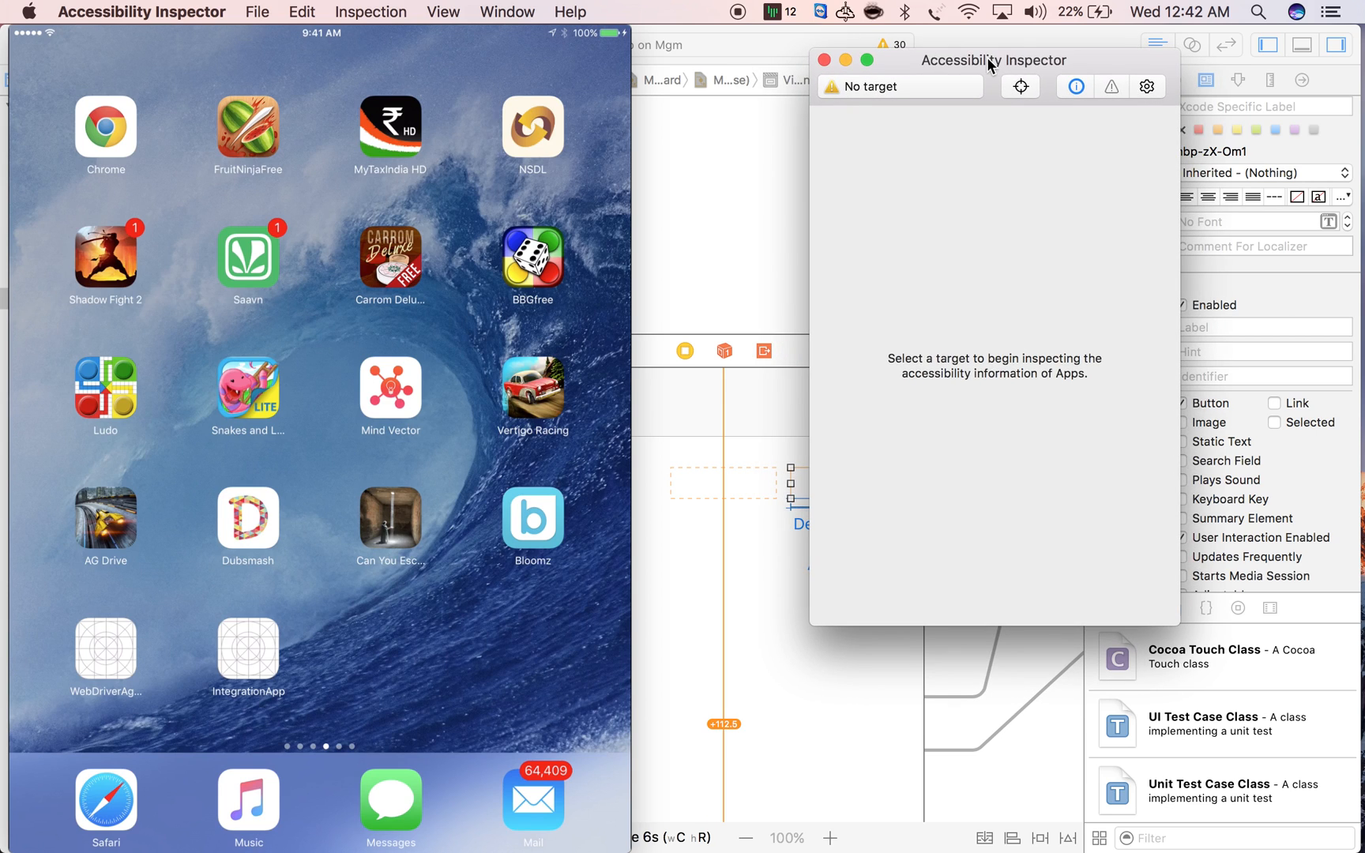
mouse_move(912, 88)
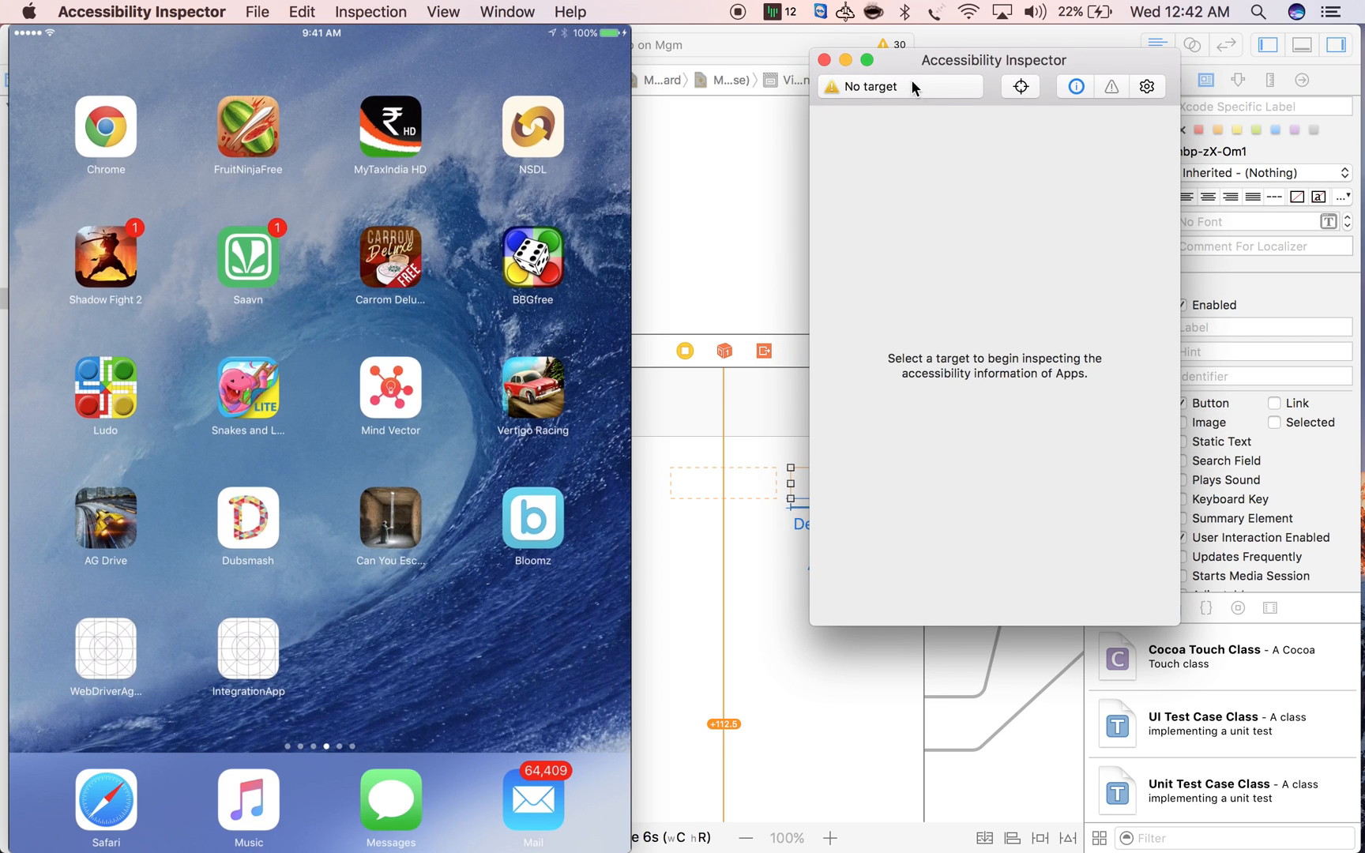
mouse_move(902, 66)
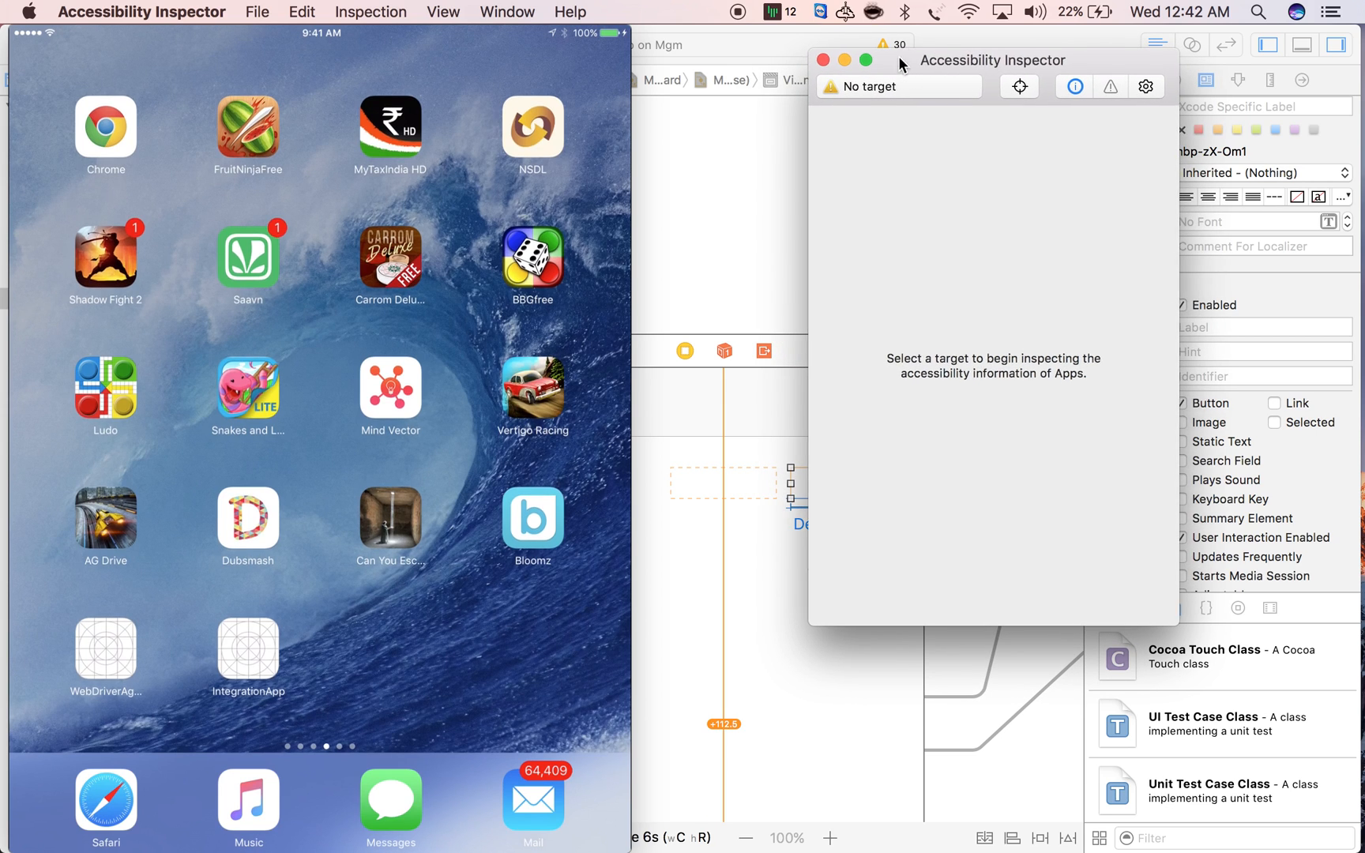
Choose the iPad 'Mgm' as the inspection target device
left_click(898, 87)
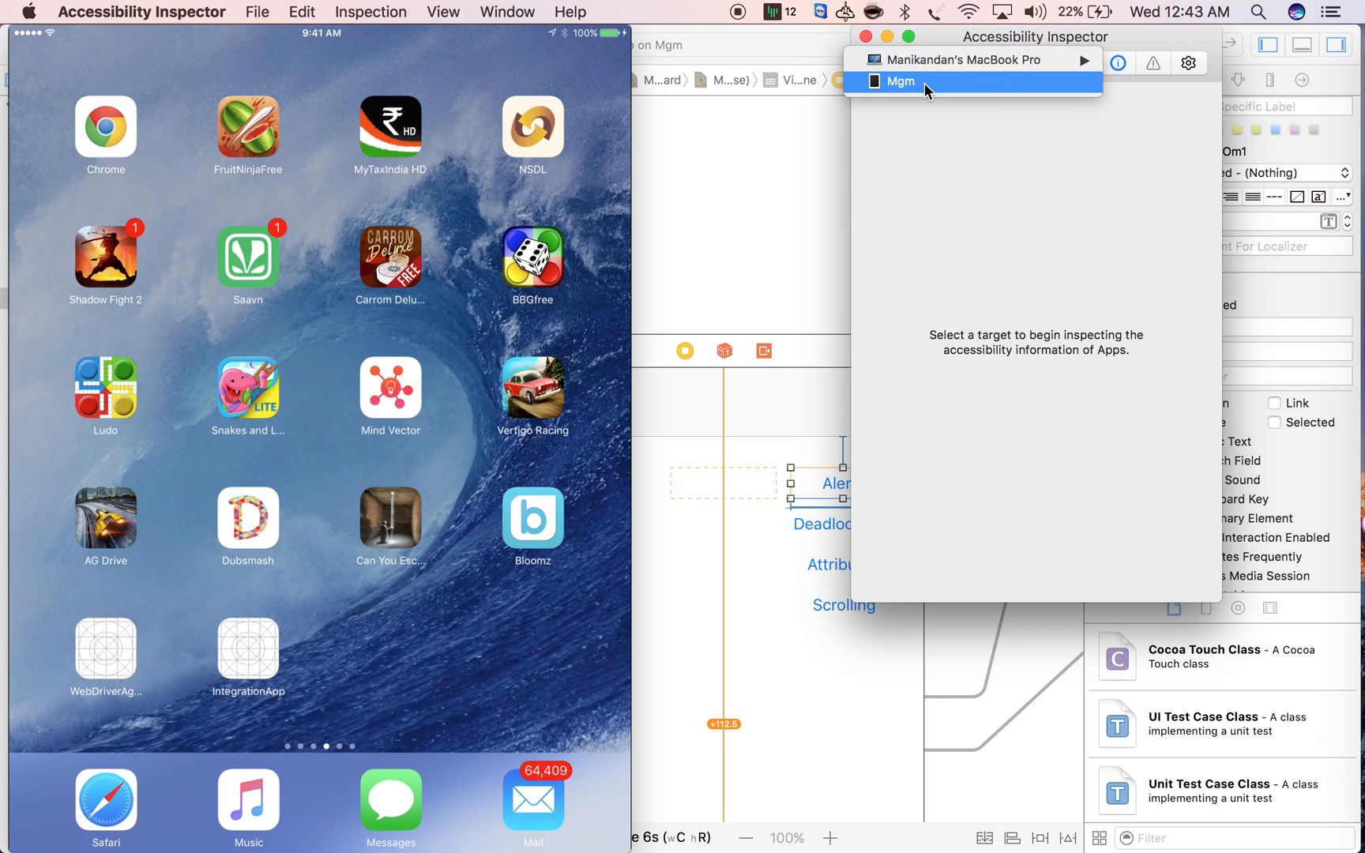
left_click(897, 81)
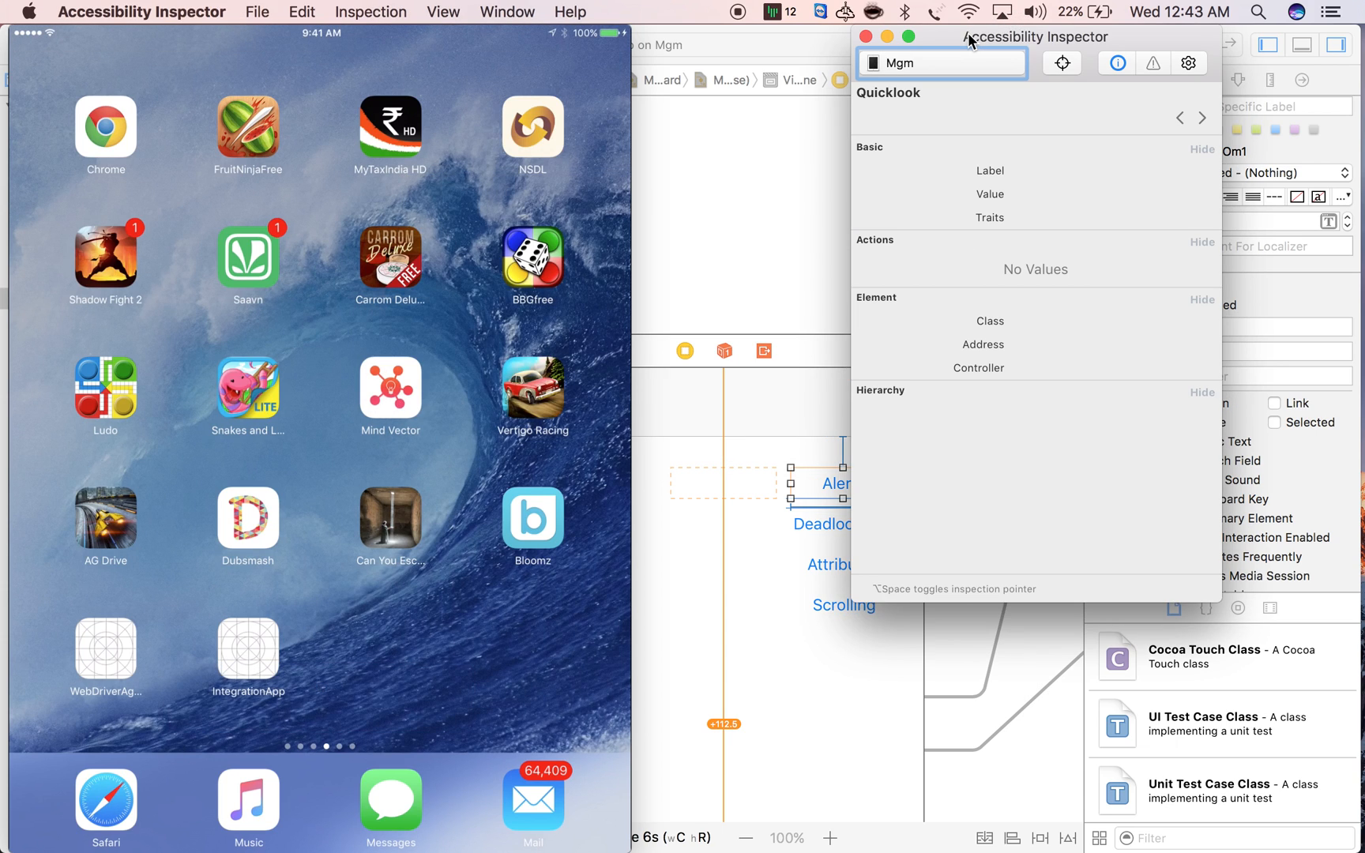
mouse_move(979, 82)
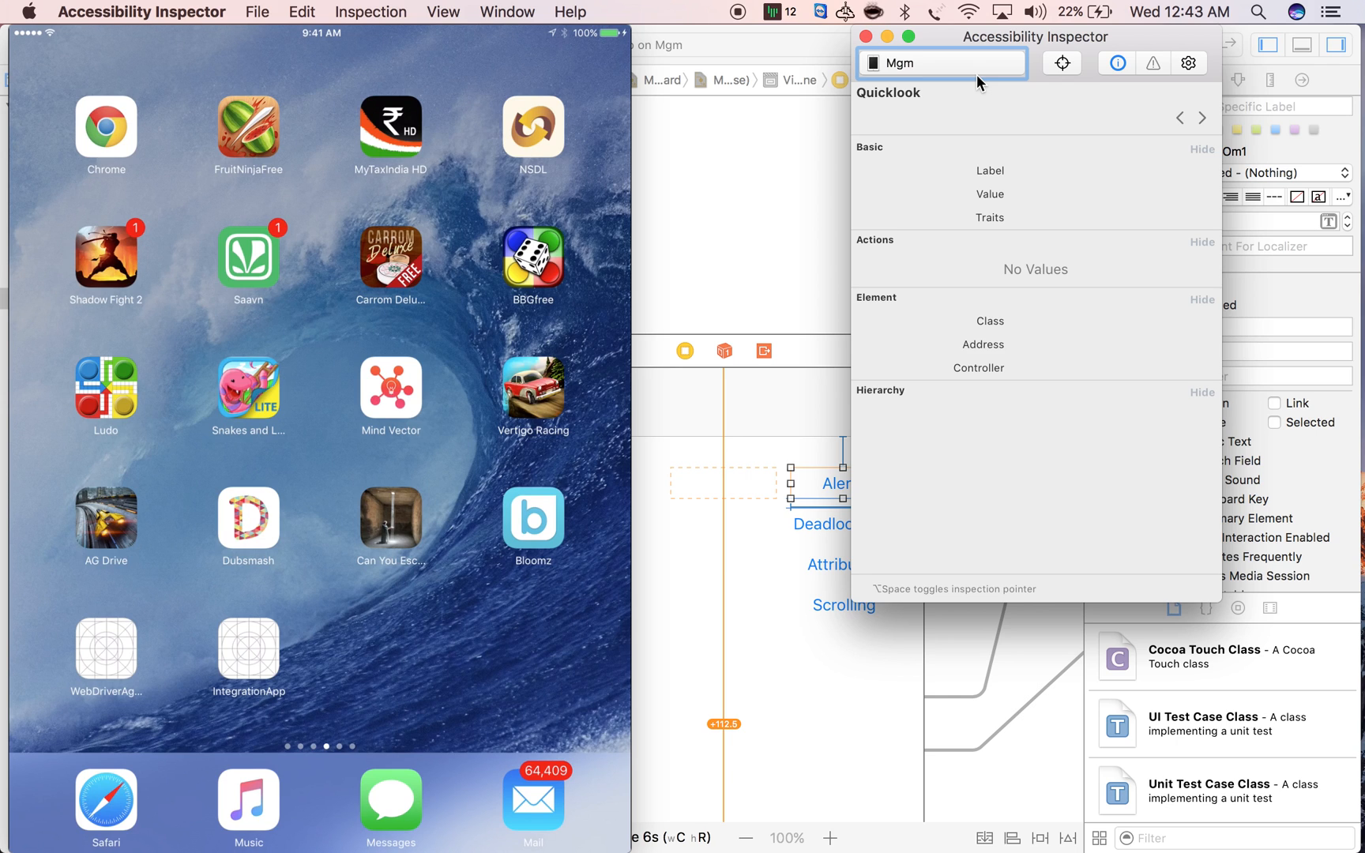
mouse_move(681, 134)
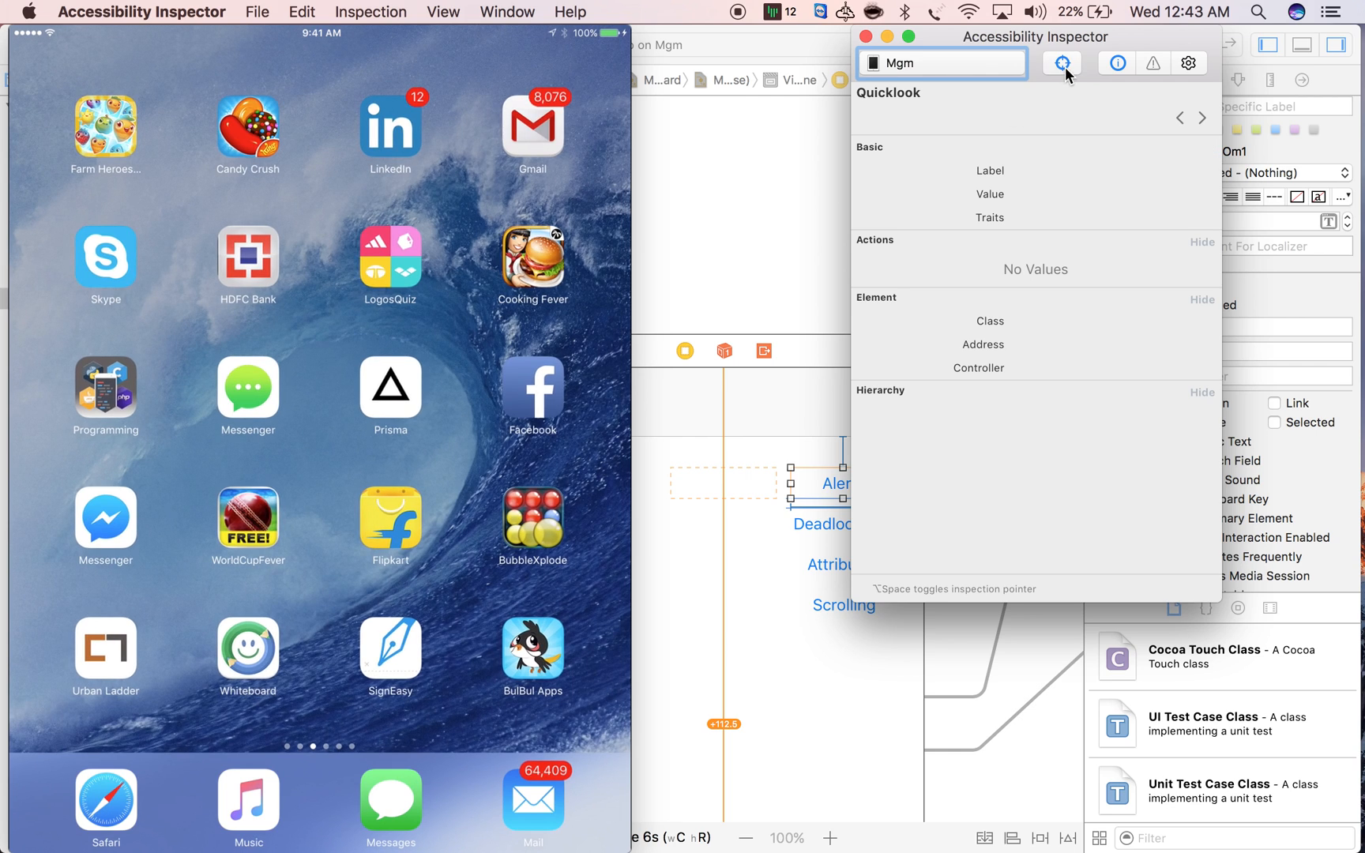
mouse_move(1085, 78)
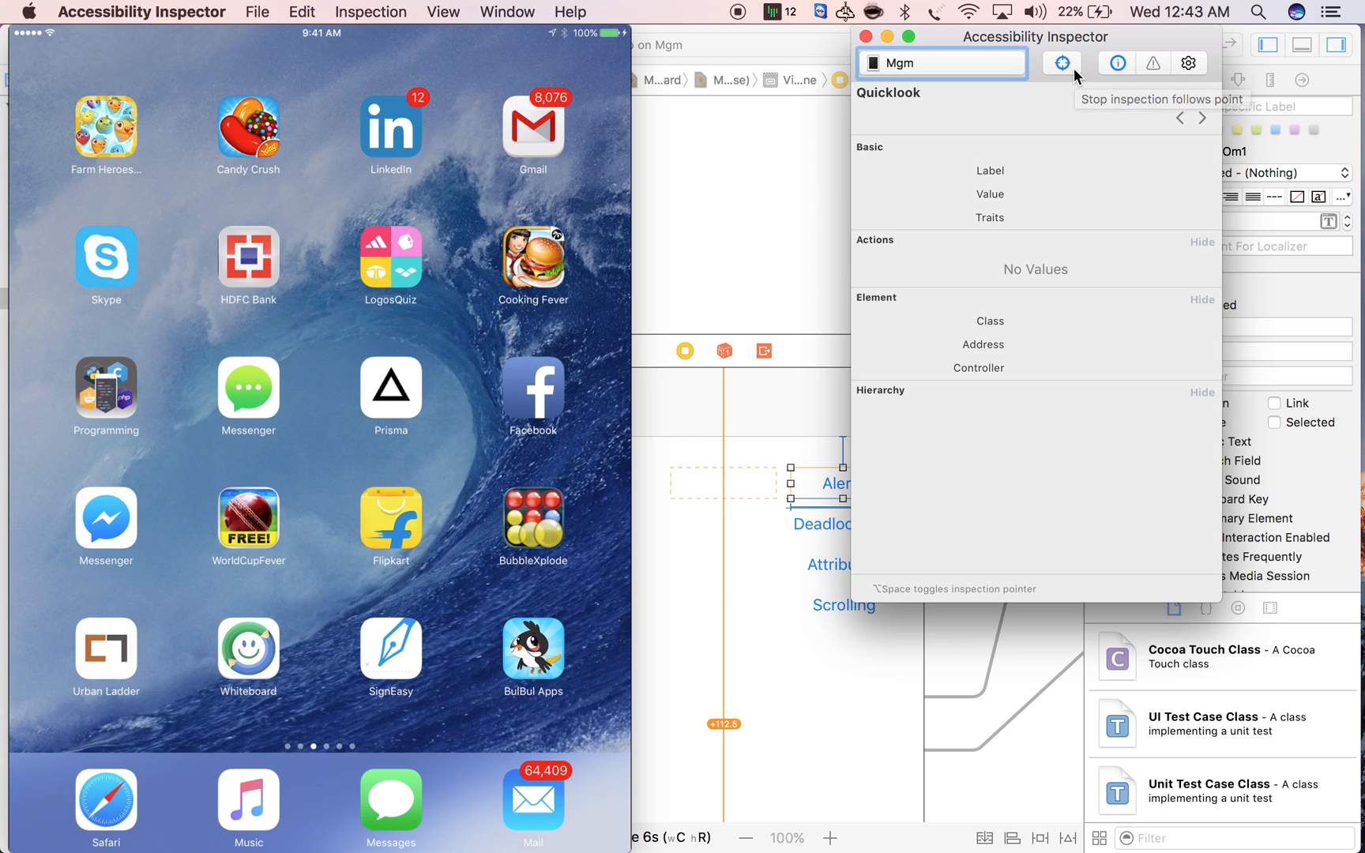
mouse_move(1061, 63)
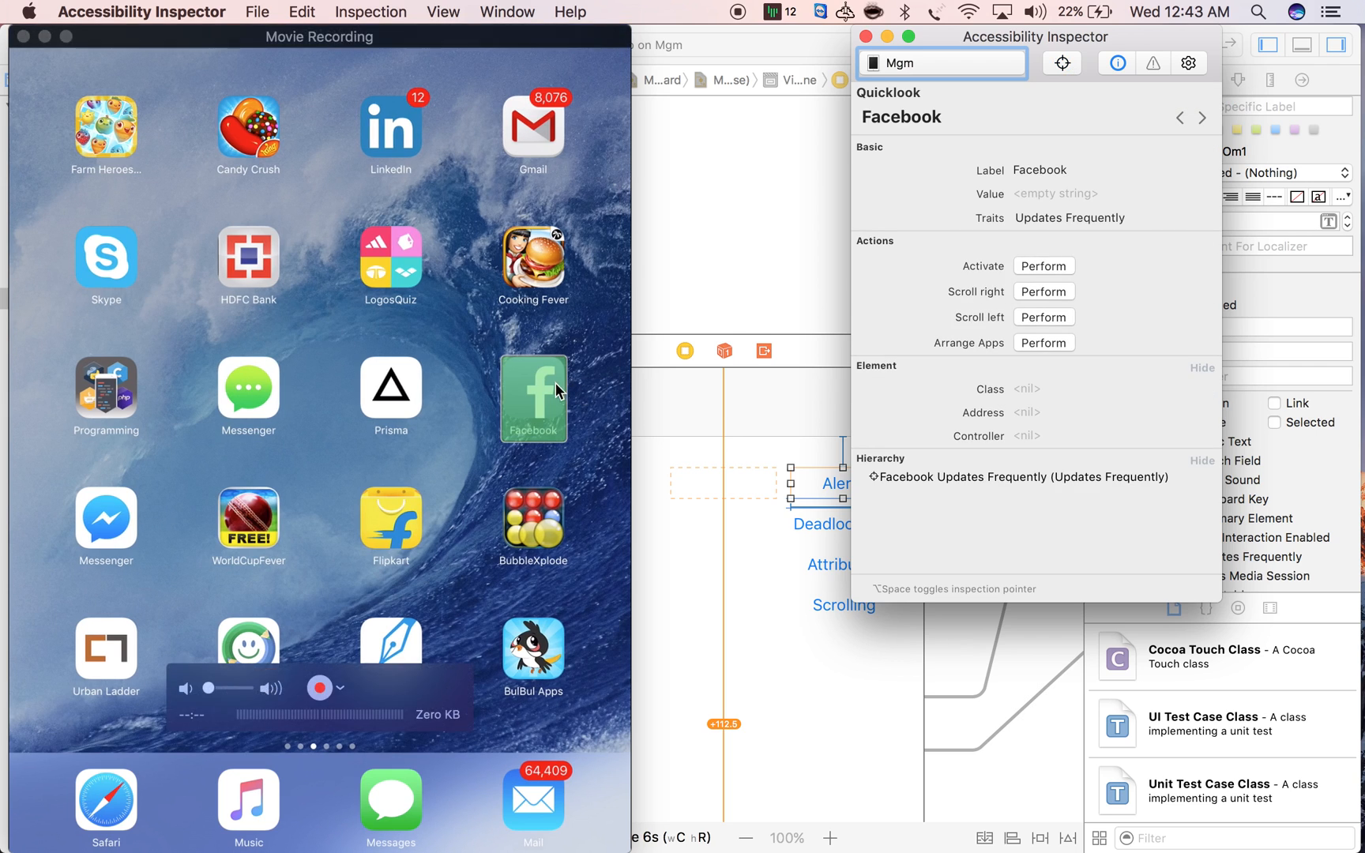
mouse_move(556, 409)
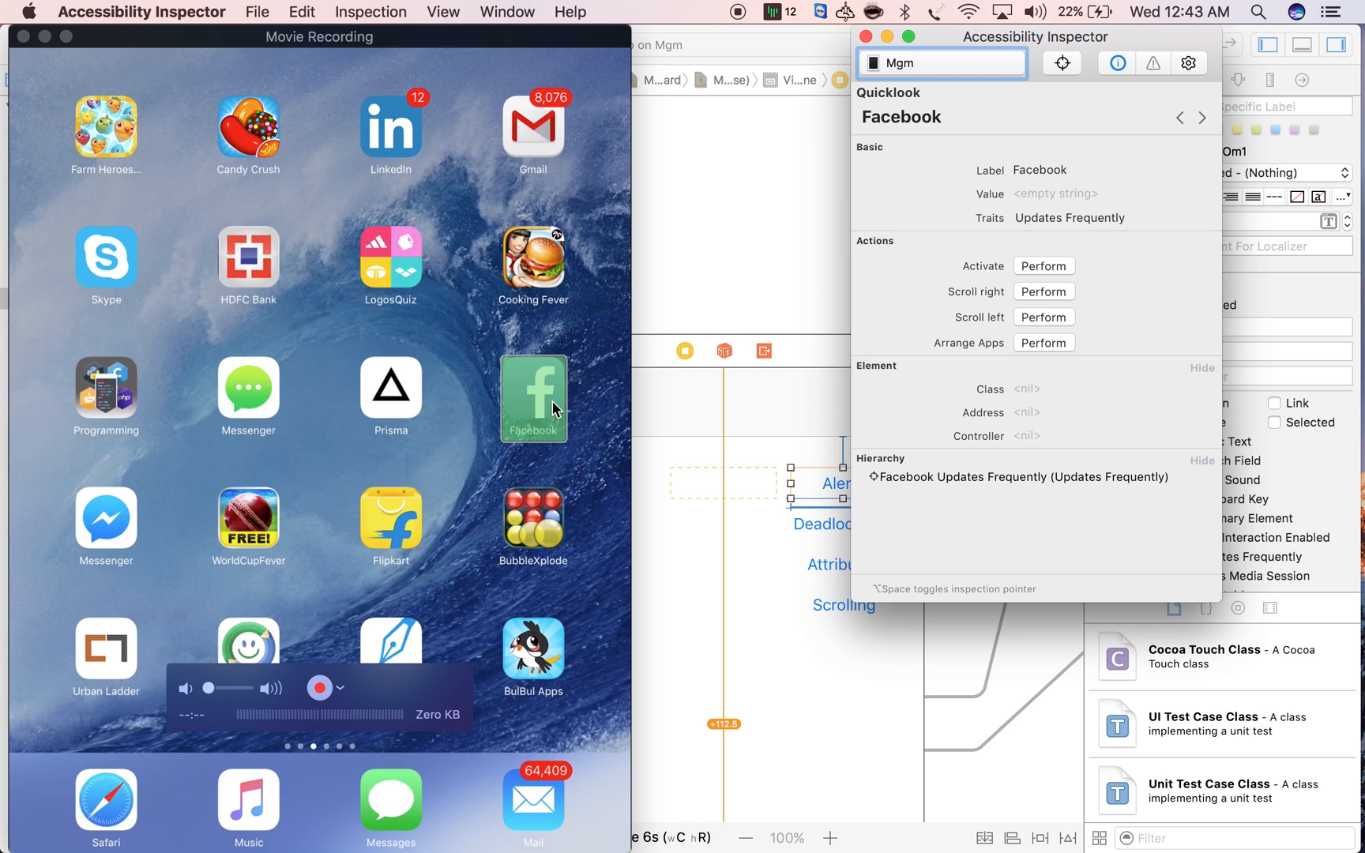
mouse_move(525, 431)
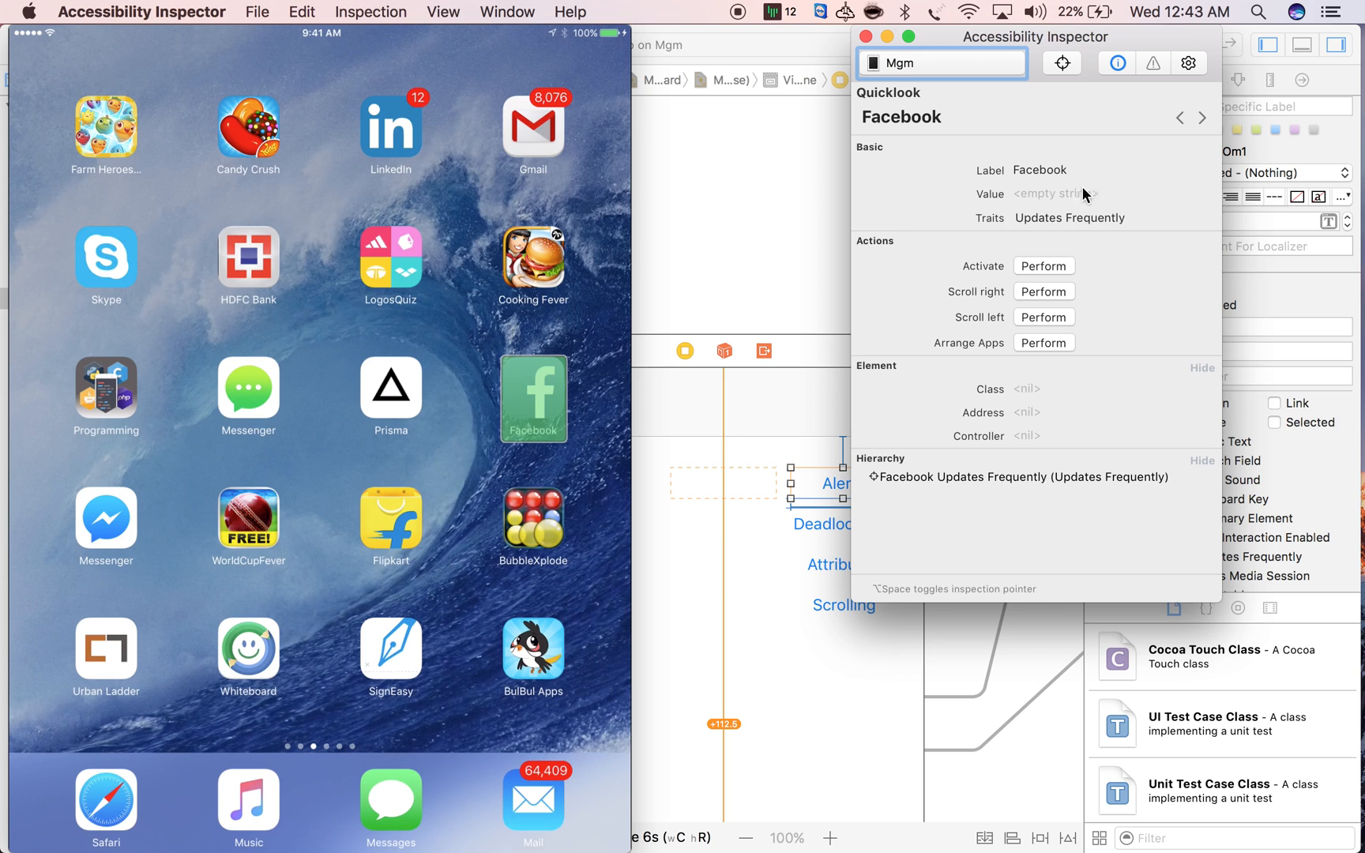
mouse_move(1099, 245)
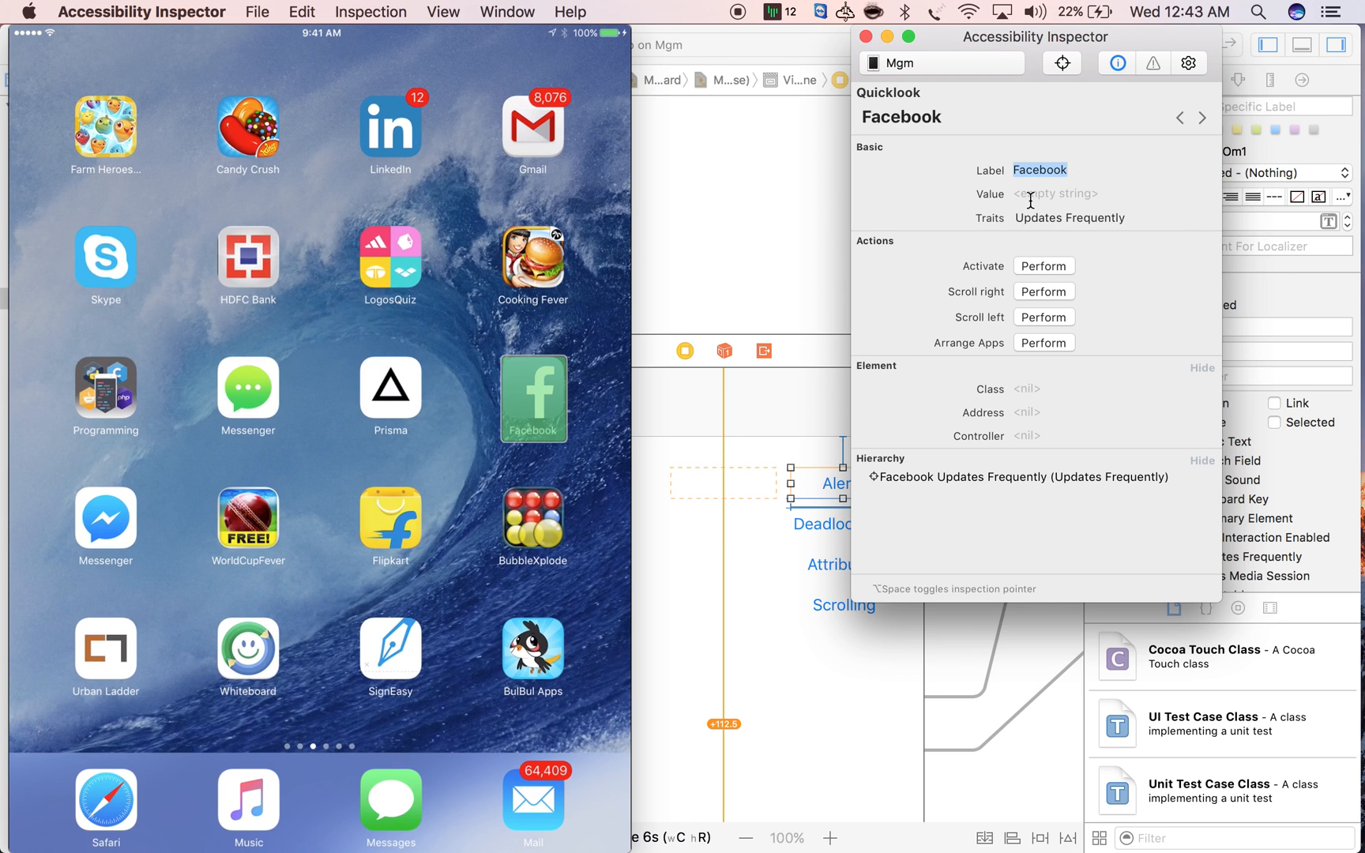
mouse_move(1084, 182)
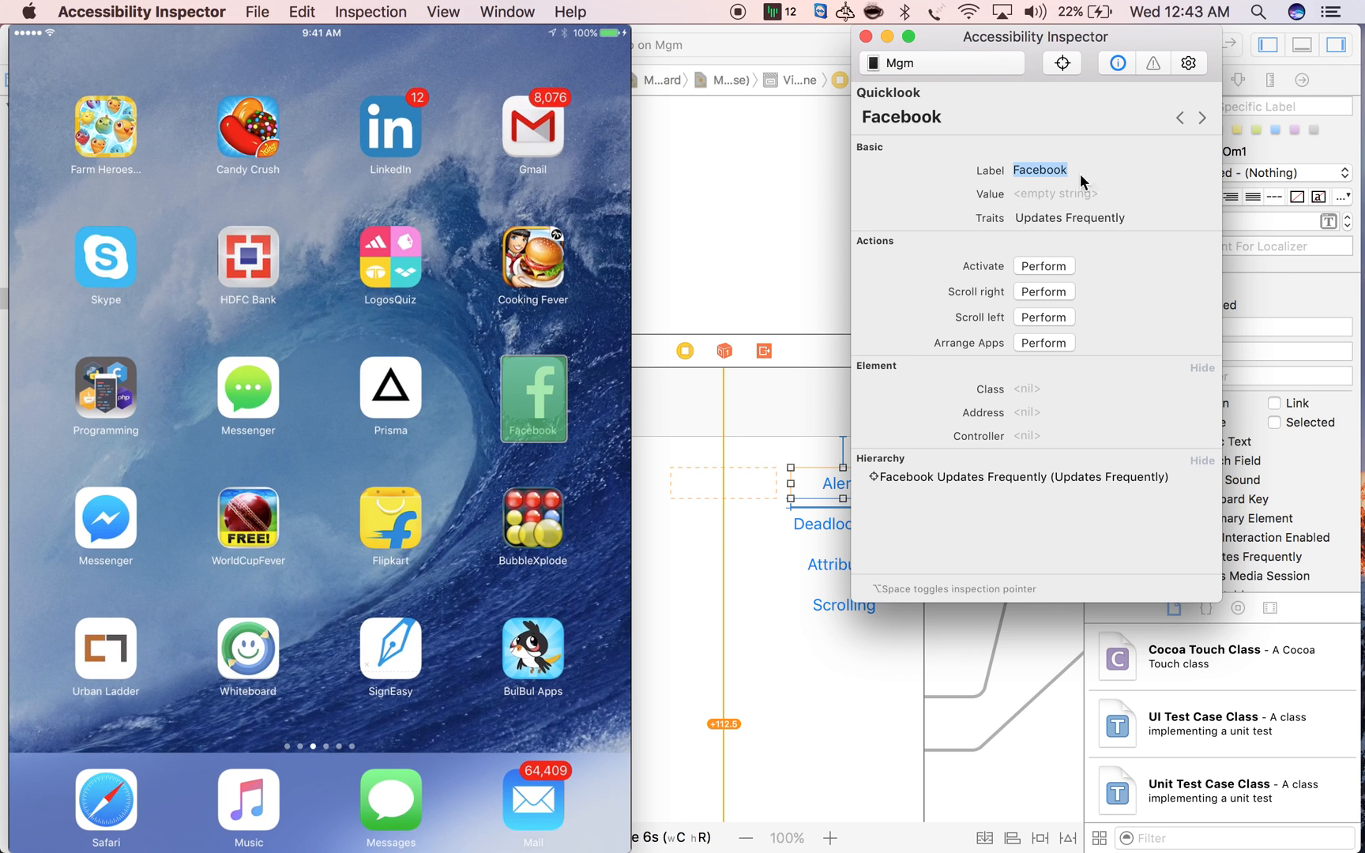
mouse_move(1046, 165)
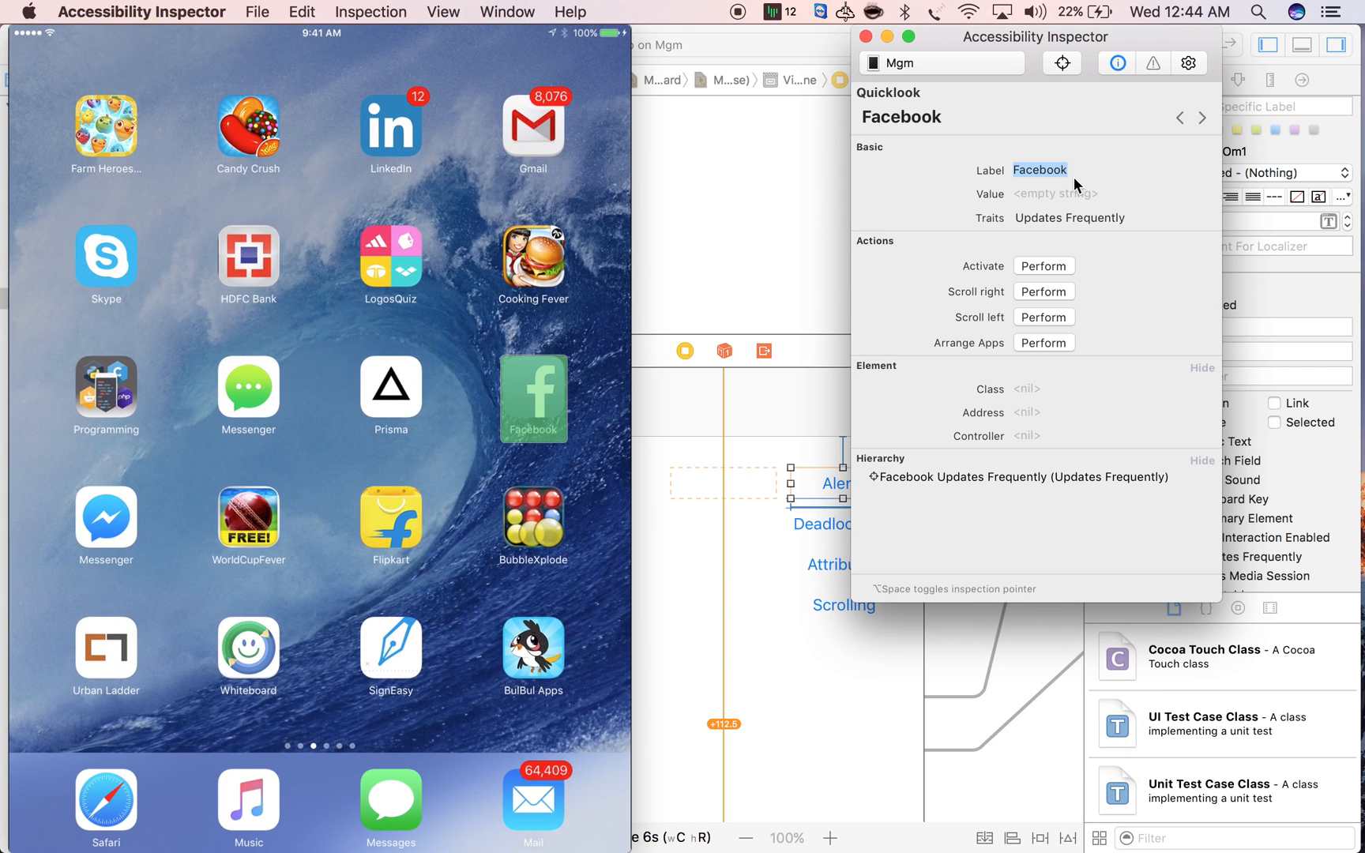
mouse_move(1039, 302)
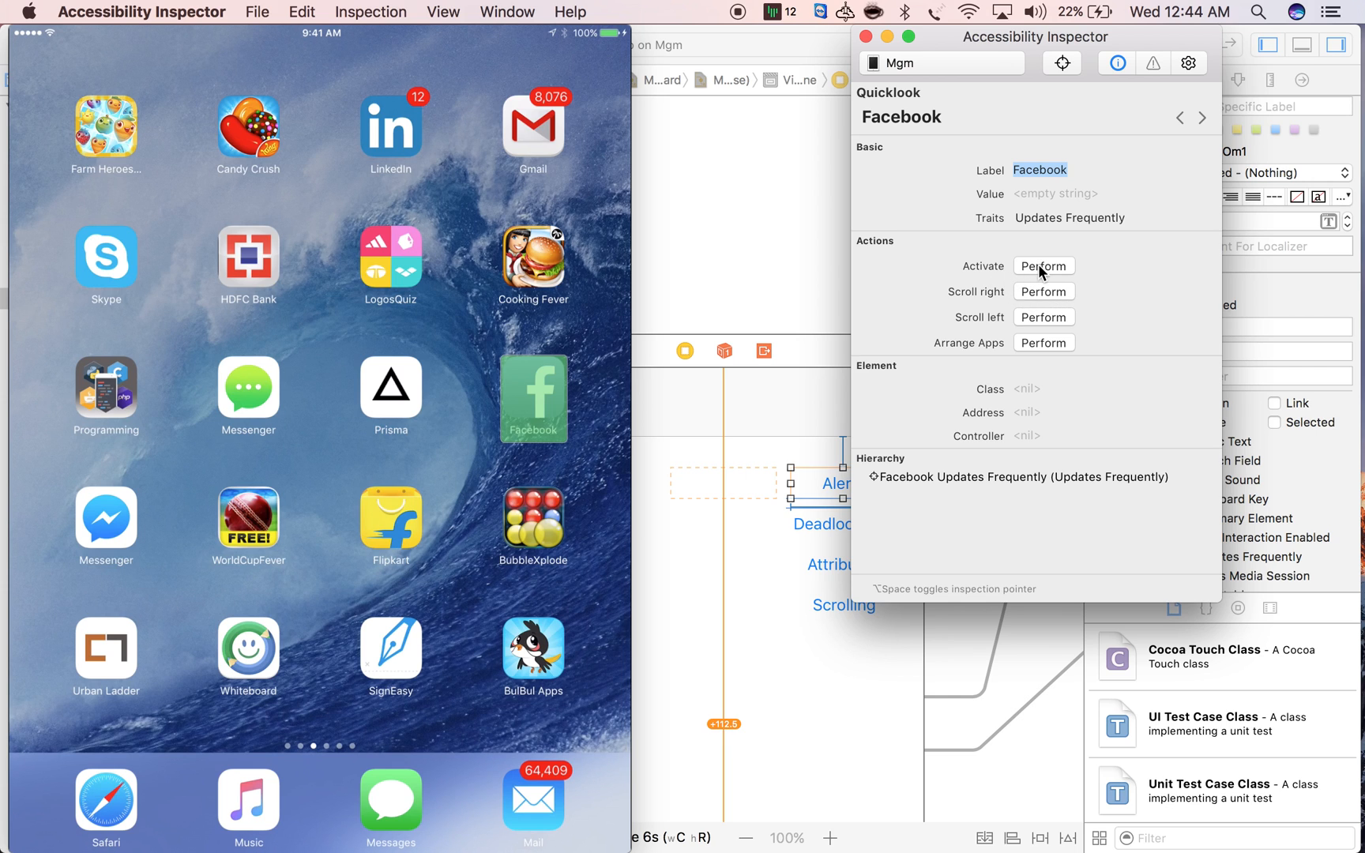
Perform the Activate action on the Facebook icon so the app opens on the iPad
left_click(1043, 266)
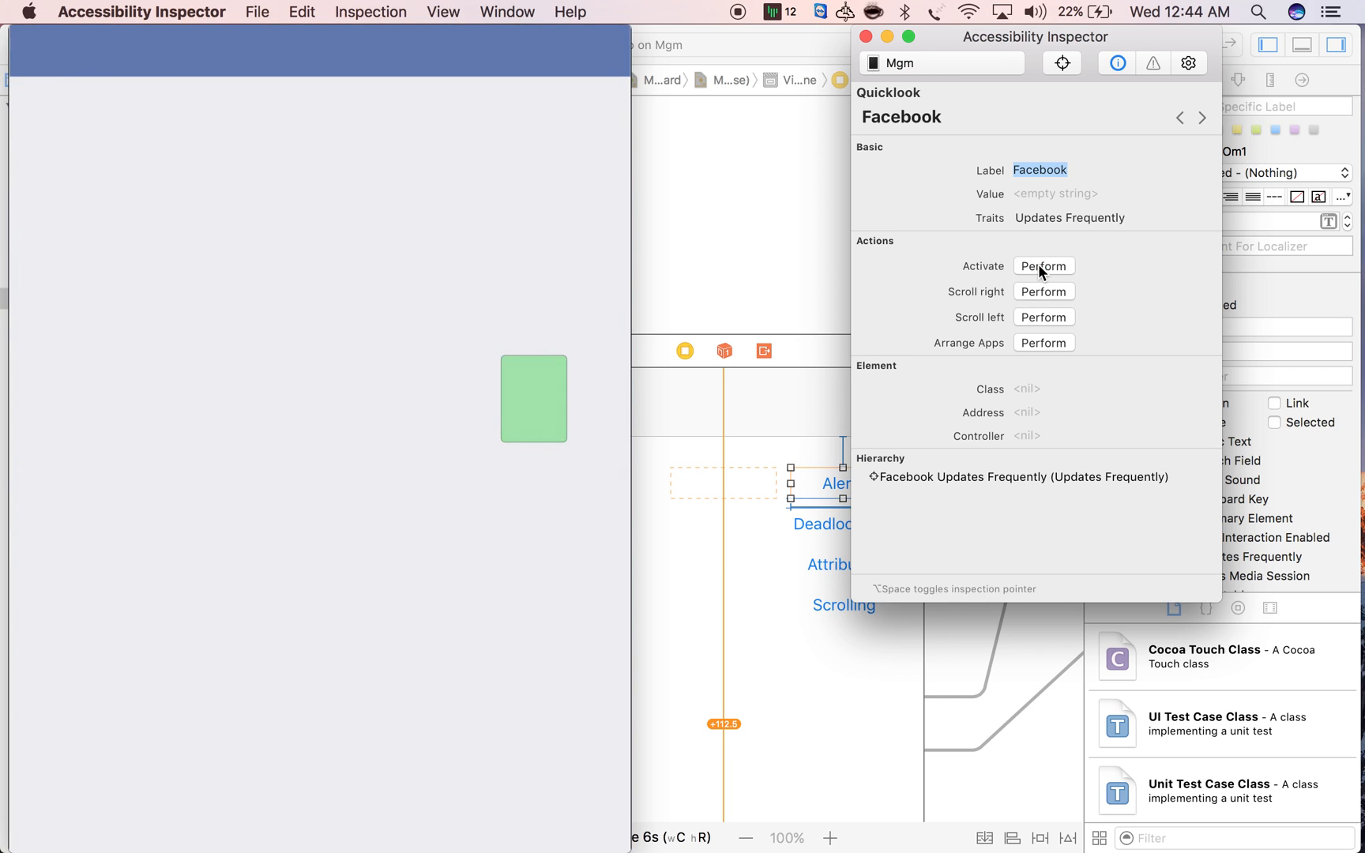
left_click(1043, 266)
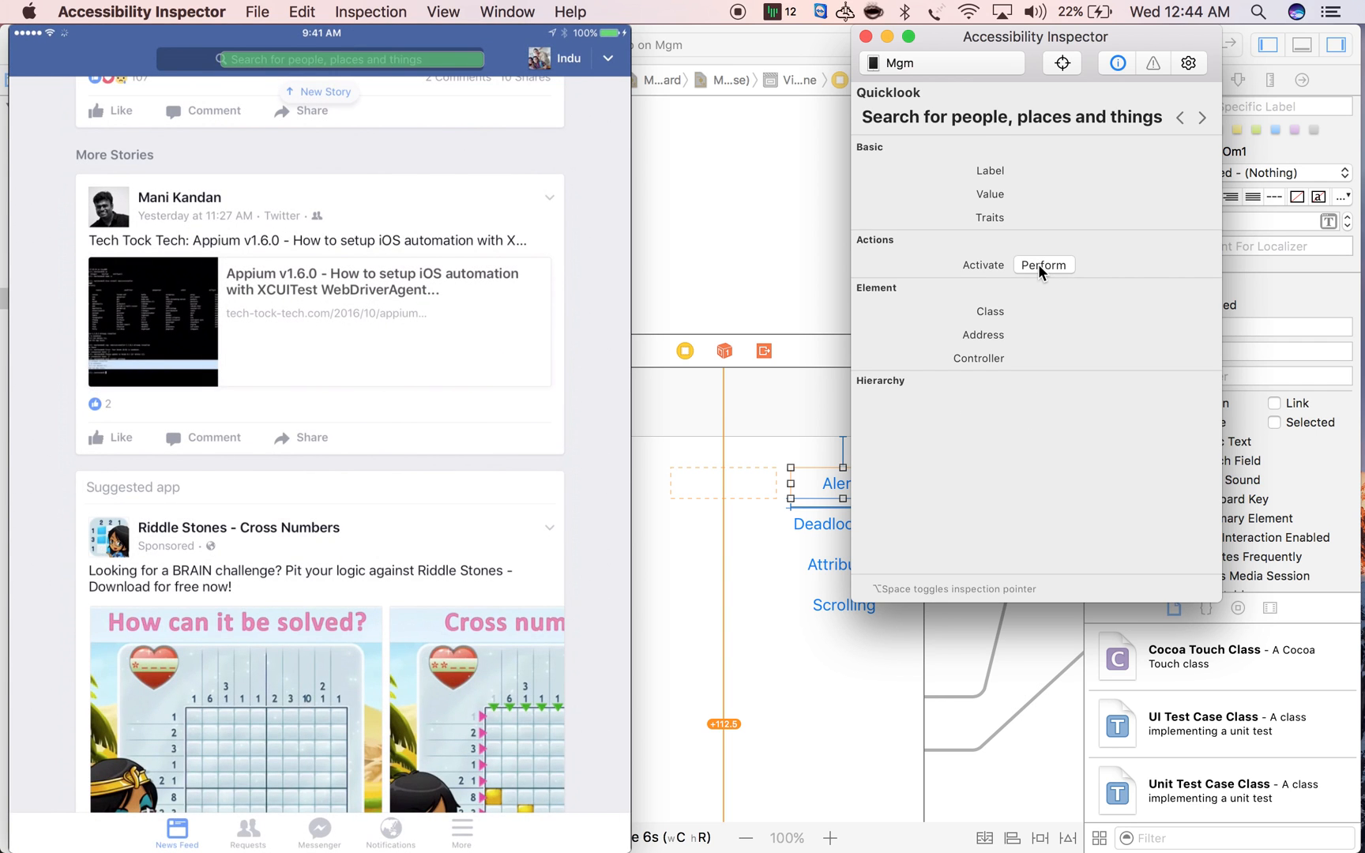
left_click(1043, 265)
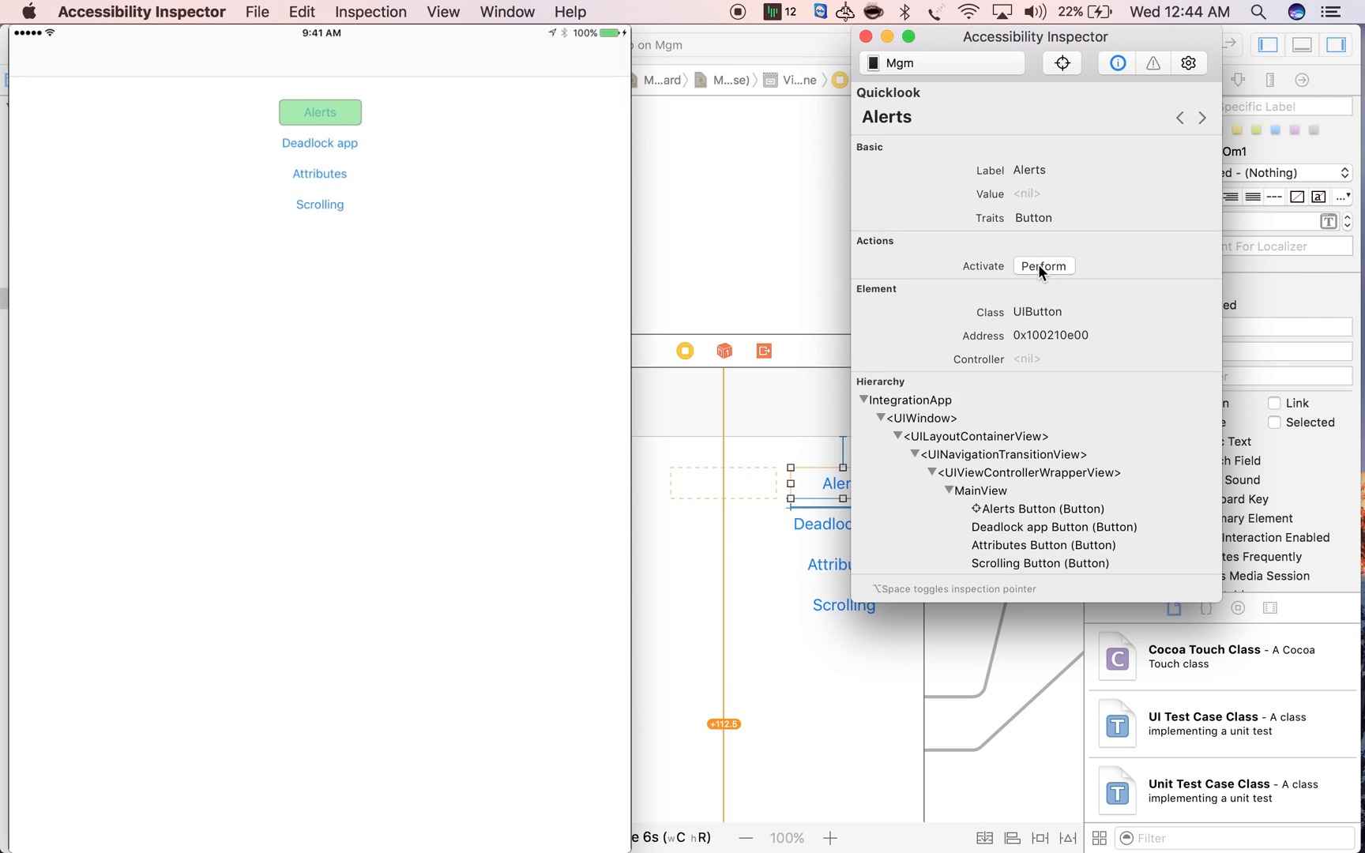
mouse_move(1070, 171)
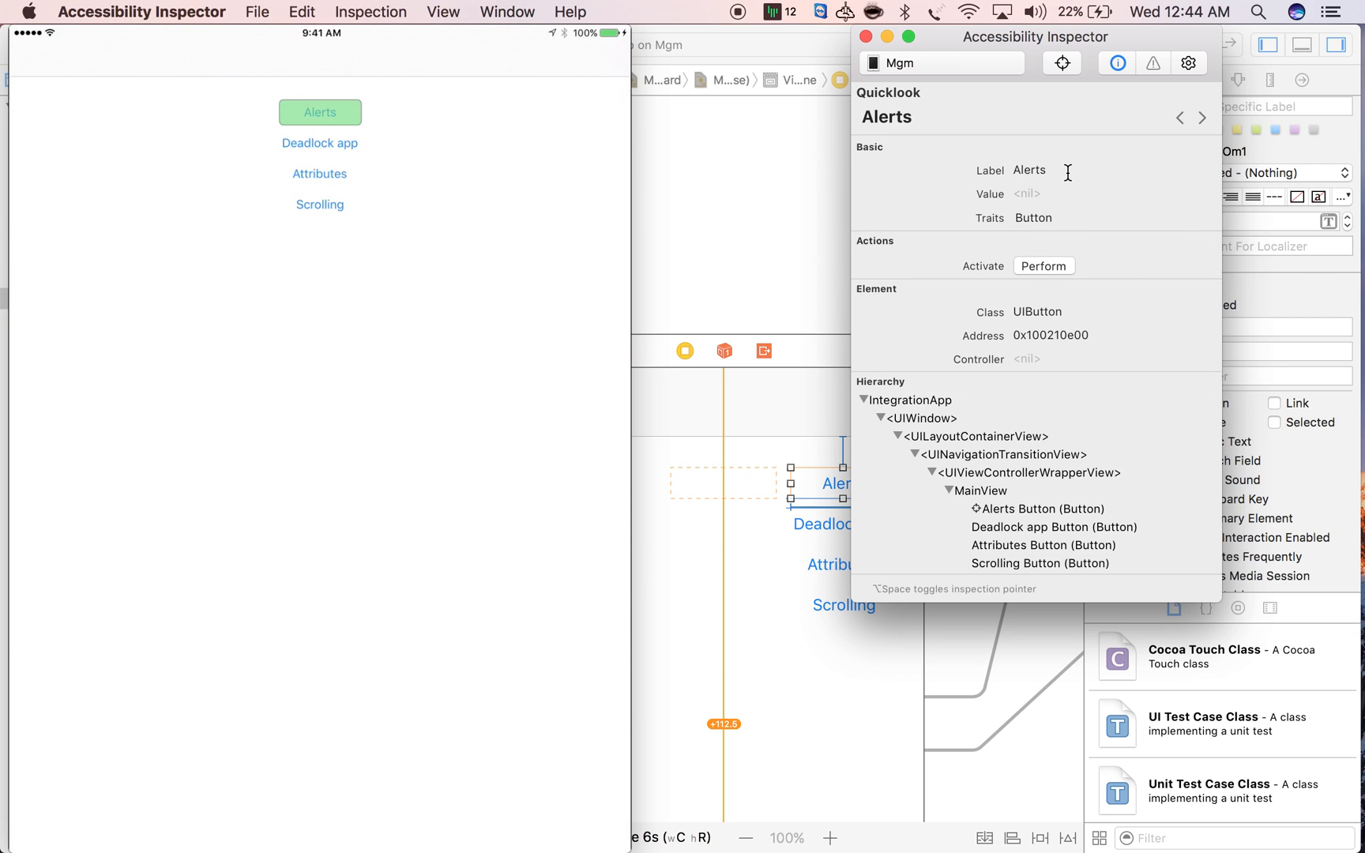
Activate the Alerts button to open its screen, then activate Back to return to the main menu
double_click(1029, 169)
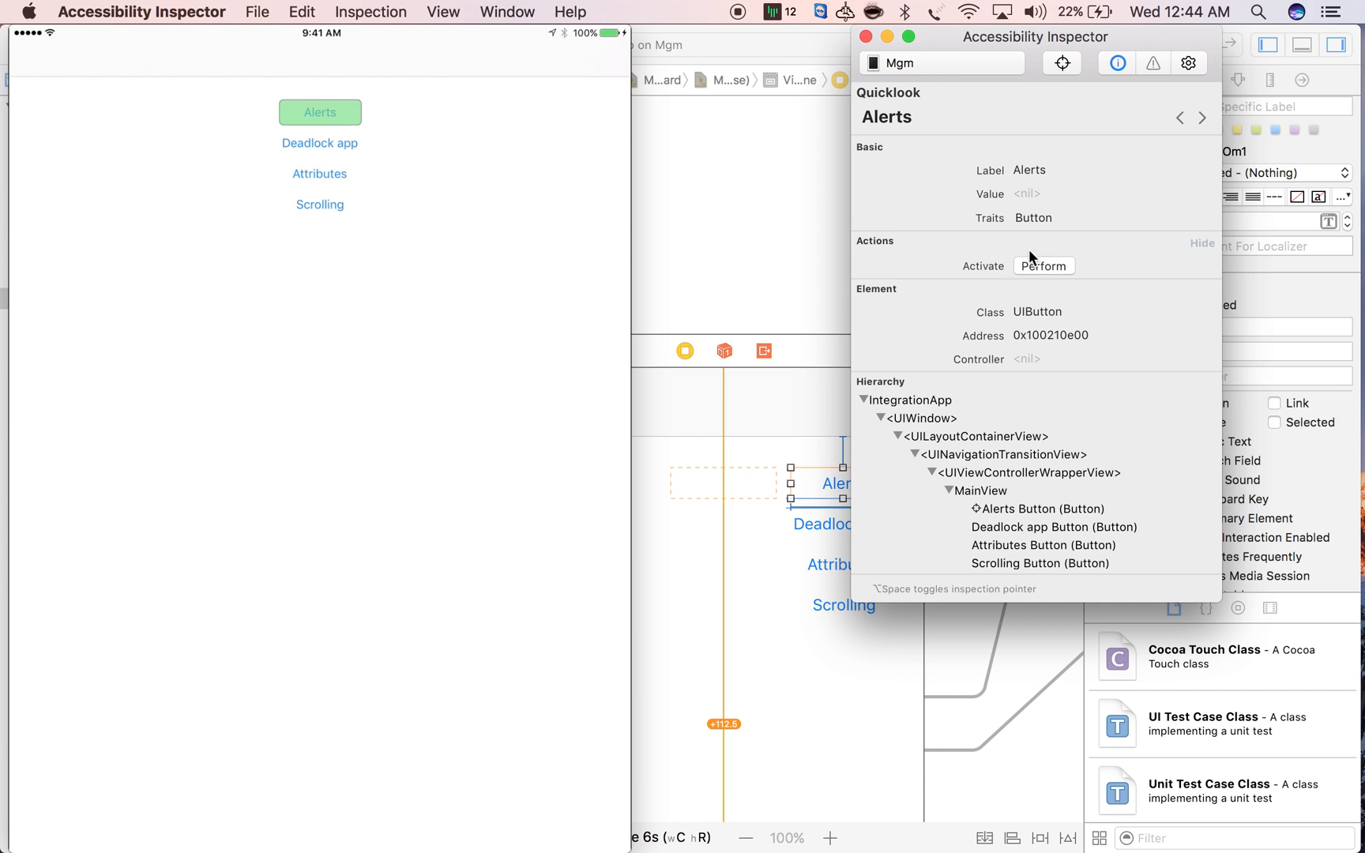
left_click(1042, 266)
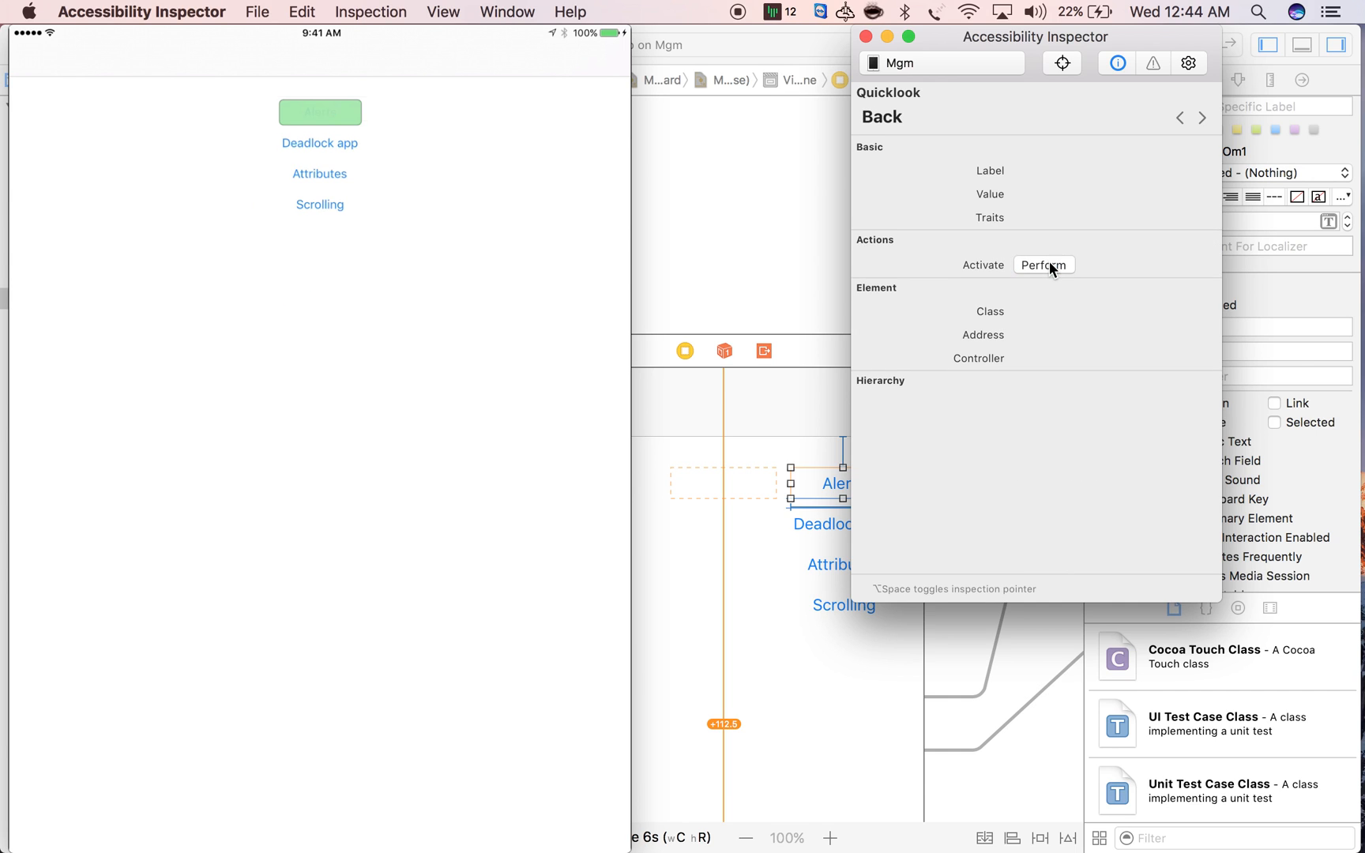
left_click(1043, 265)
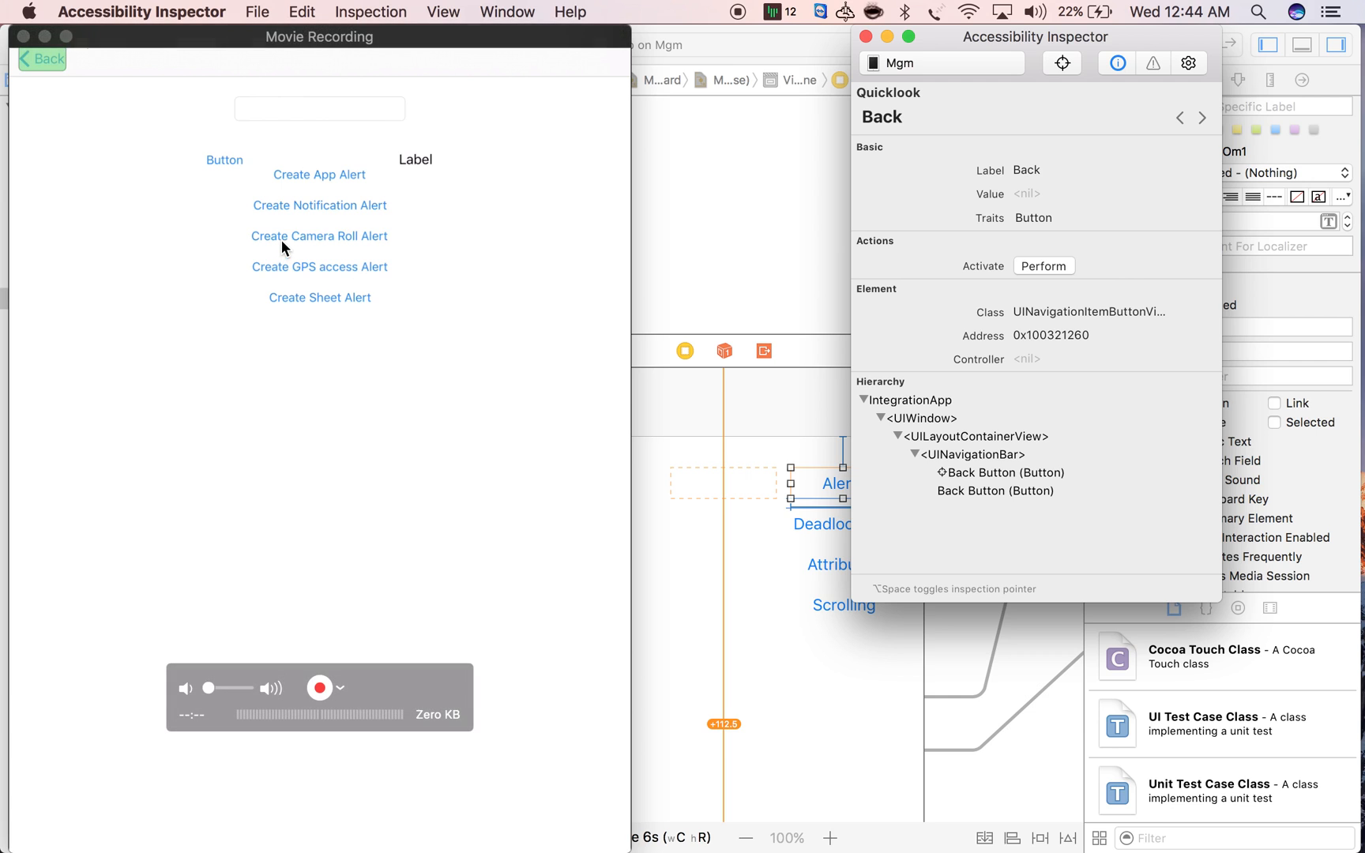
mouse_move(127, 74)
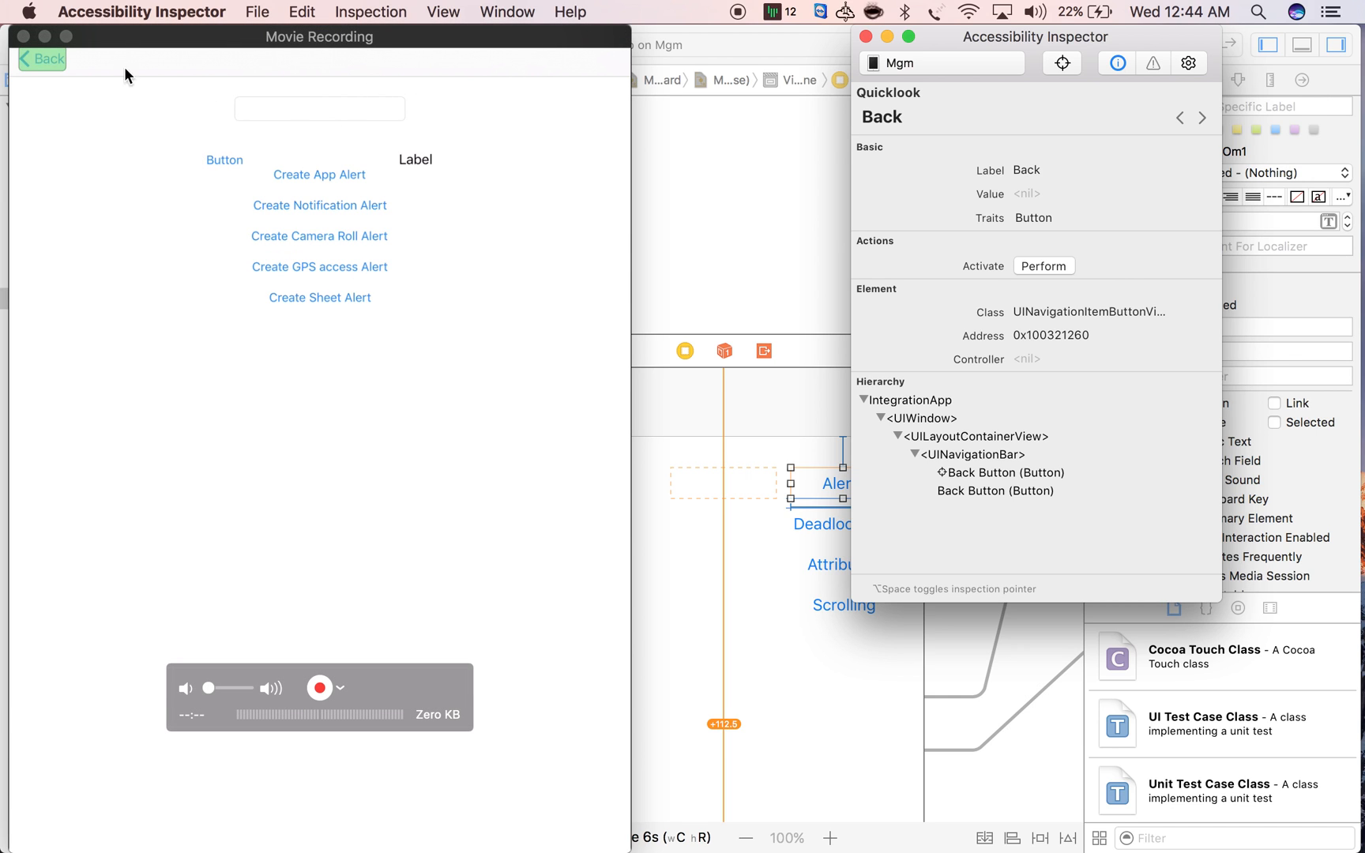
left_click(1044, 265)
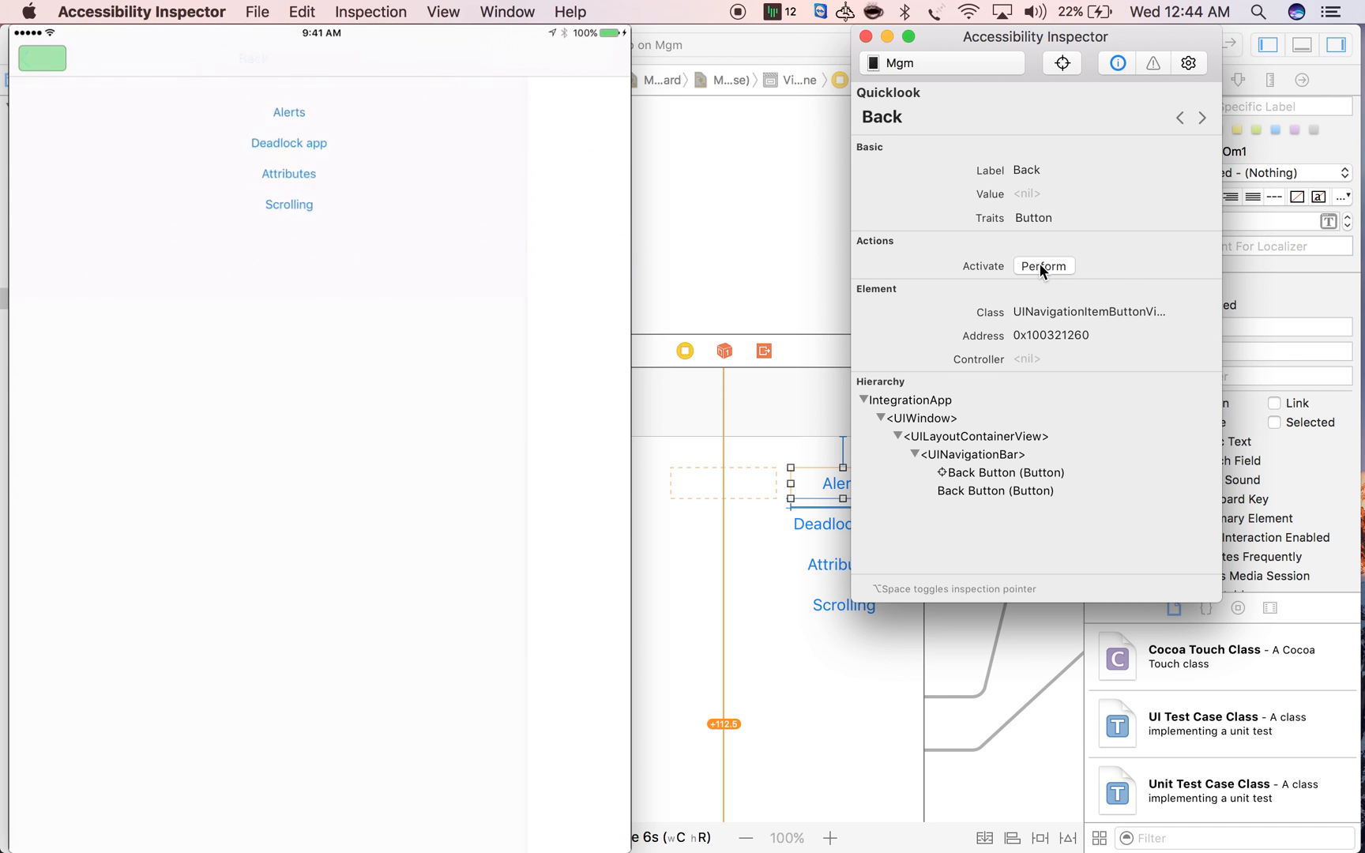
left_click(1042, 265)
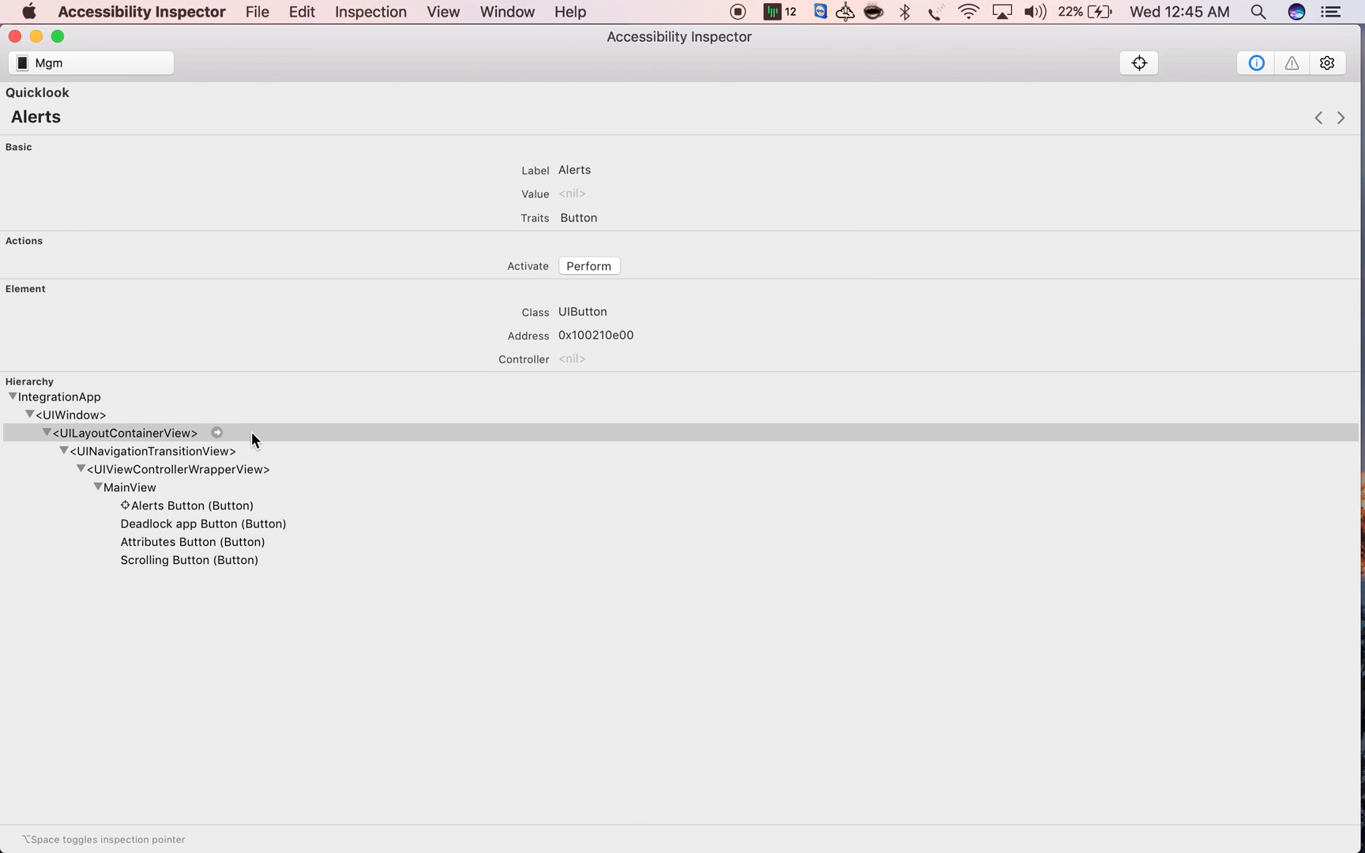
Highlight each hierarchy level from layout container to Alerts button, then select the Alerts label text
left_click(177, 470)
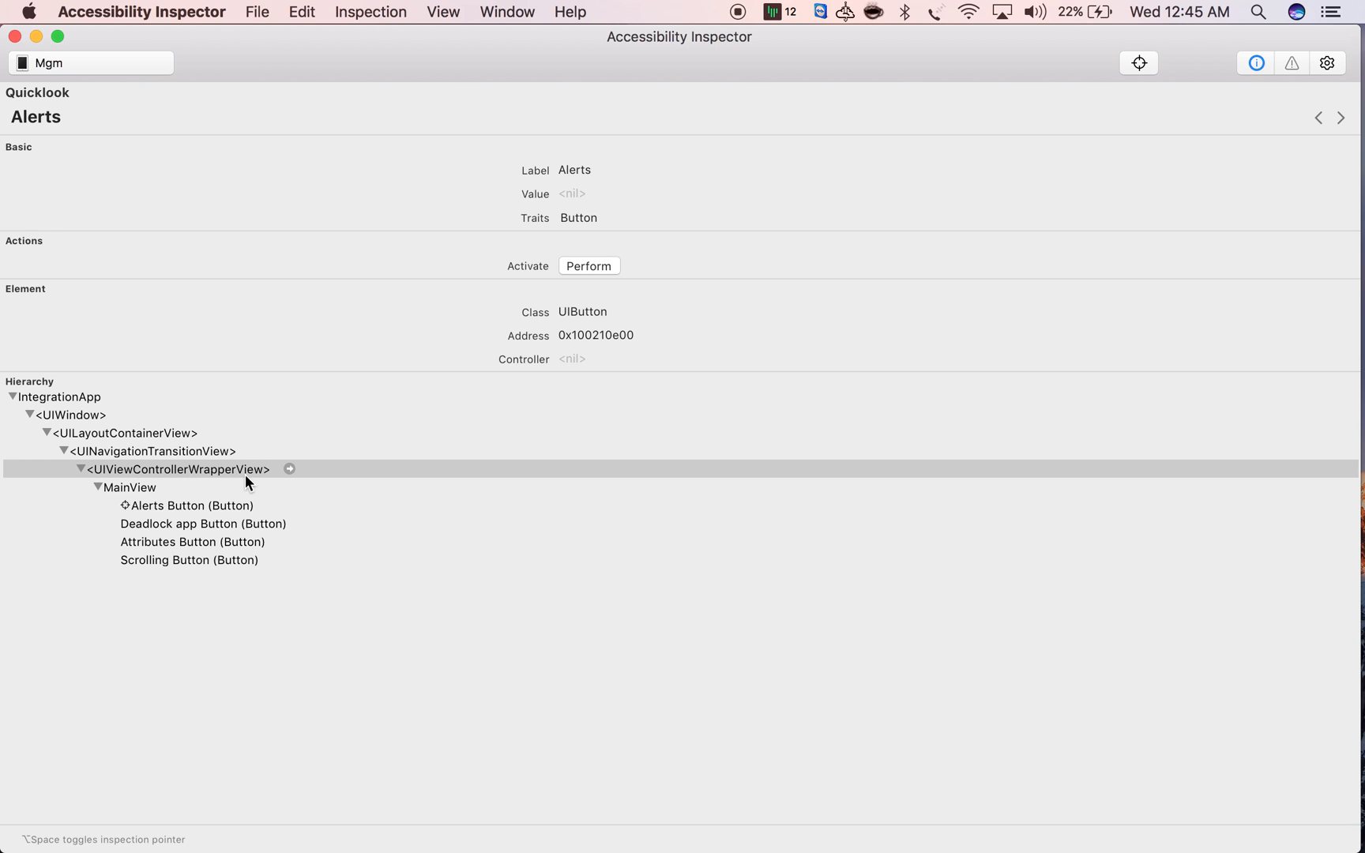
left_click(134, 486)
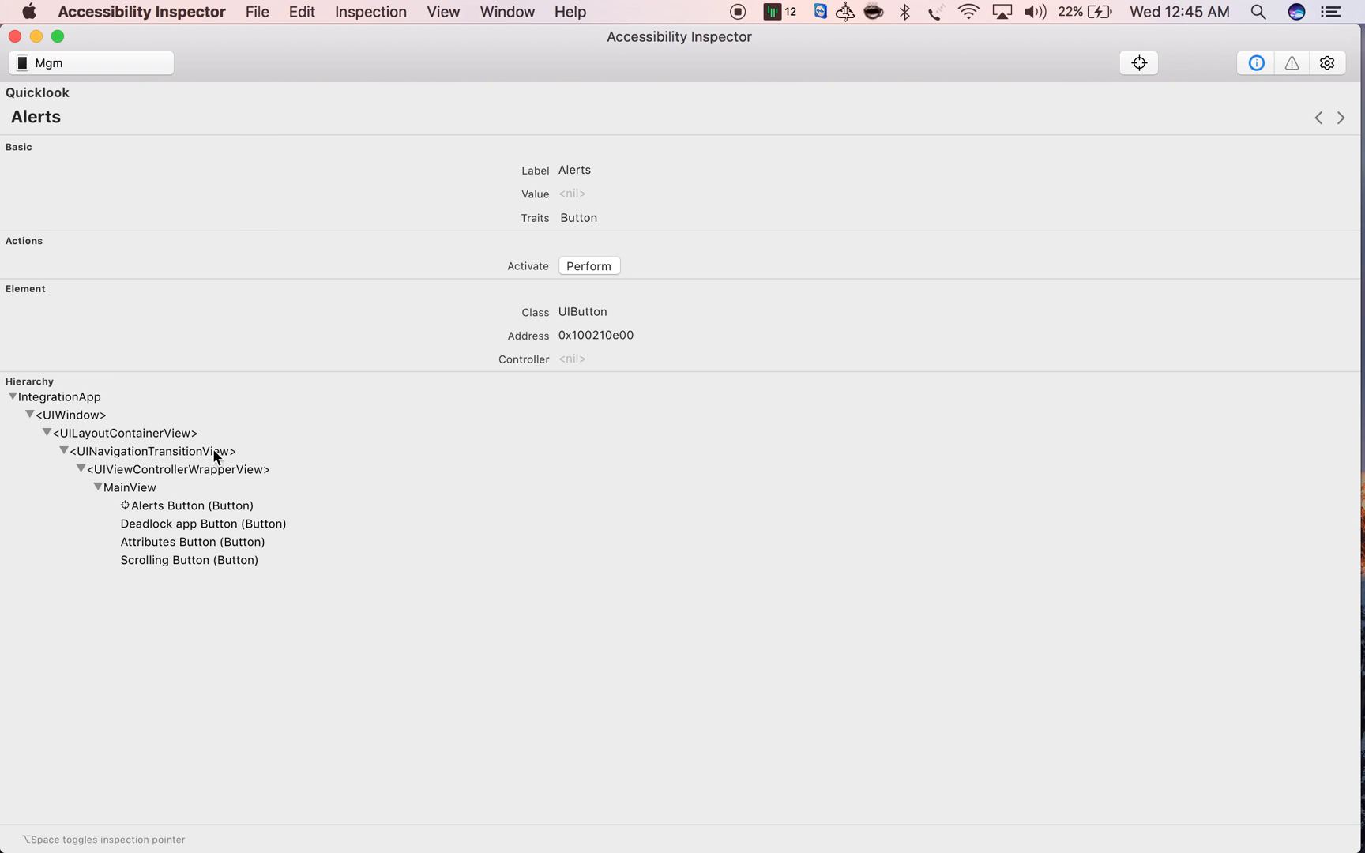
left_click(188, 505)
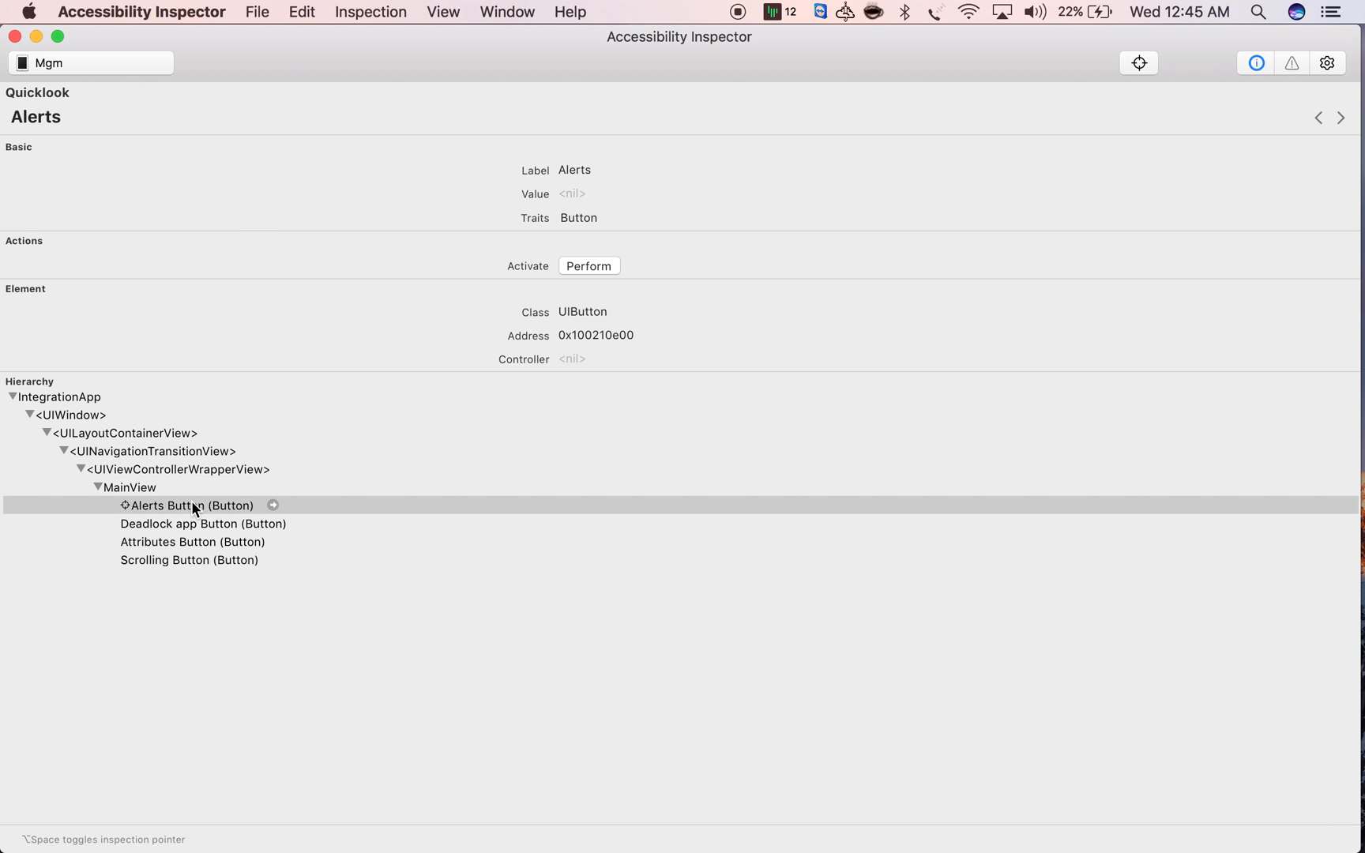
left_click(174, 469)
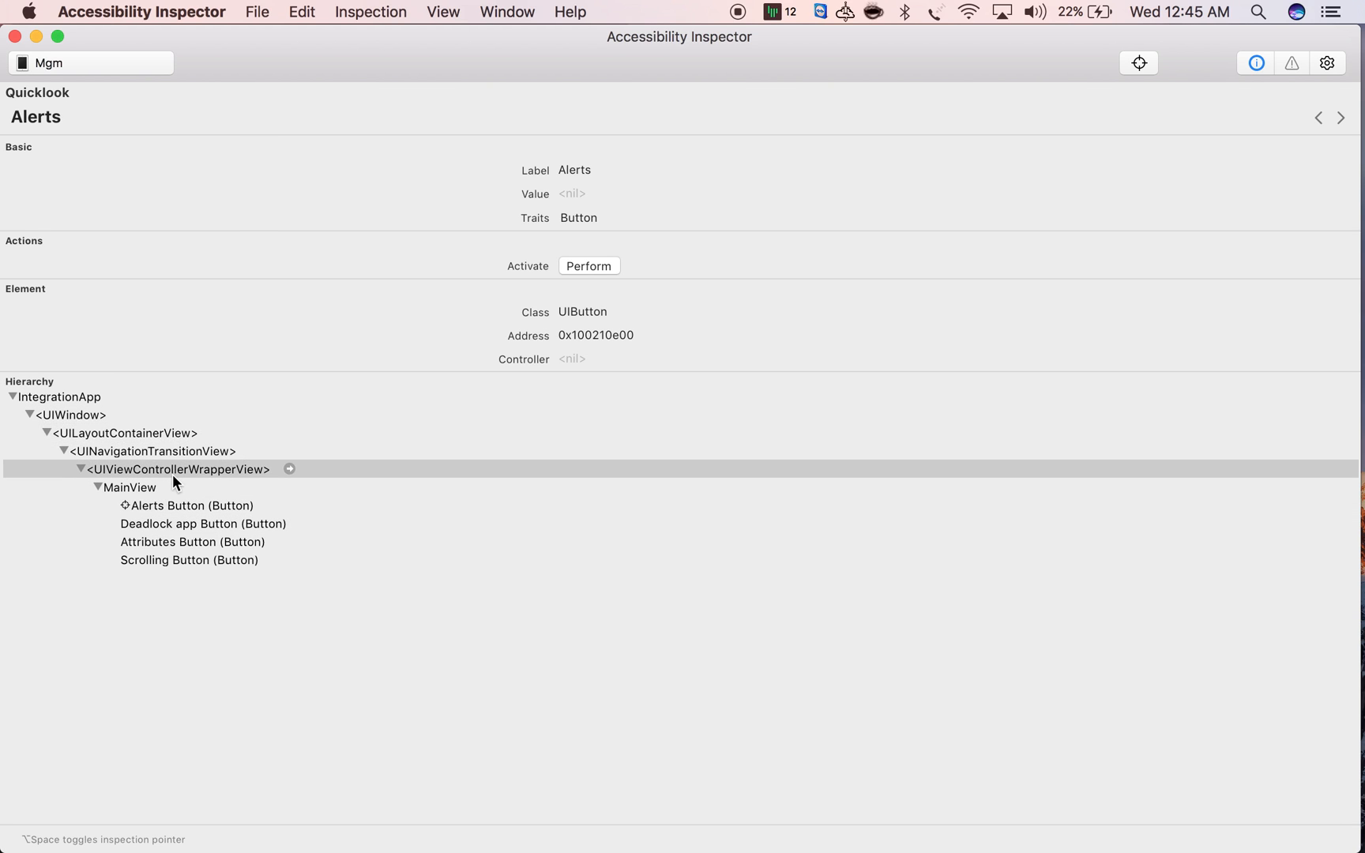
mouse_move(160, 371)
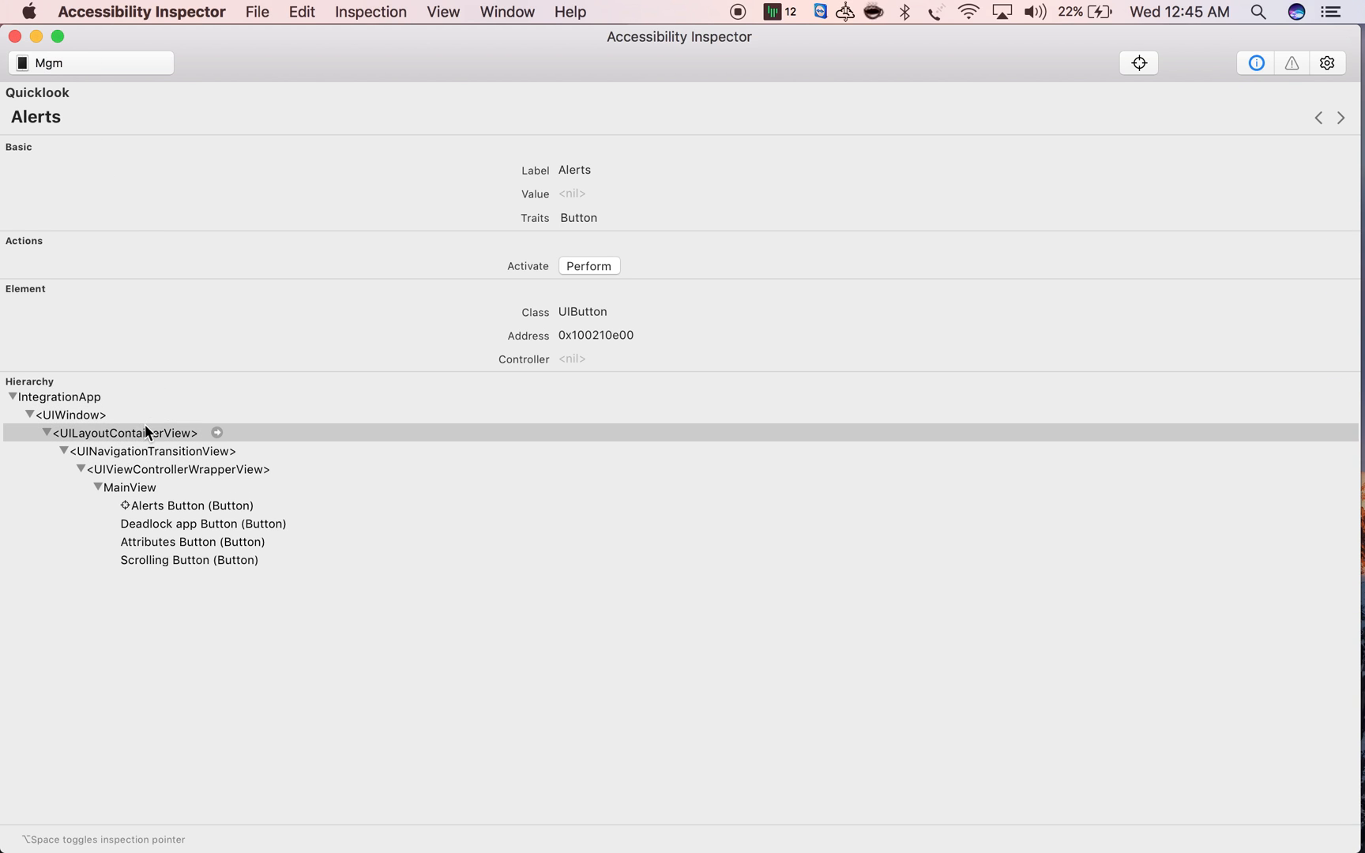
left_click(152, 450)
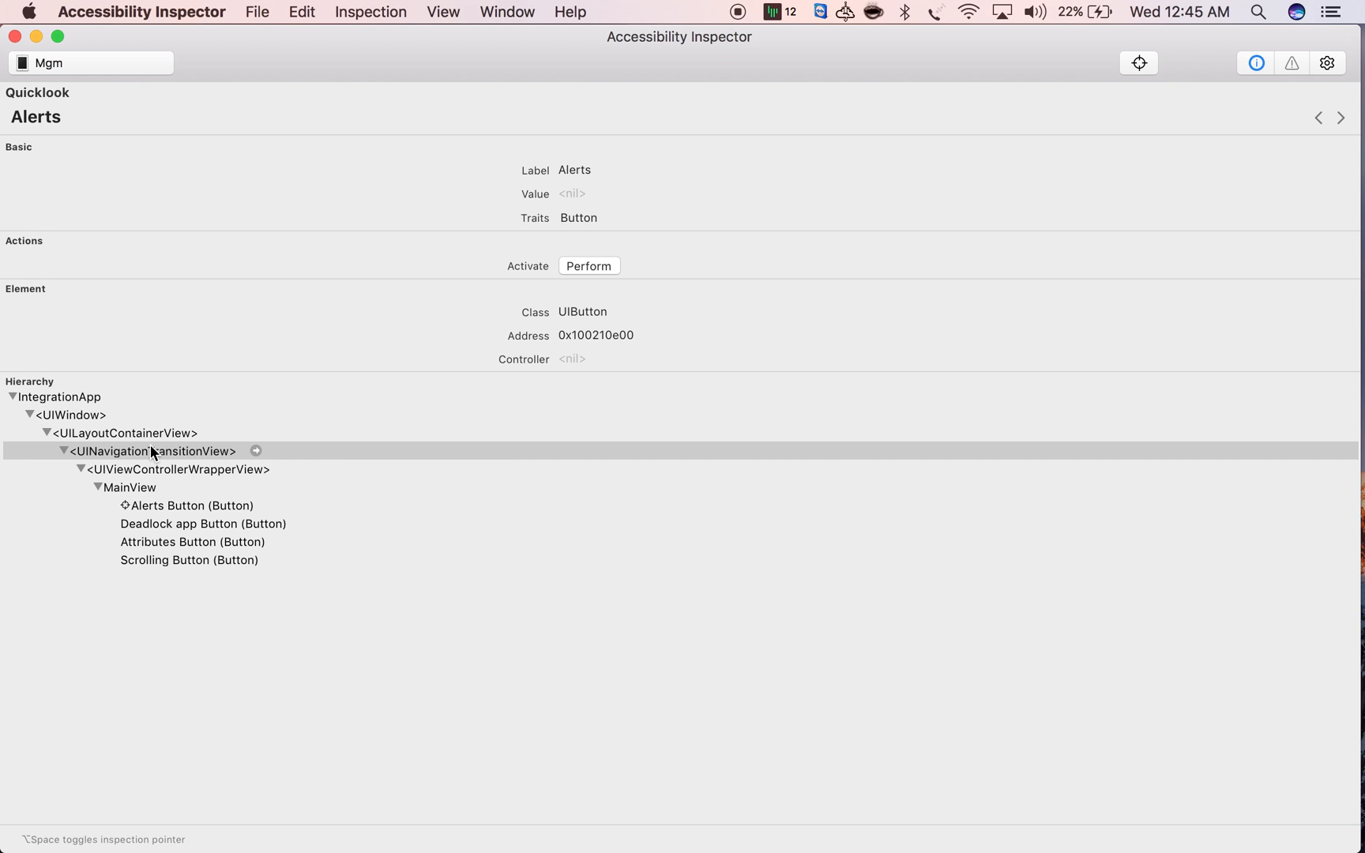
mouse_move(196, 572)
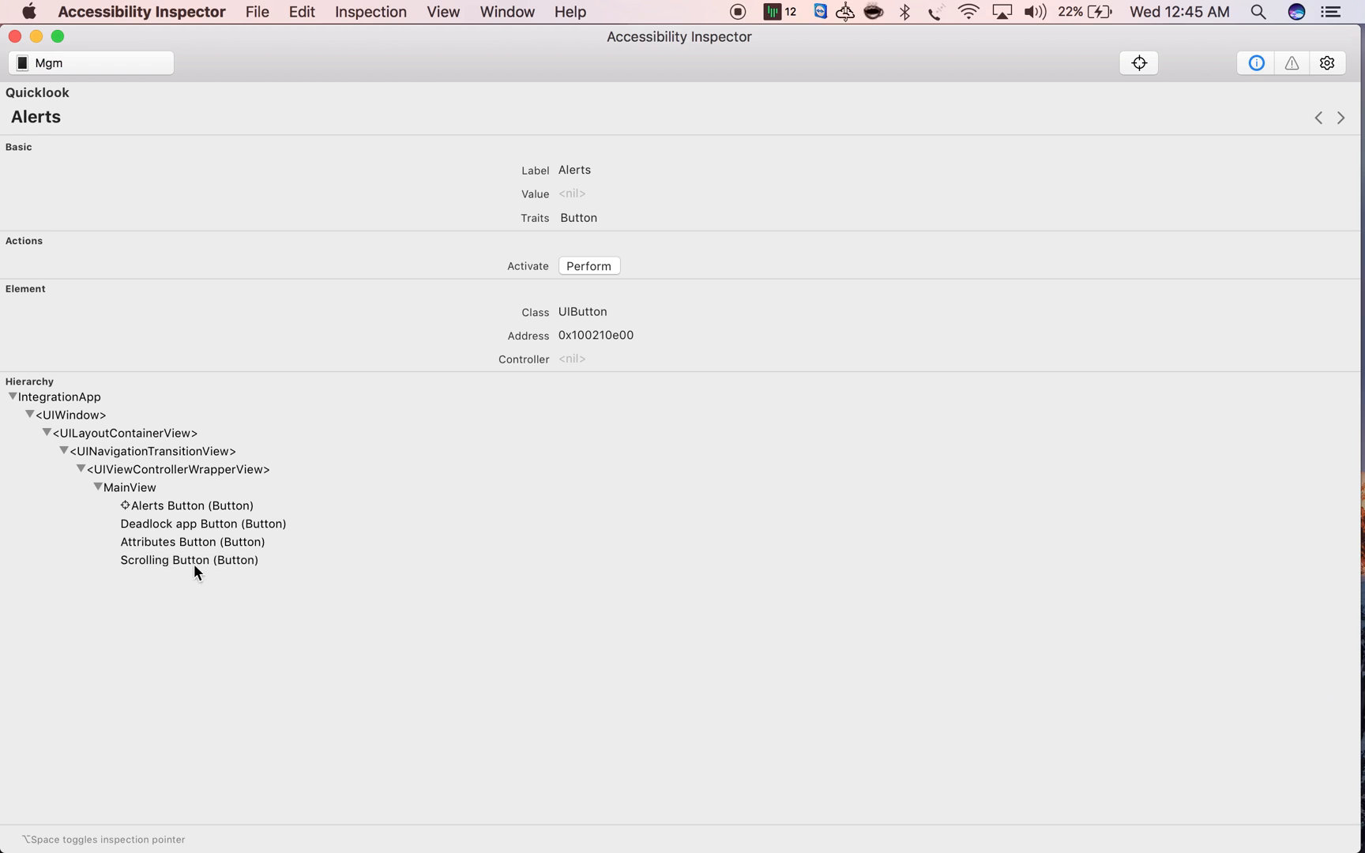
mouse_move(65, 46)
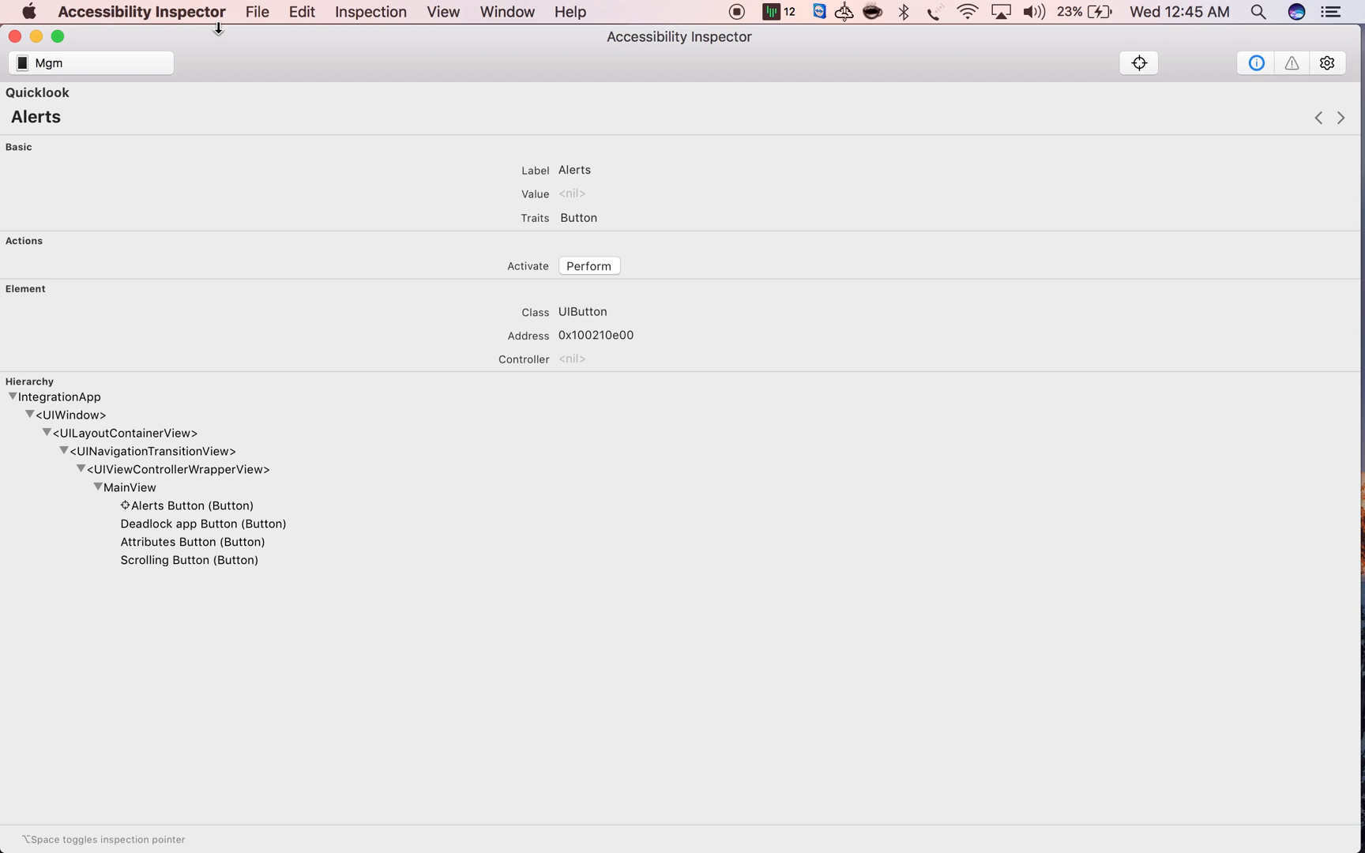
mouse_move(205, 41)
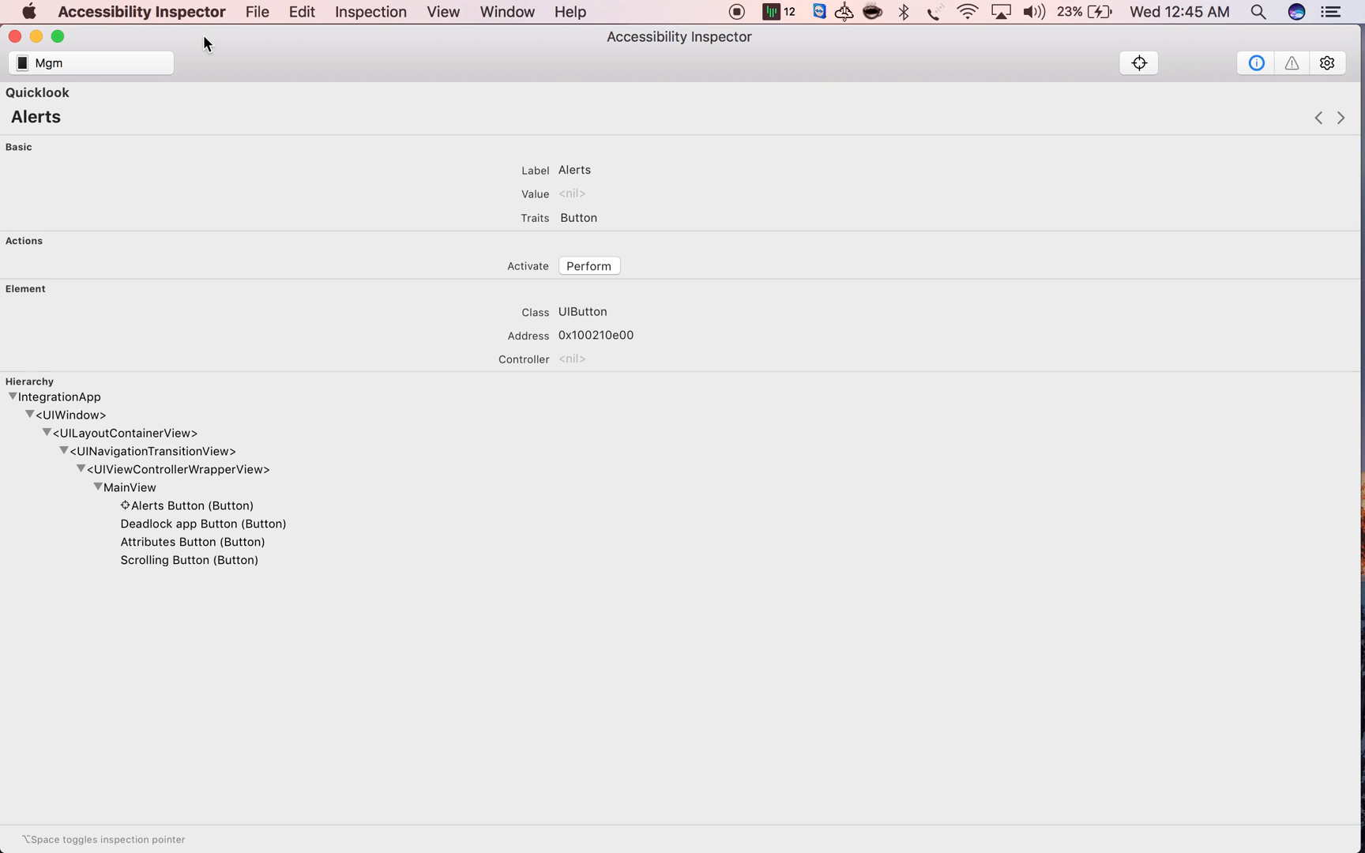
mouse_move(573, 172)
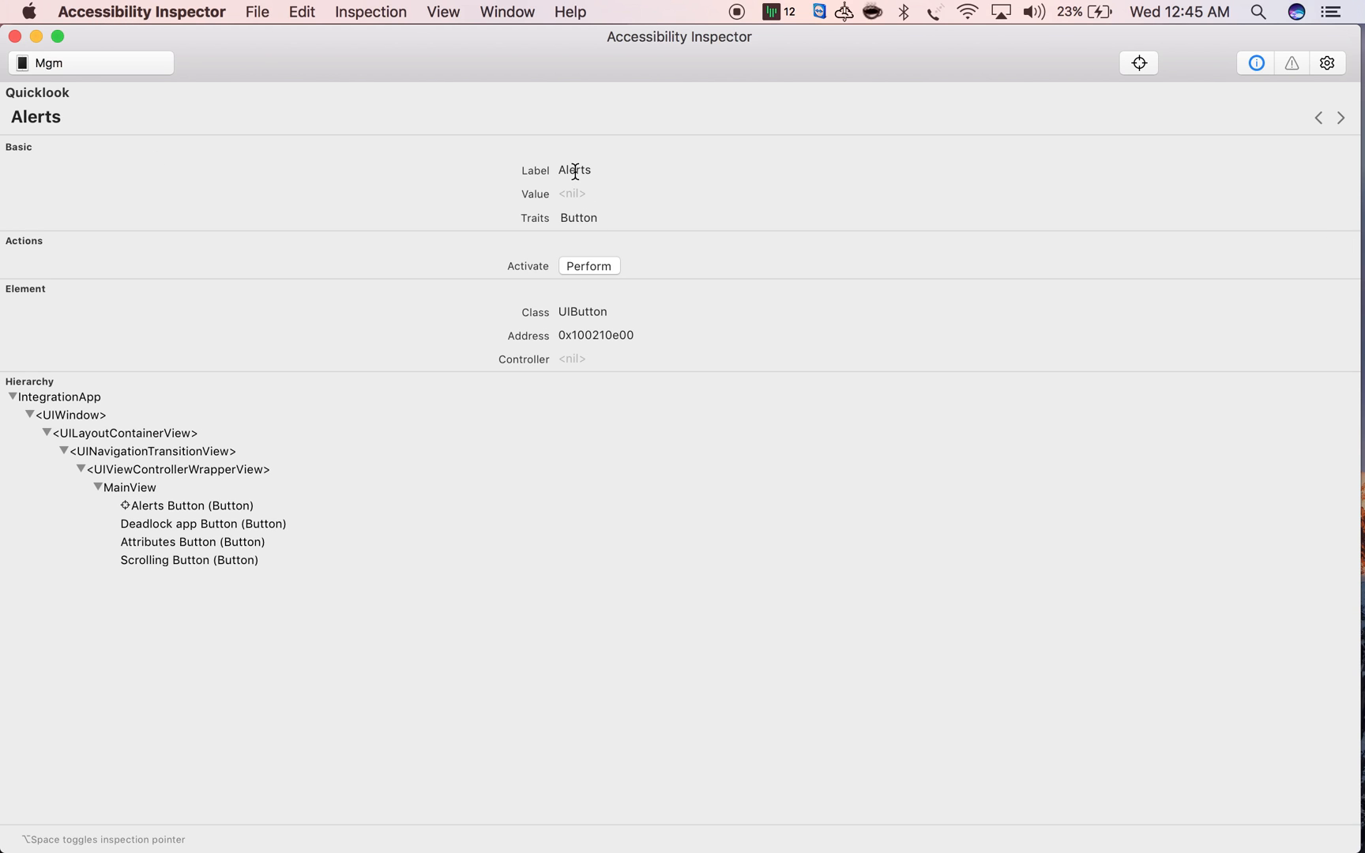
double_click(574, 169)
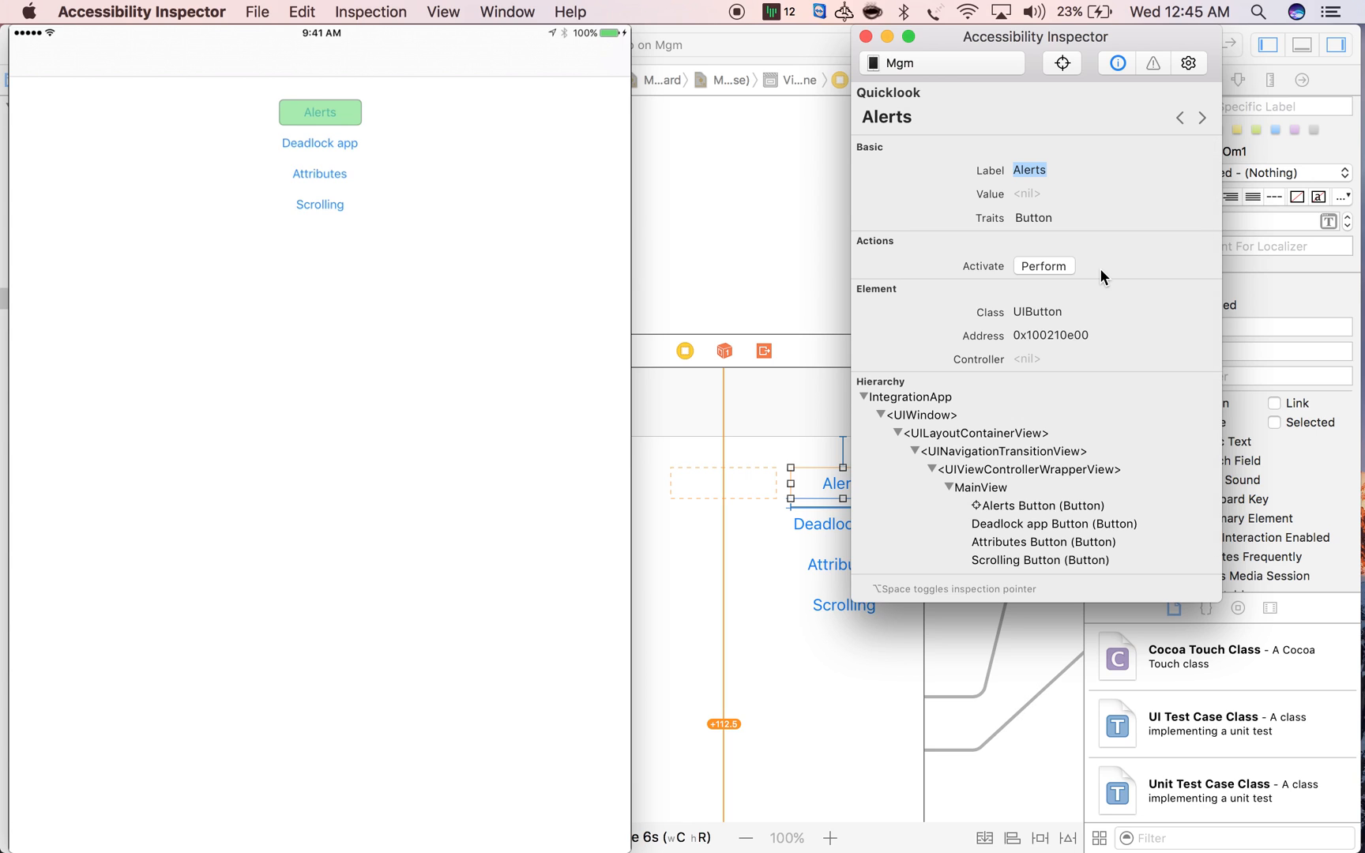
mouse_move(1099, 119)
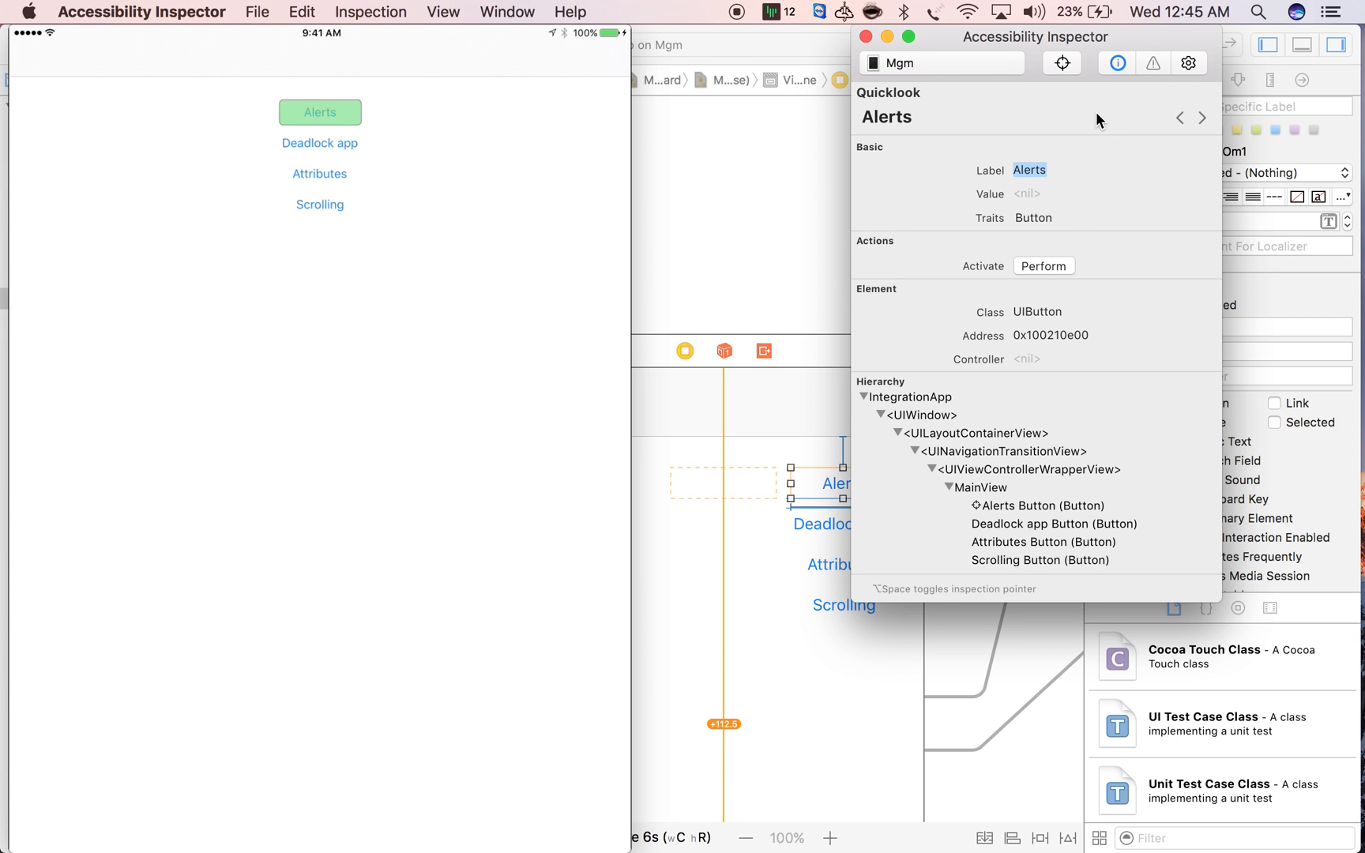
mouse_move(927, 202)
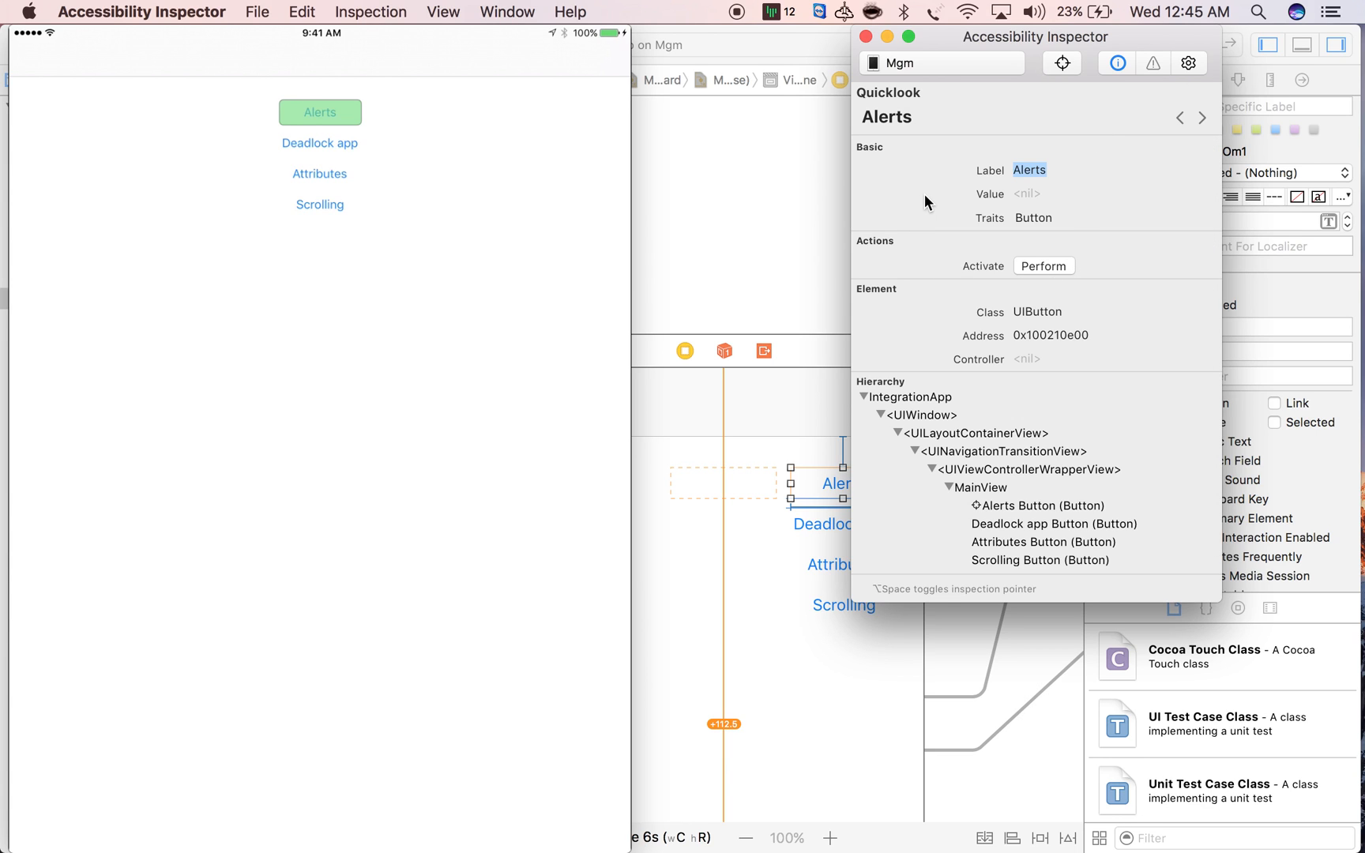
mouse_move(1053, 101)
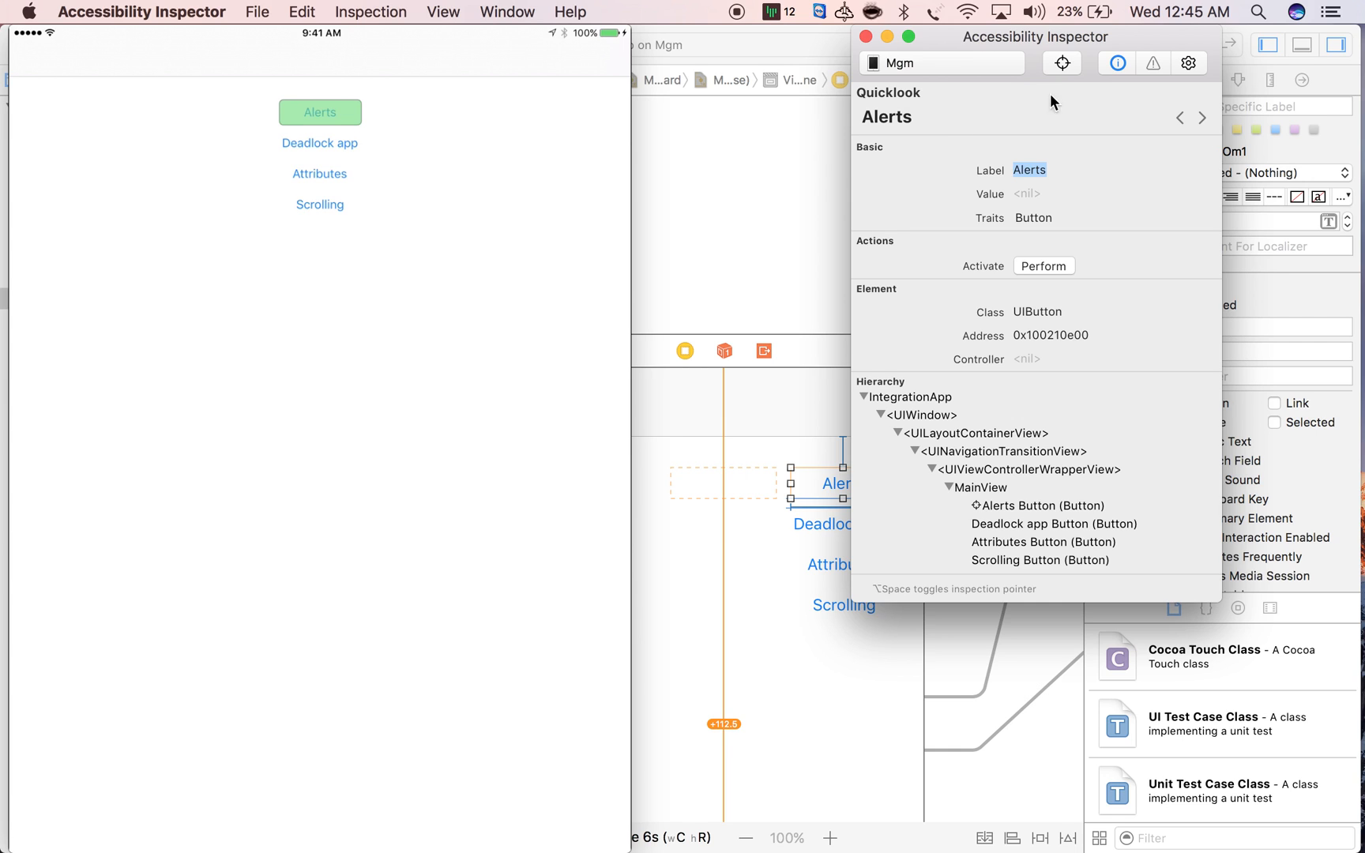
mouse_move(1037, 86)
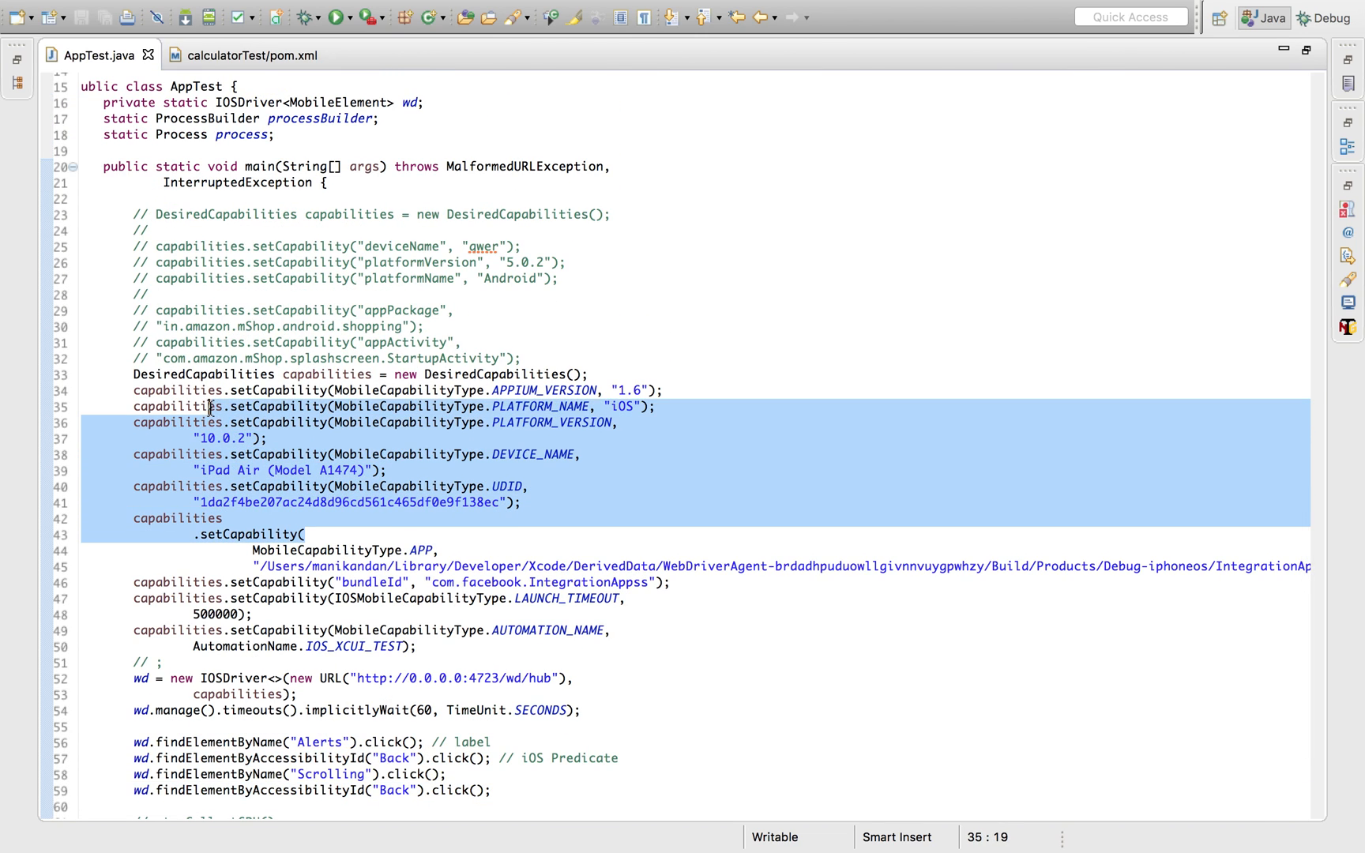
Review the AppTest capabilities and point out the Alerts and Back tap steps near the script's end
scroll("up", 3)
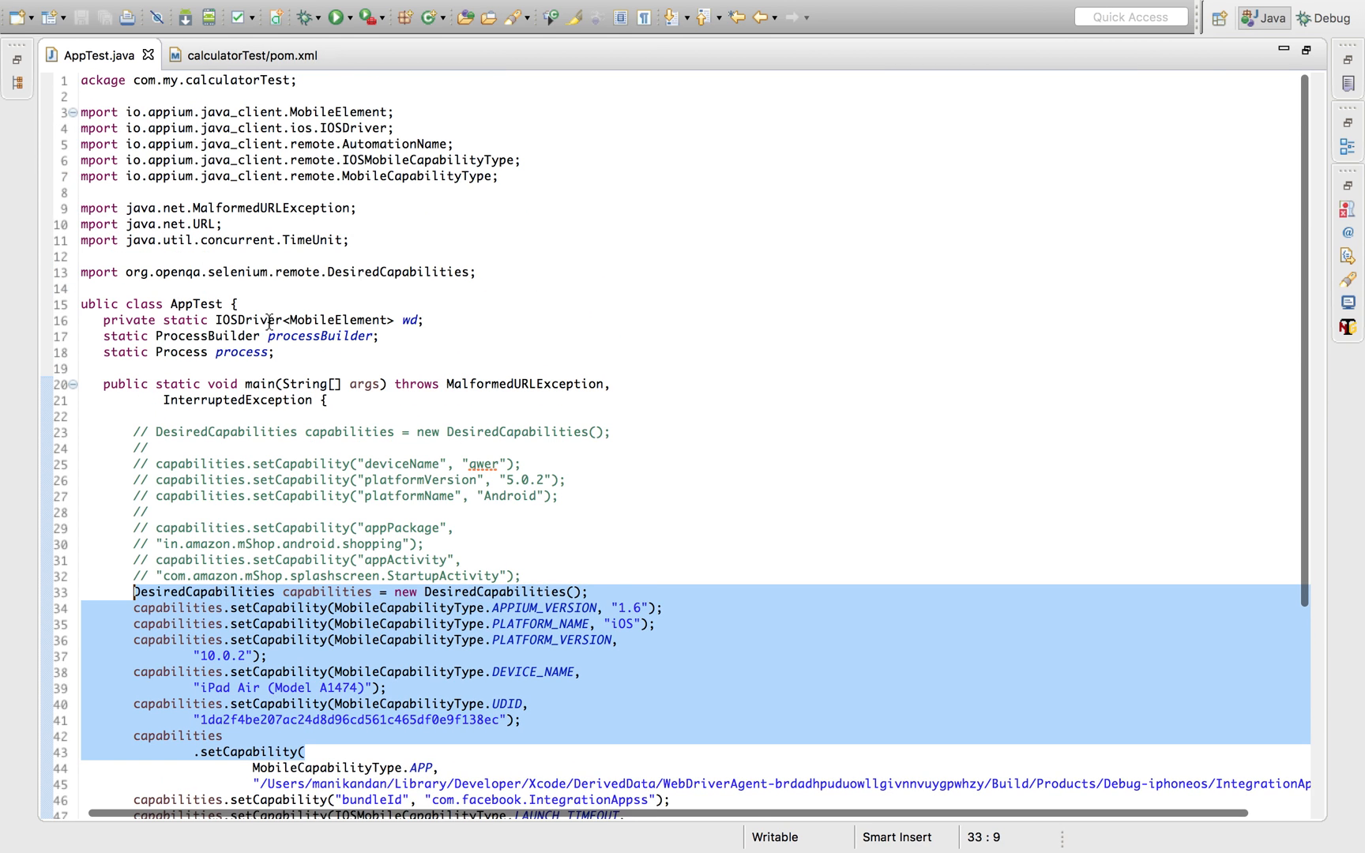
scroll("down", 3)
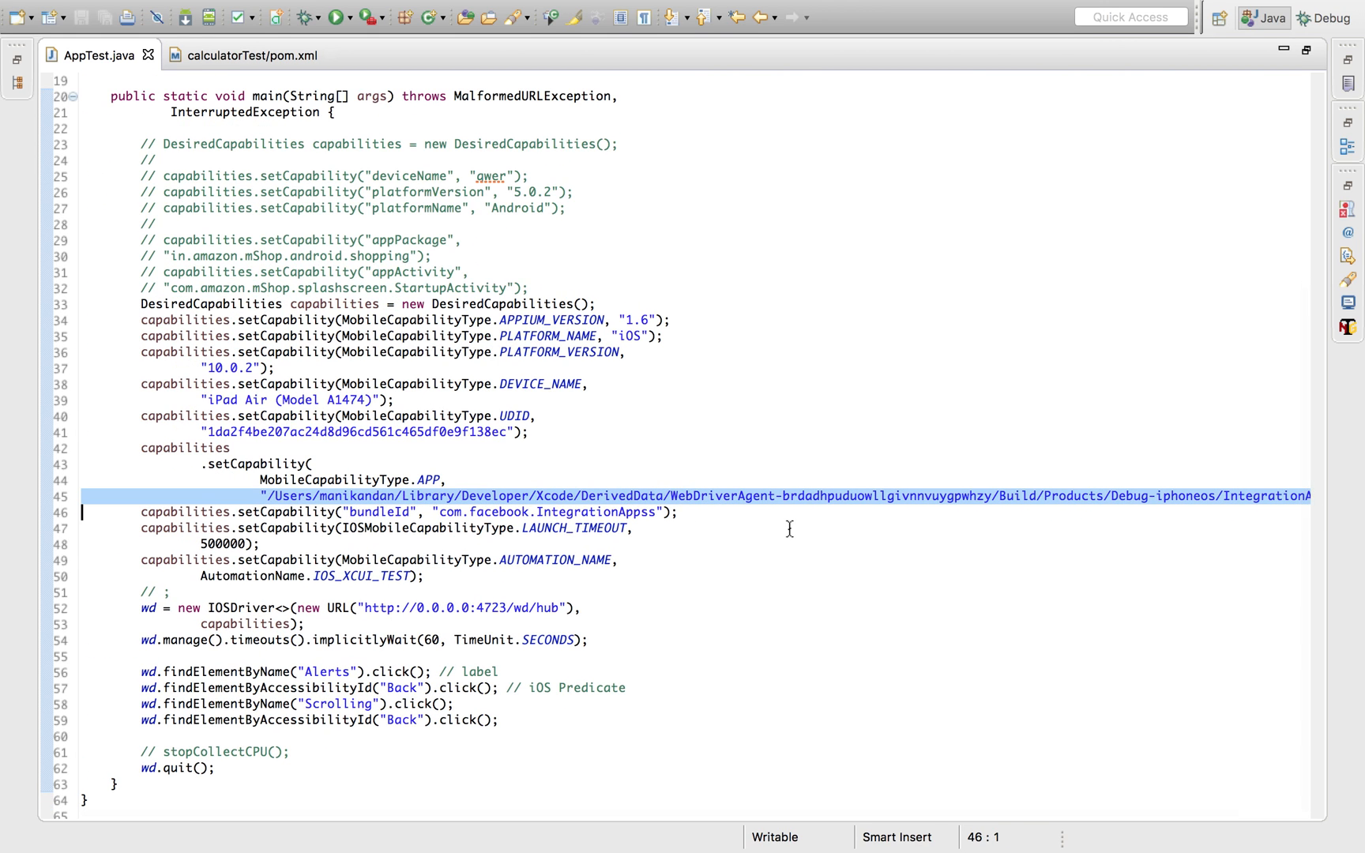
left_click(141, 510)
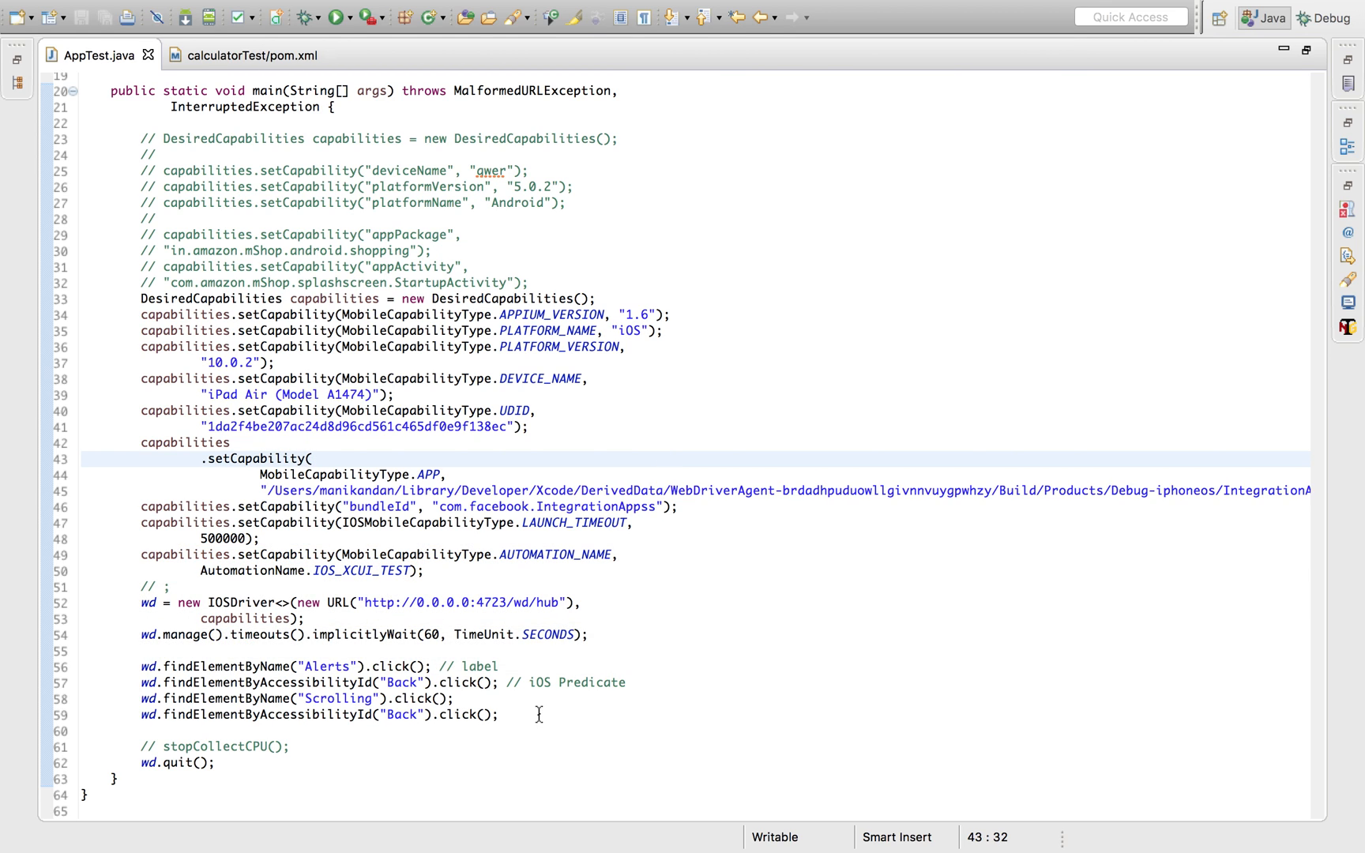
left_click(547, 746)
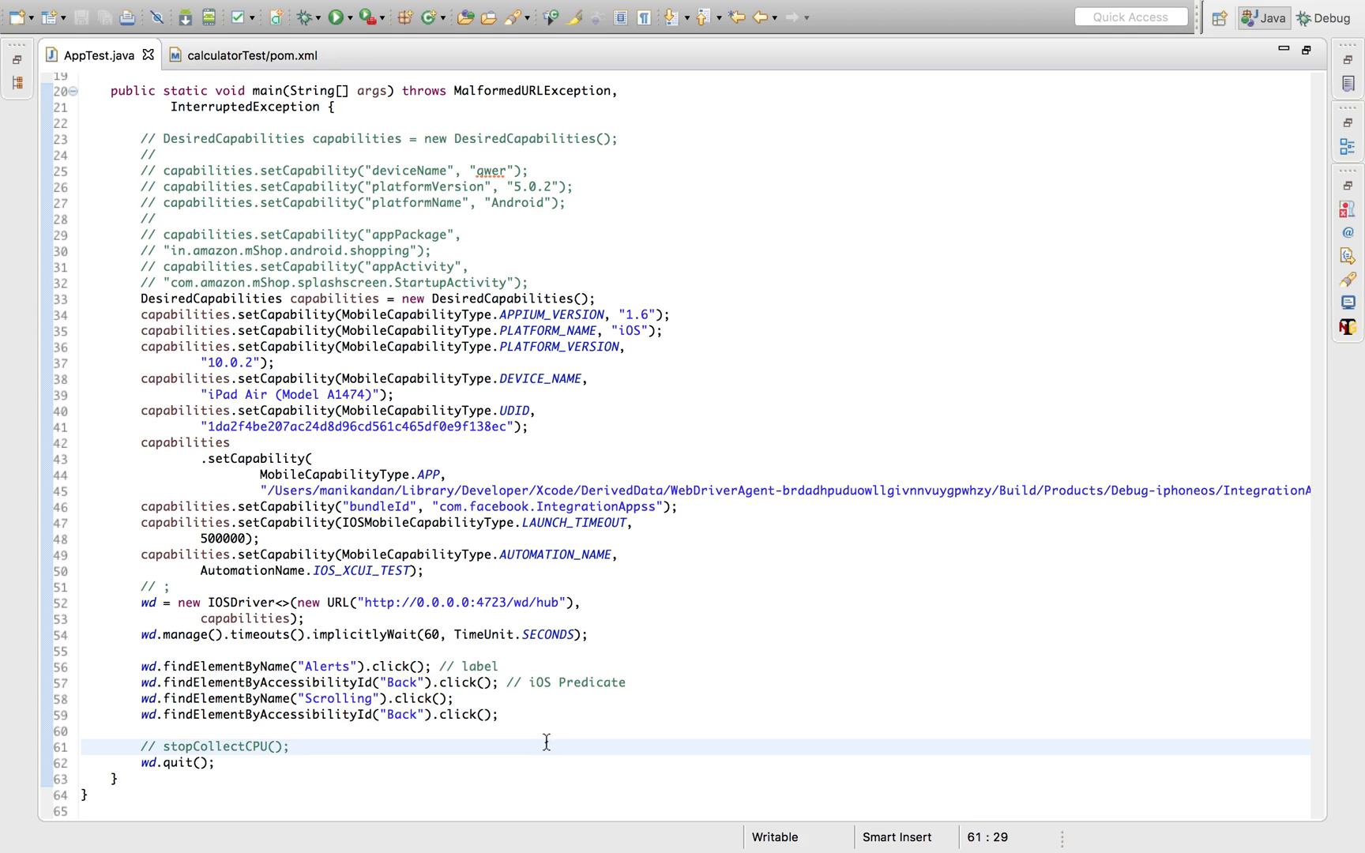
left_click(502, 683)
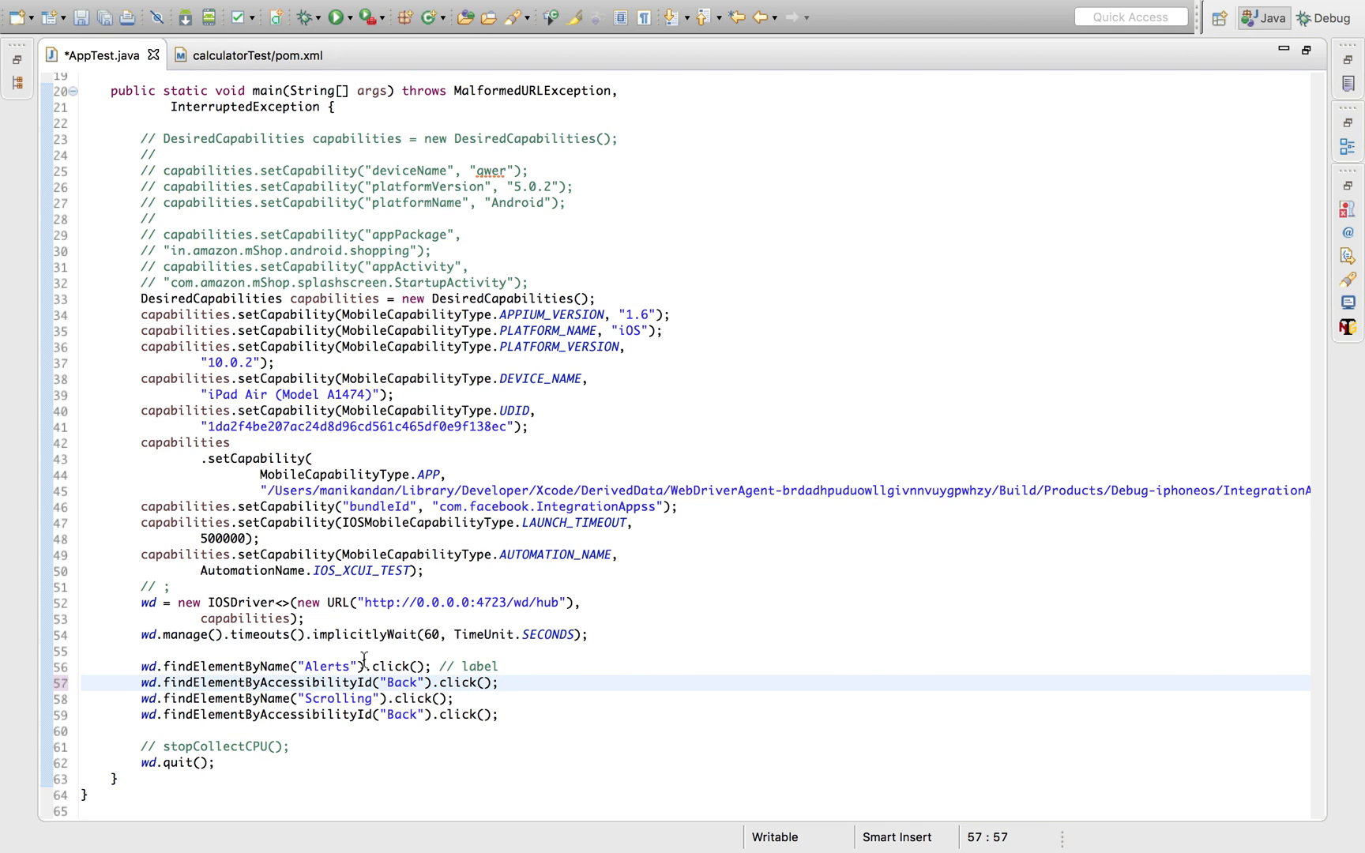
mouse_move(387, 698)
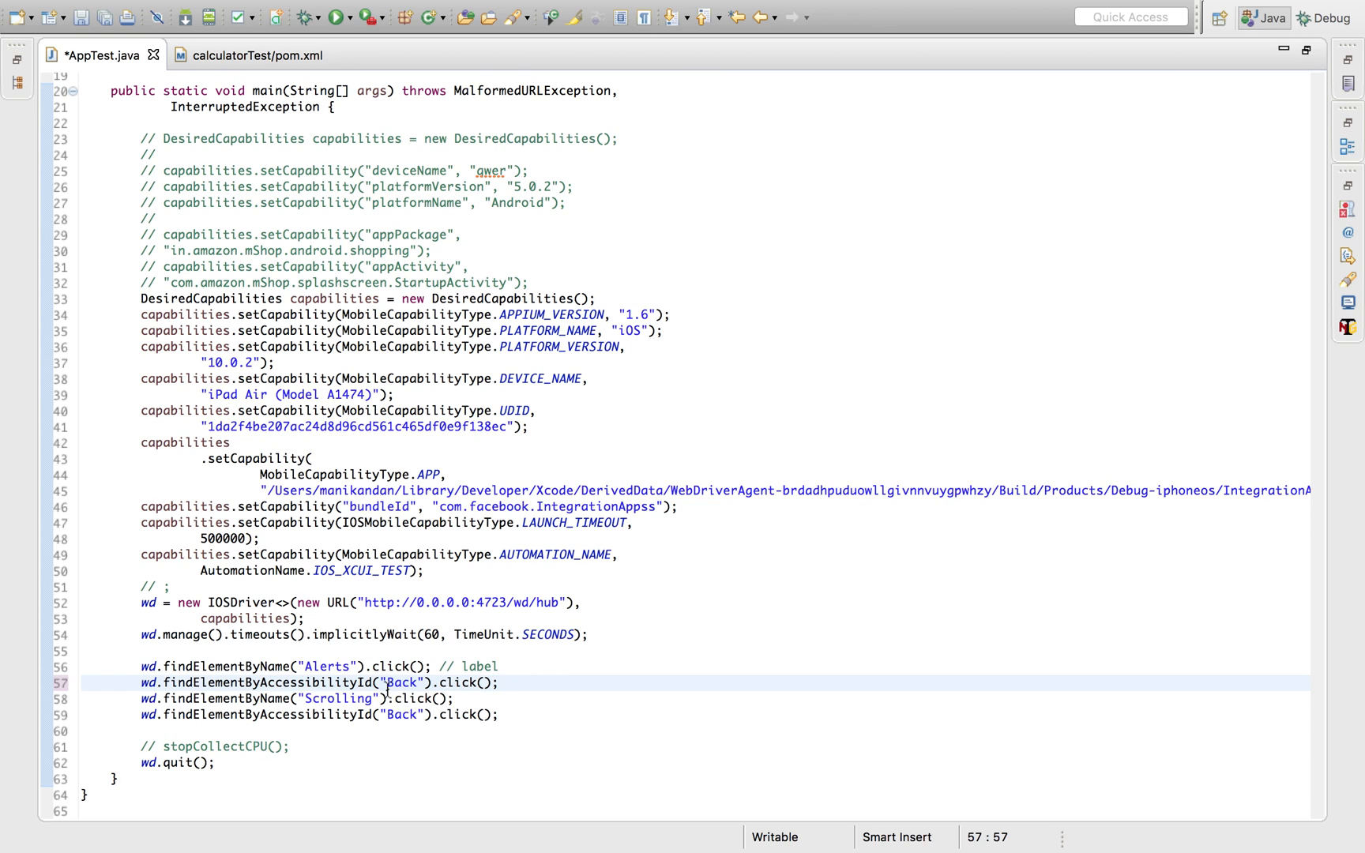
left_click(501, 681)
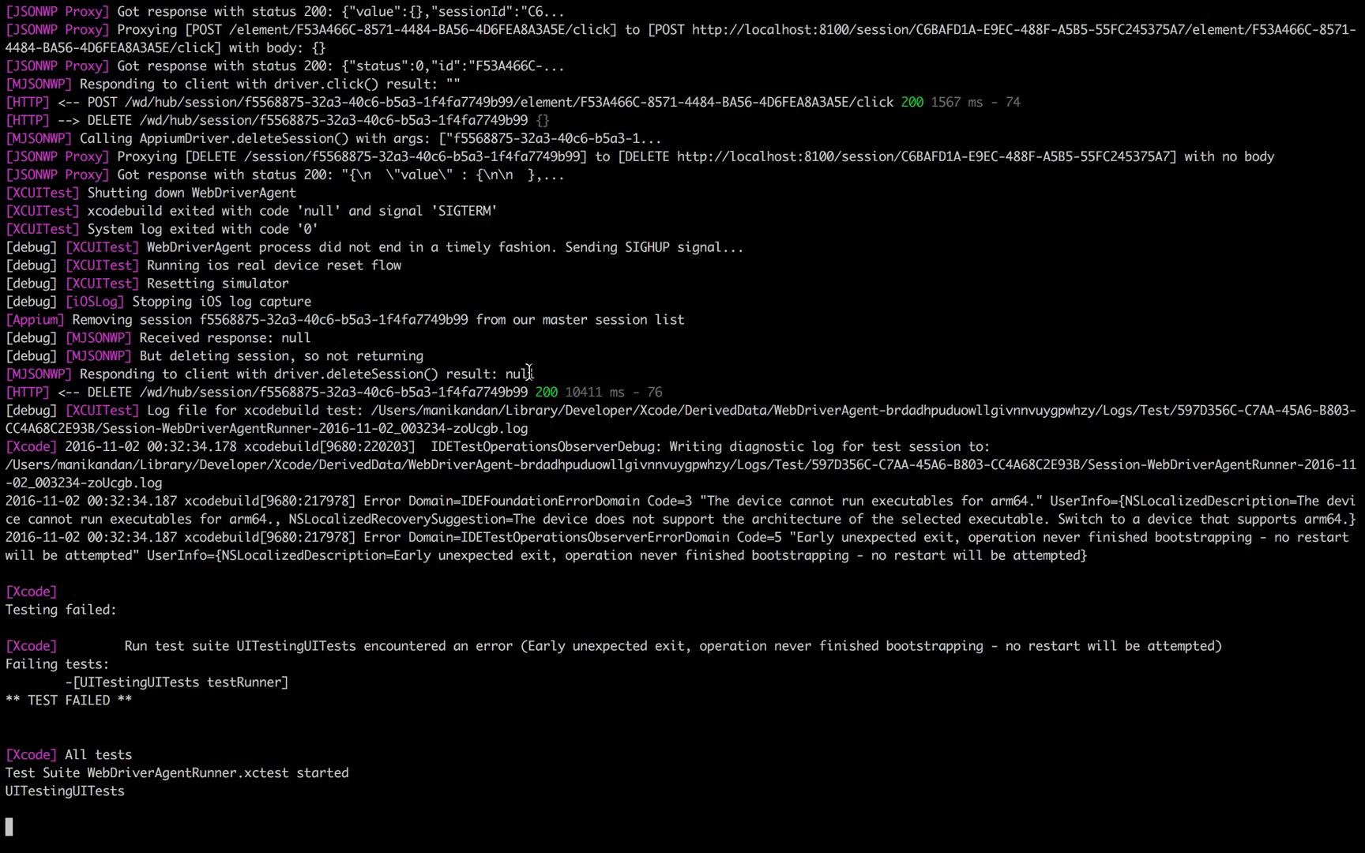
mouse_move(311, 581)
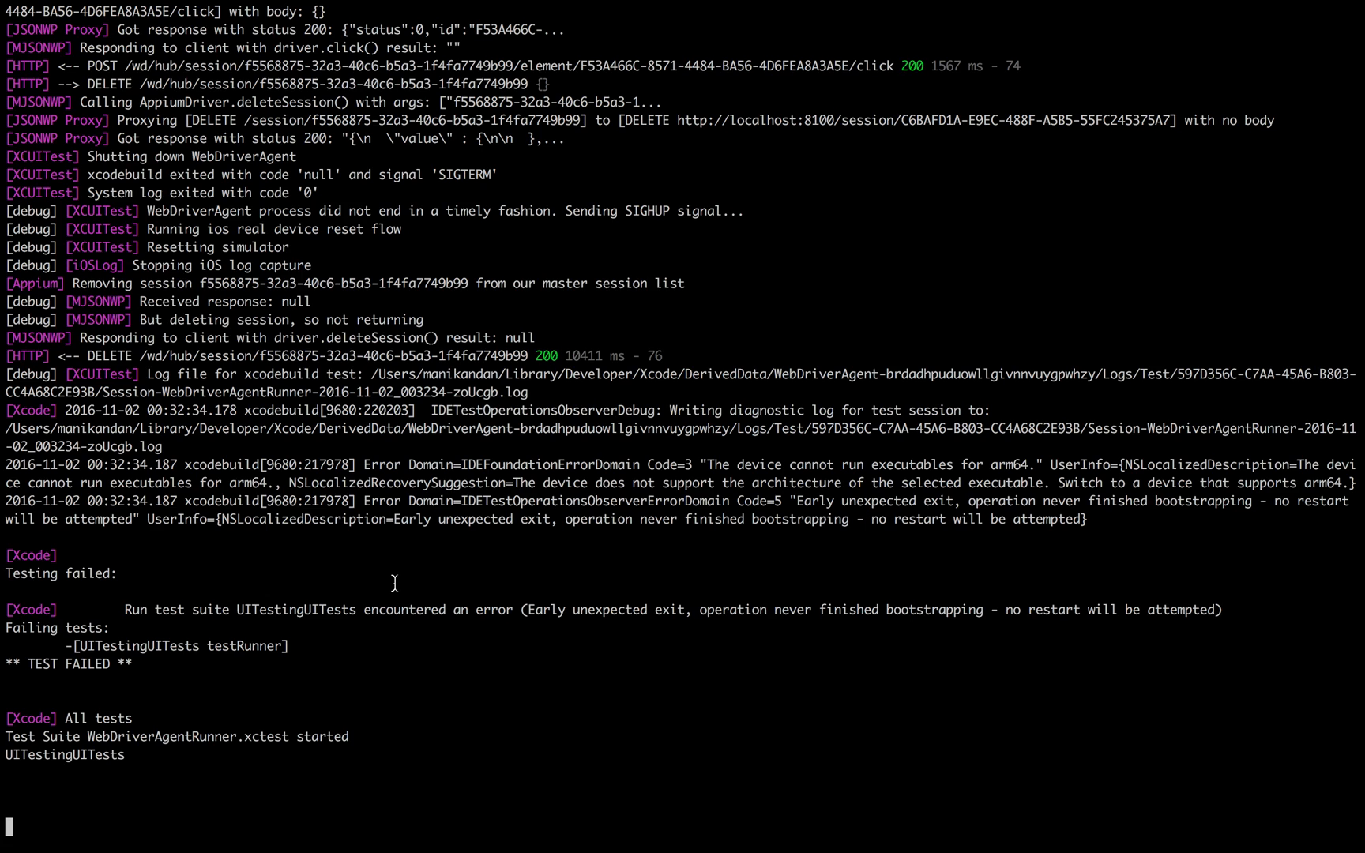
Interrupt the failed Appium run and restart it with appium --session-override
key("ctrl+c")
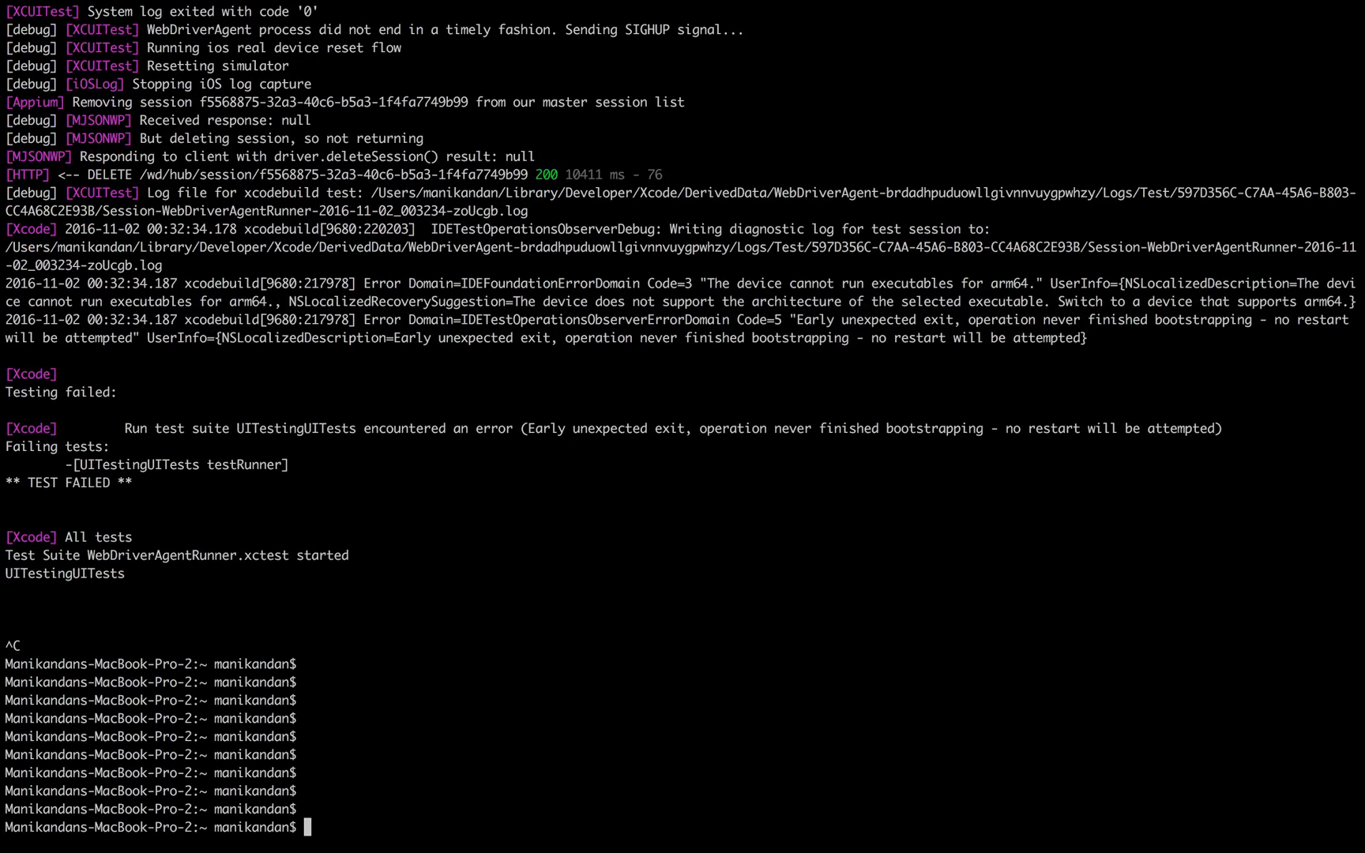
type("appium --session-override")
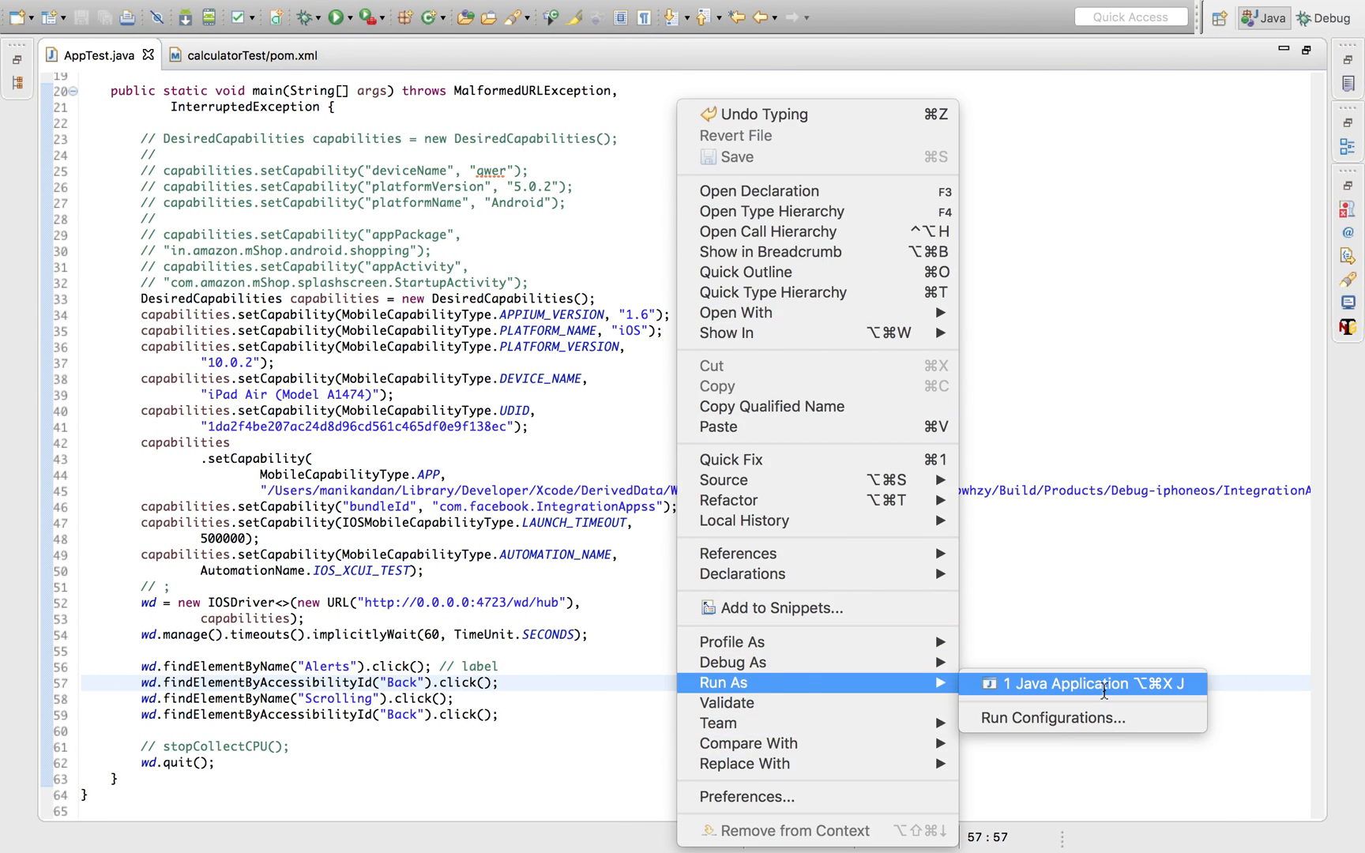
Run AppTest.java as a Java Application against the connected iPad
left_click(1060, 684)
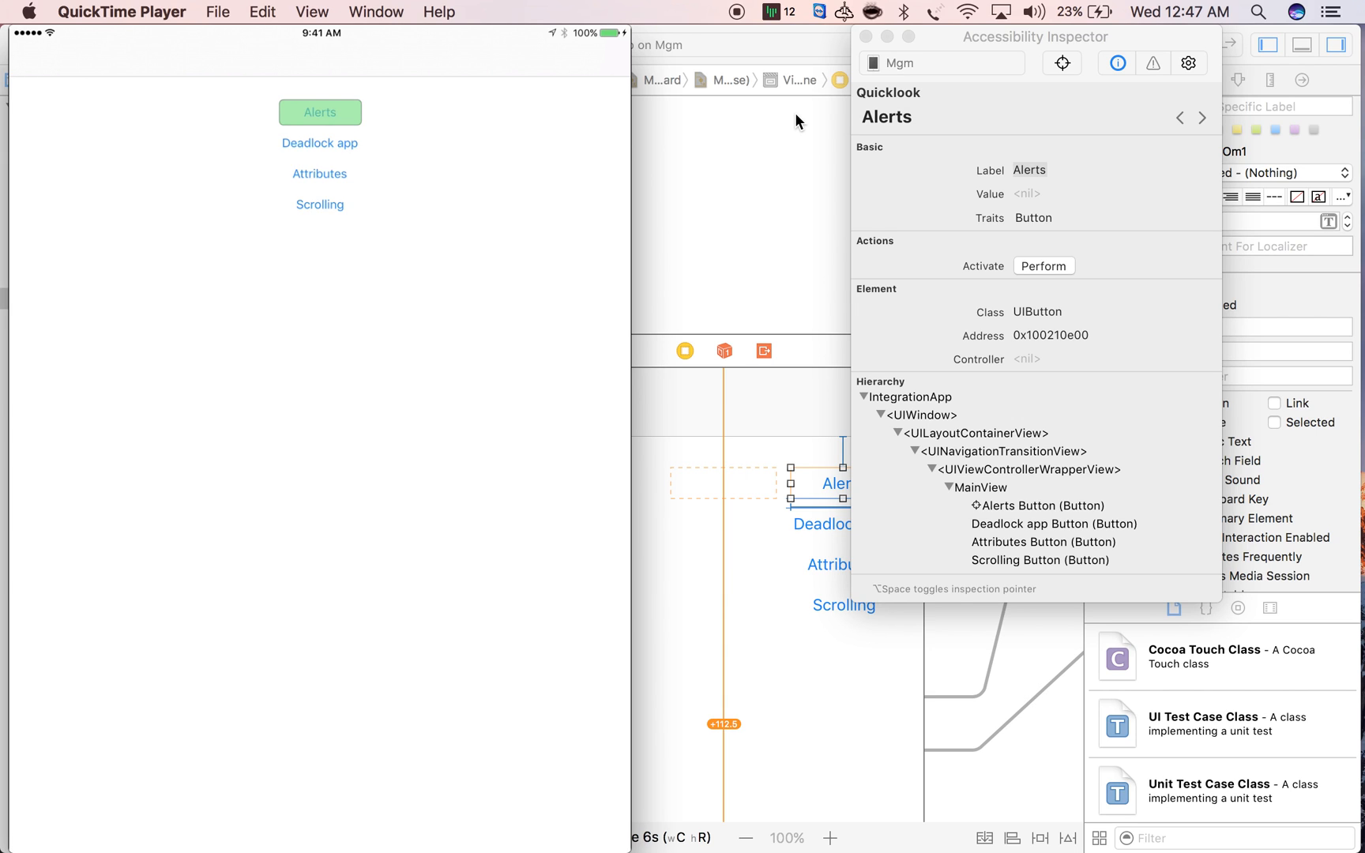
mouse_move(925, 138)
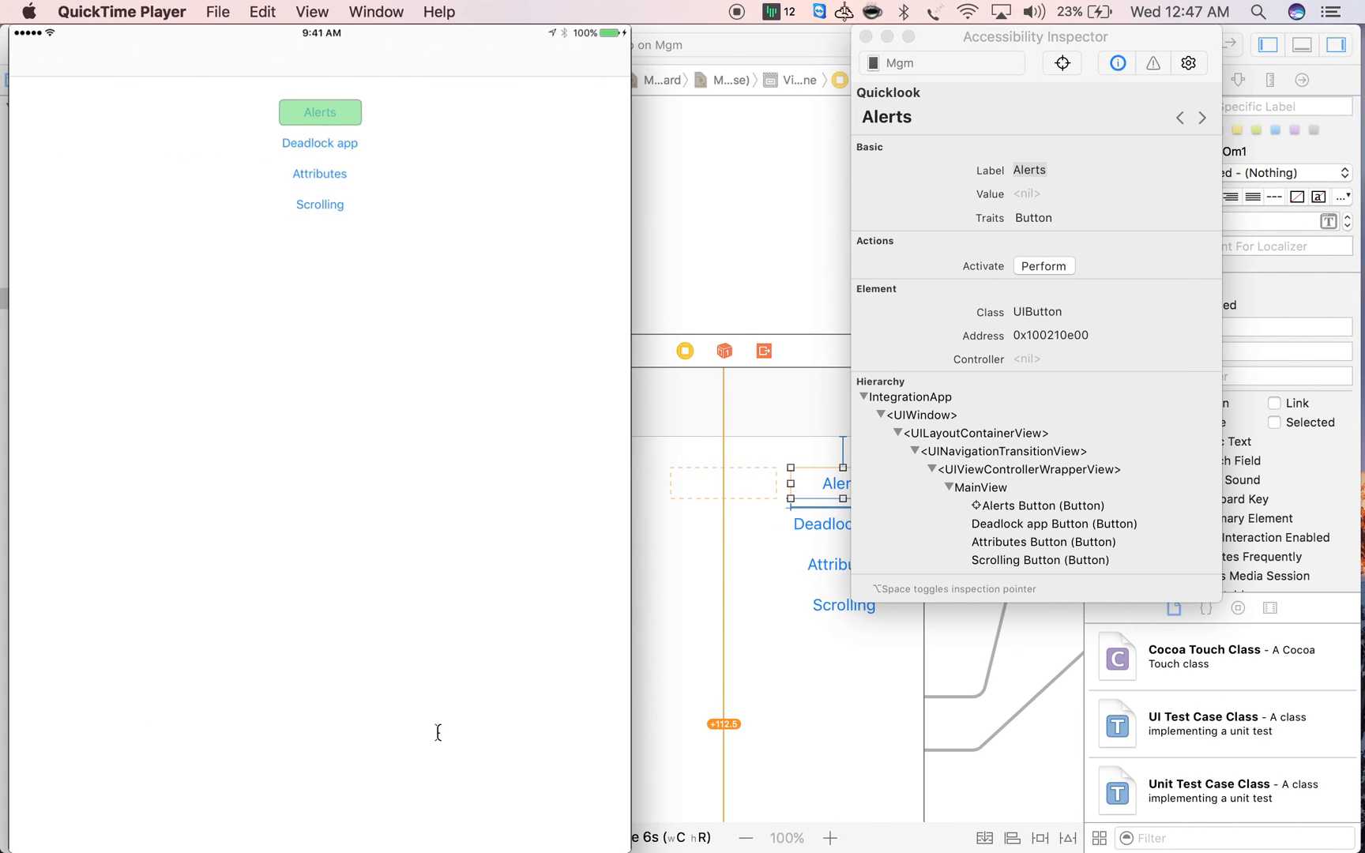
mouse_move(736, 498)
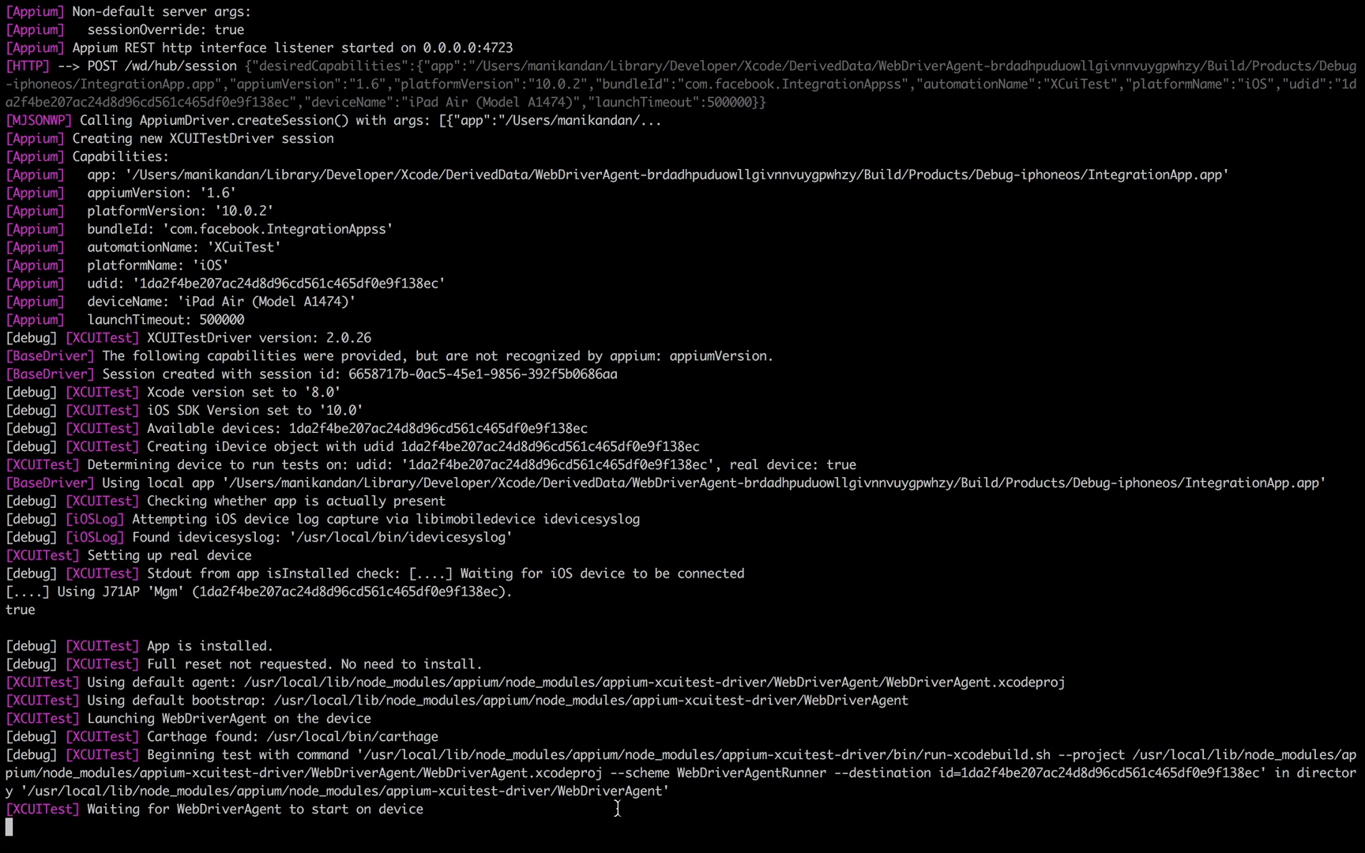
scroll("down", 3)
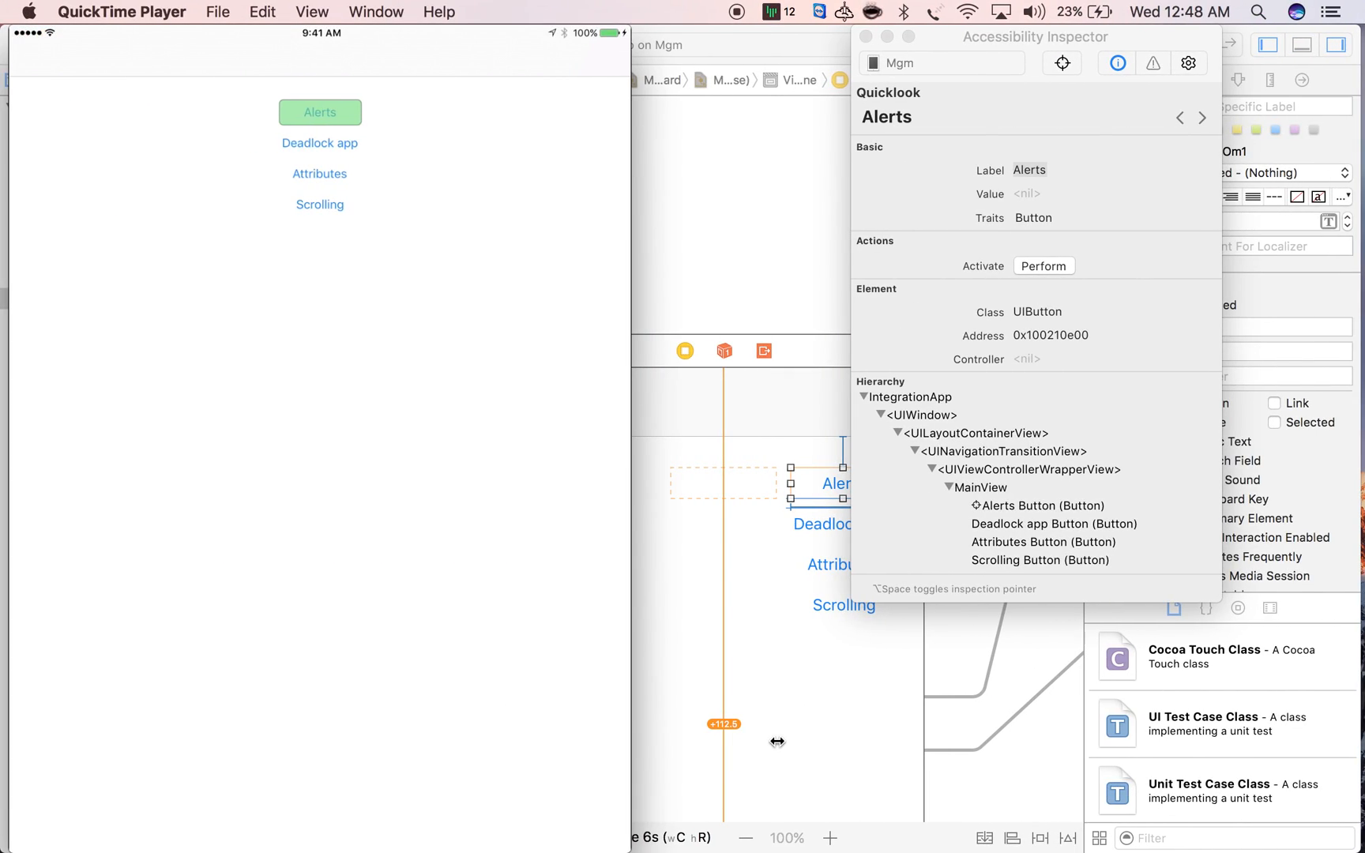
mouse_move(1053, 65)
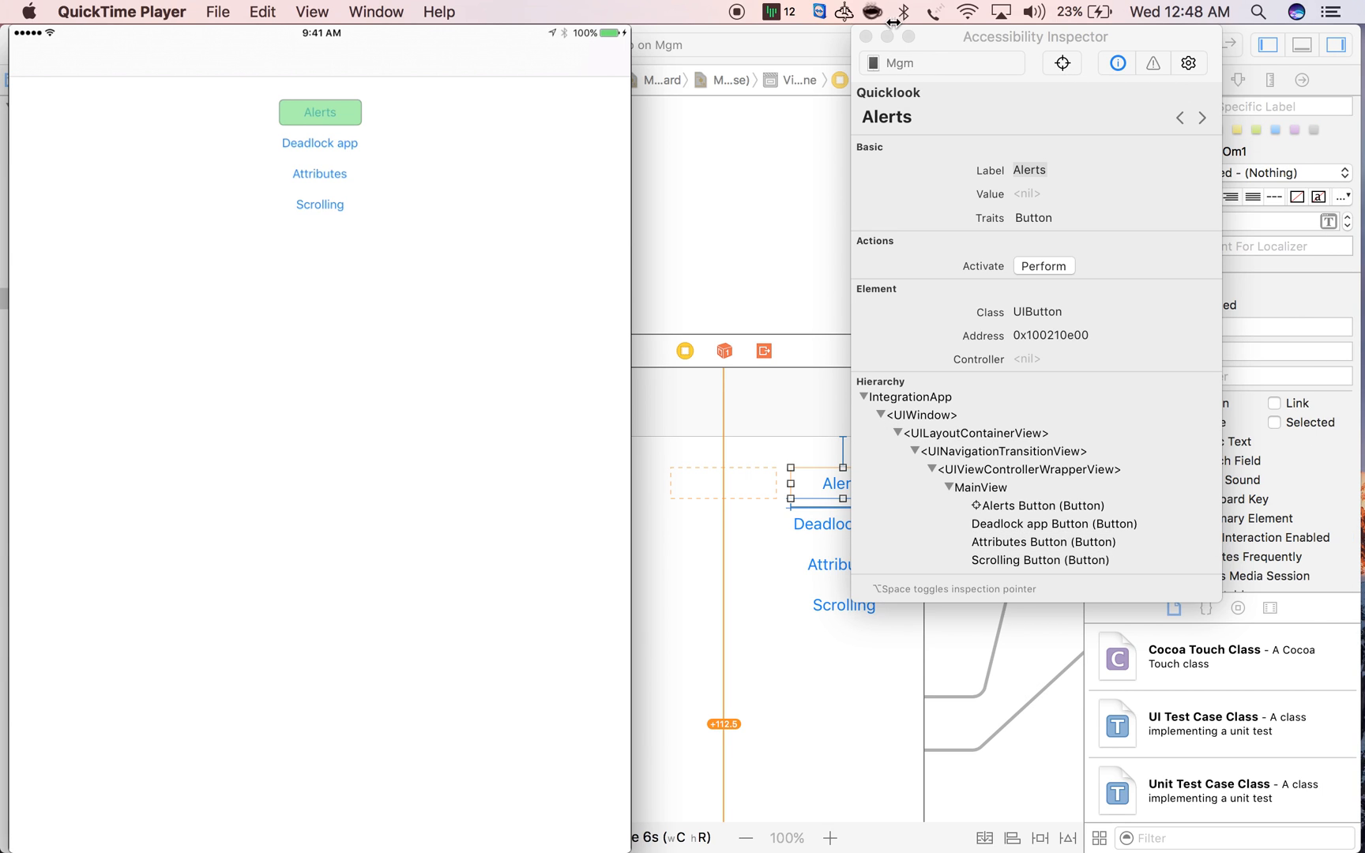
left_click(864, 36)
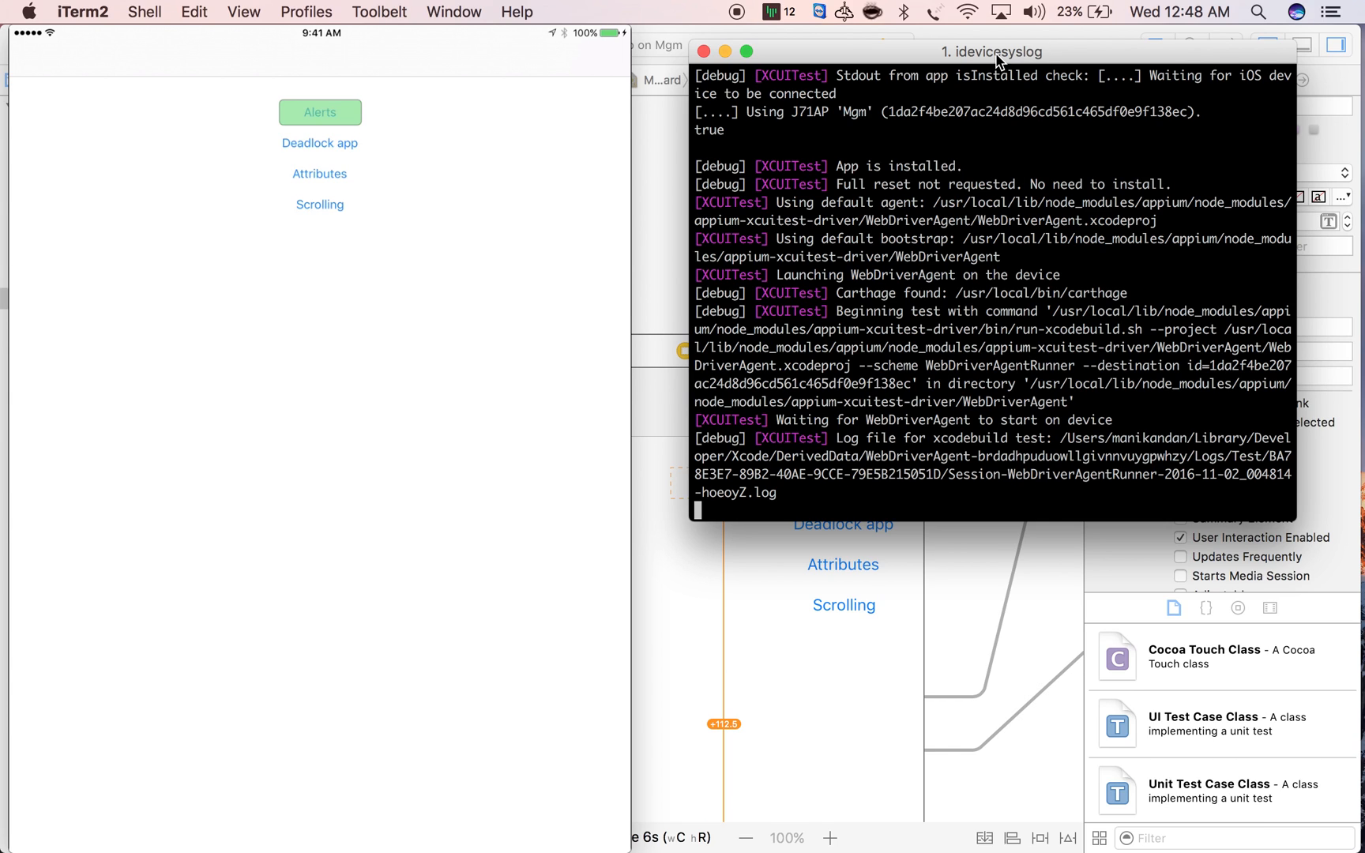
Scroll the Appium log to the findElement and click entries for the Alerts button
scroll("down", 3)
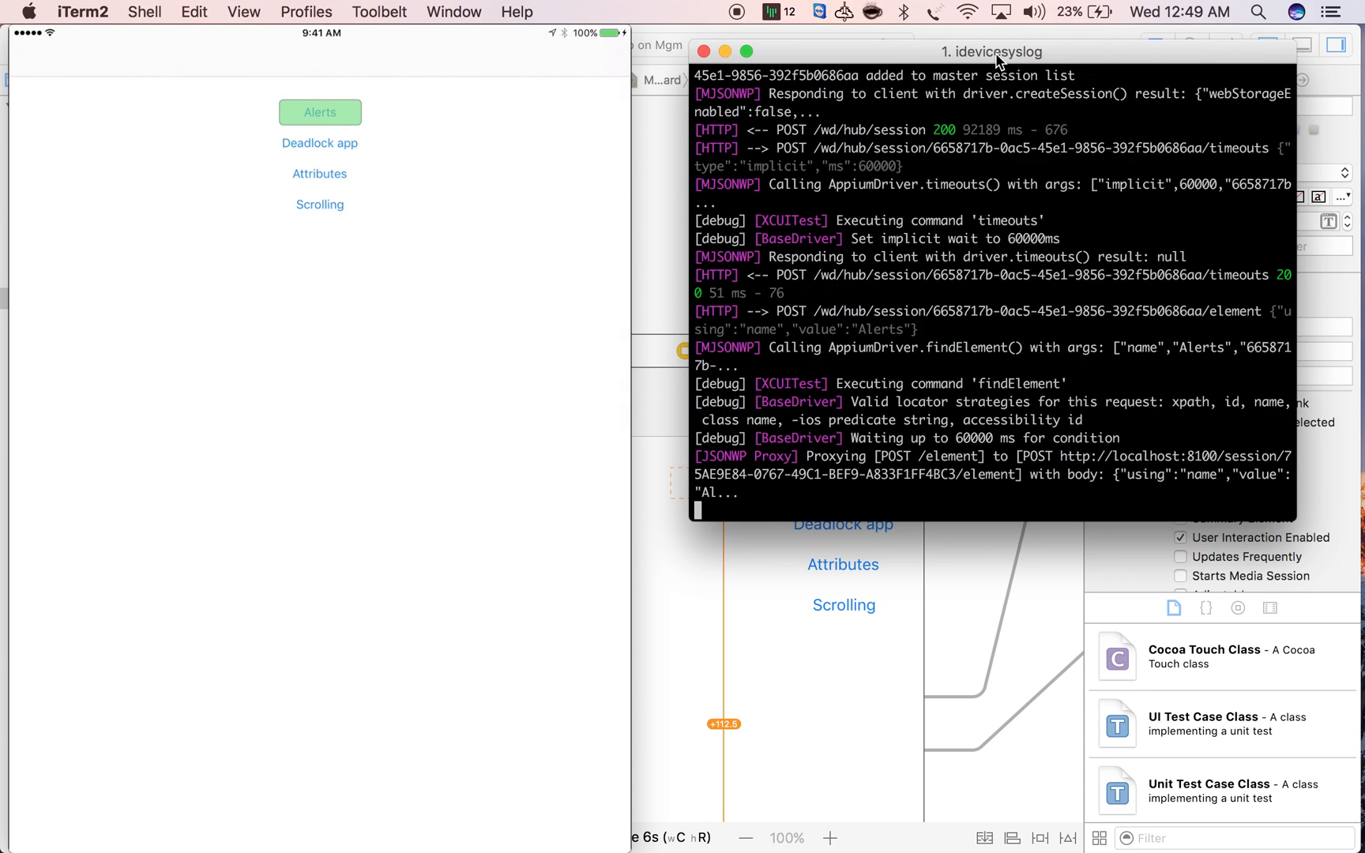
scroll("down", 3)
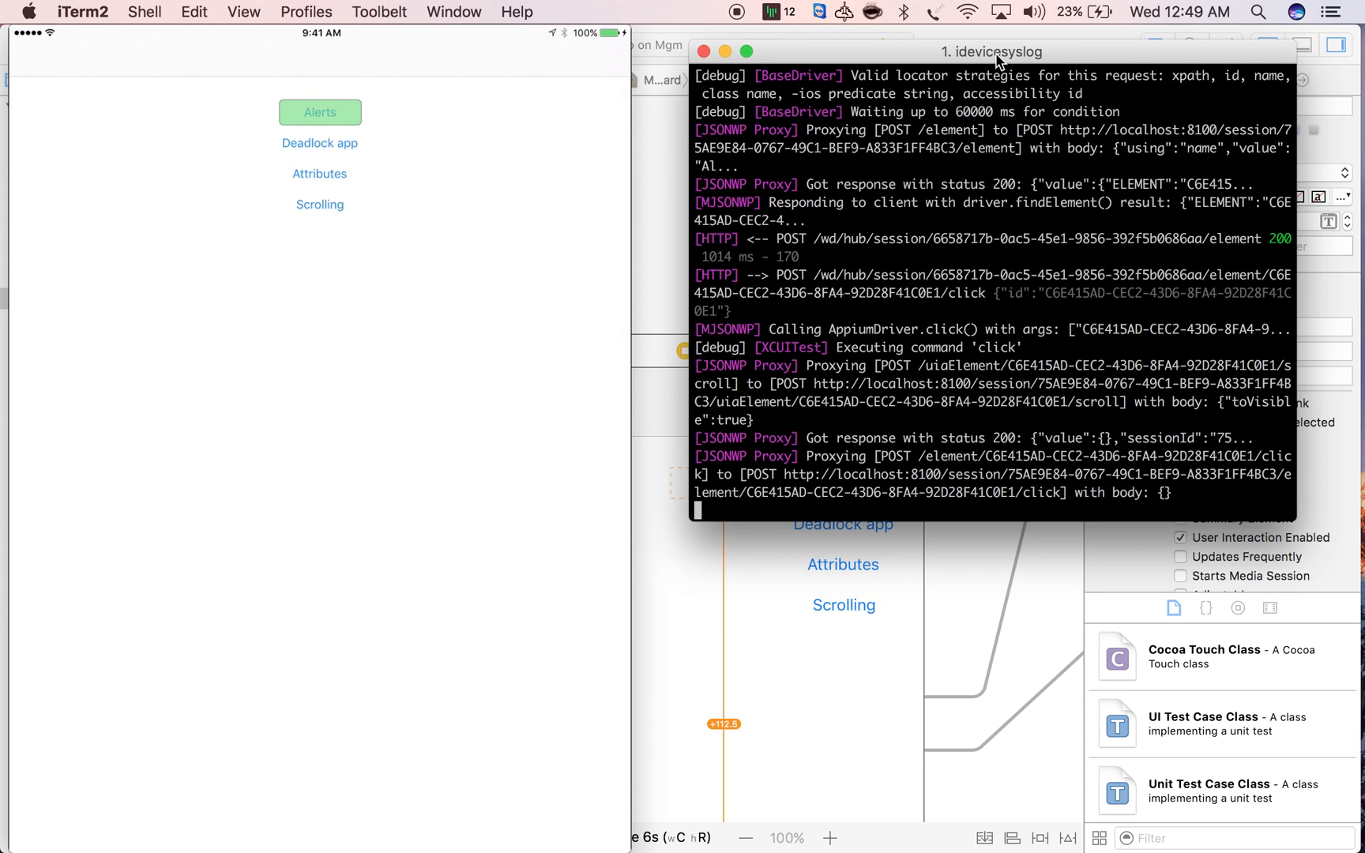
left_click(319, 112)
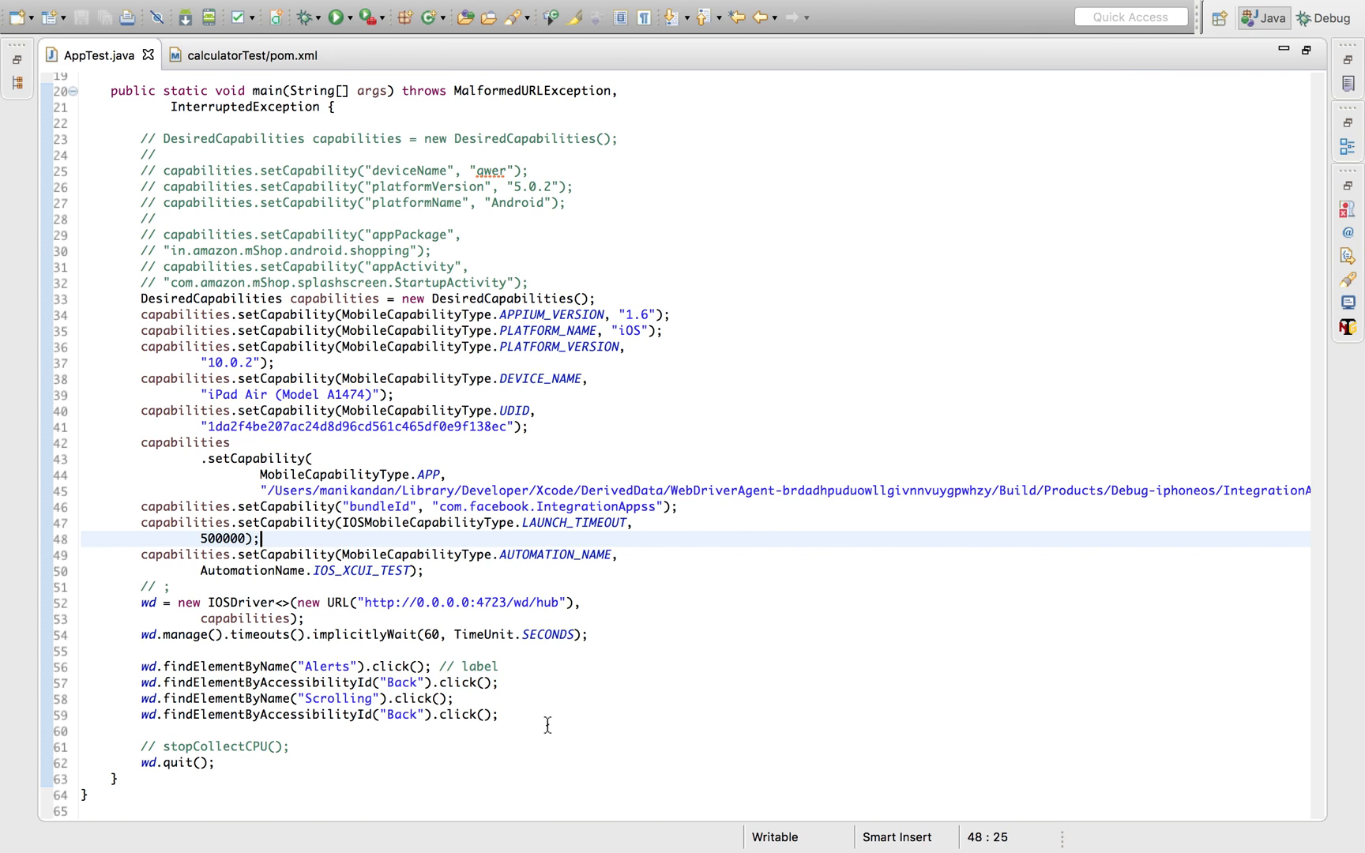
left_click(337, 698)
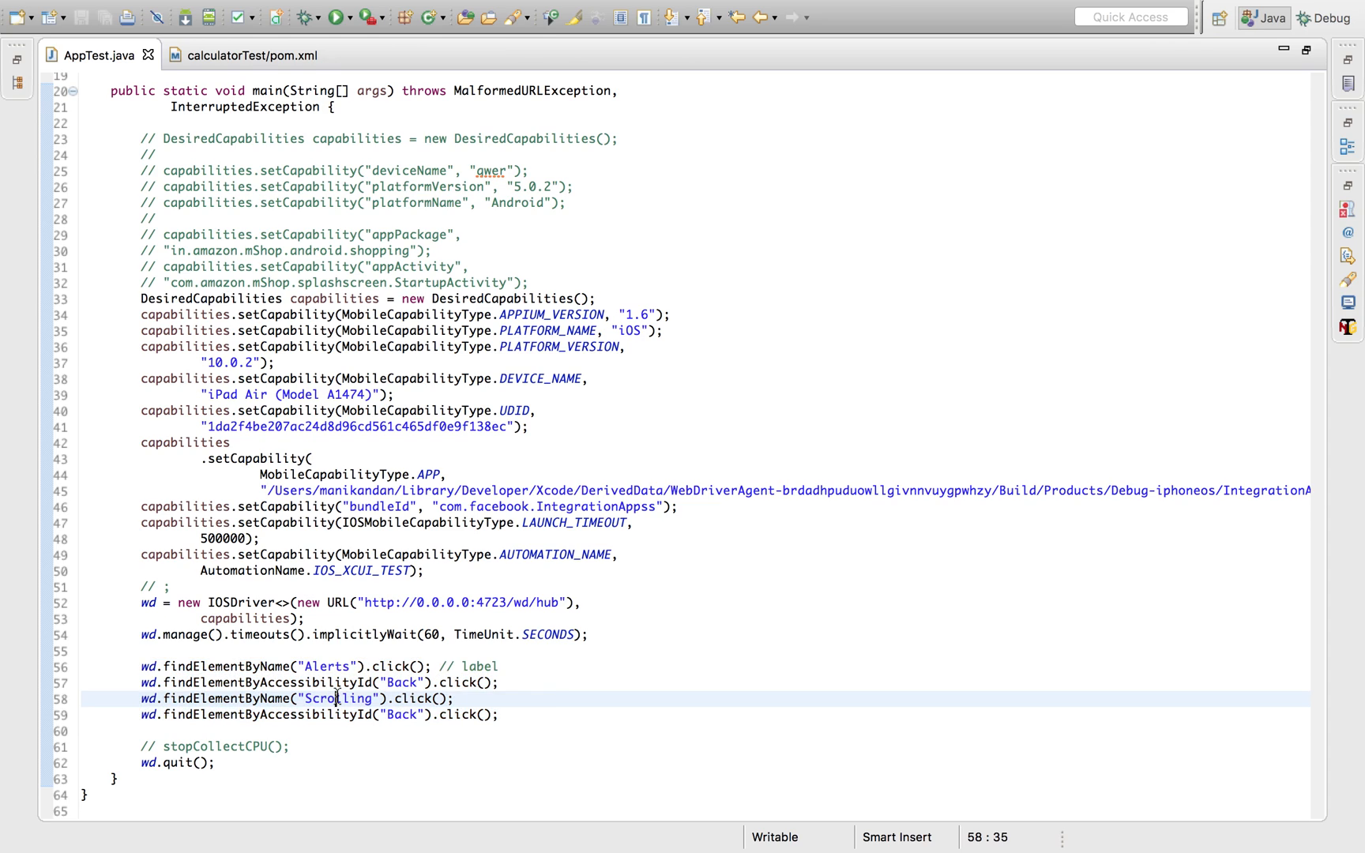
mouse_move(549, 696)
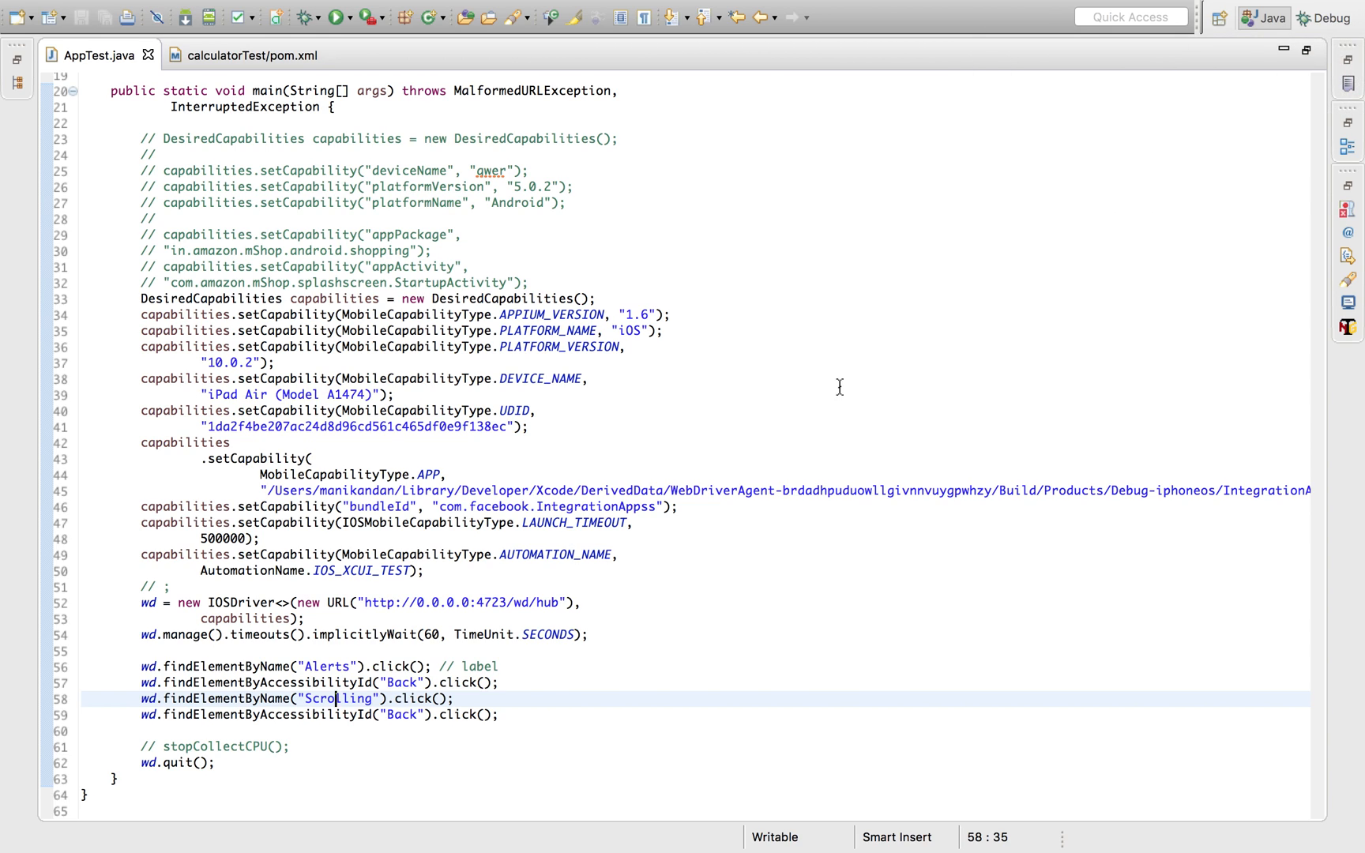
scroll("up", 3)
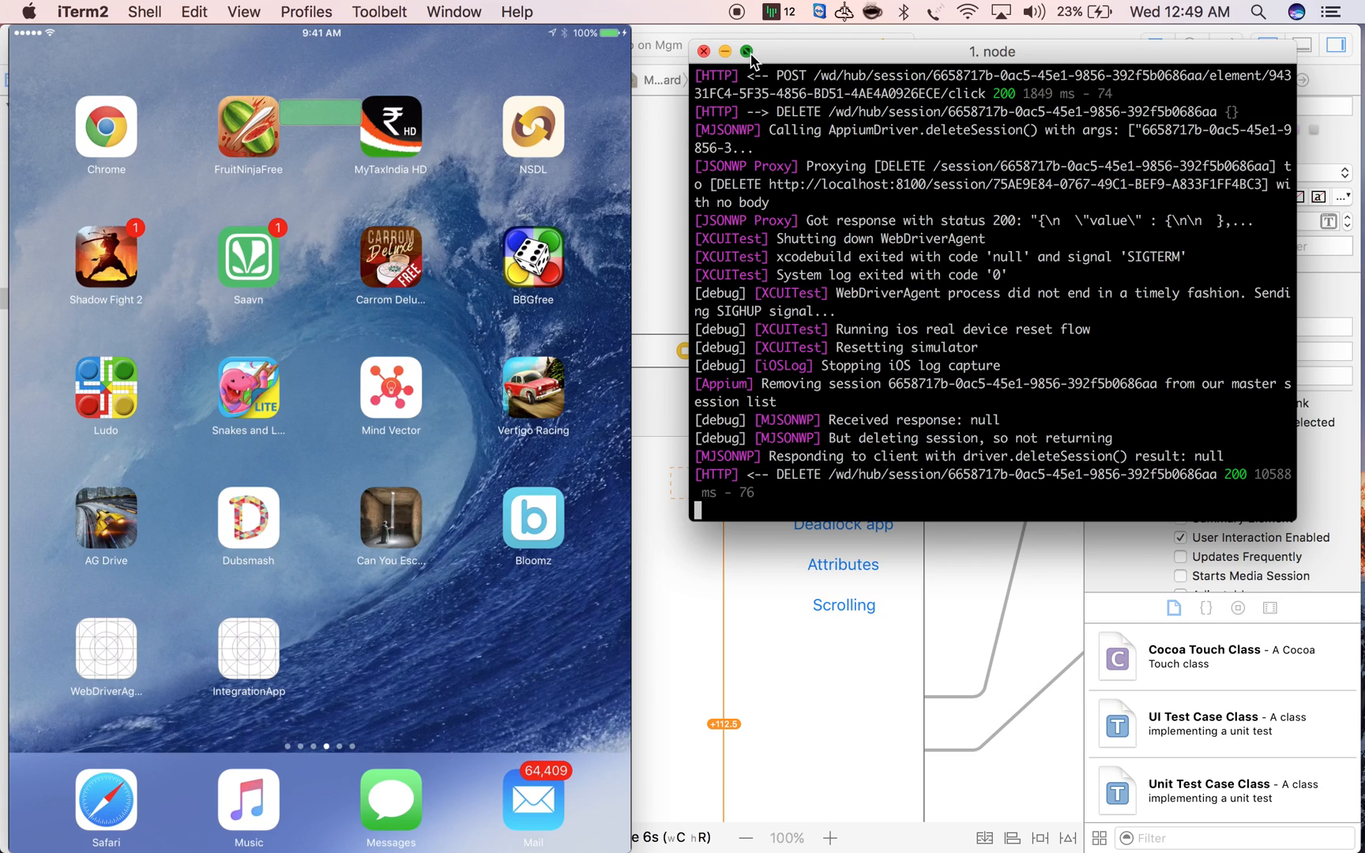
Hide the iTerm2 log window so Xcode's IntegrationApp storyboard is frontmost
left_click(747, 53)
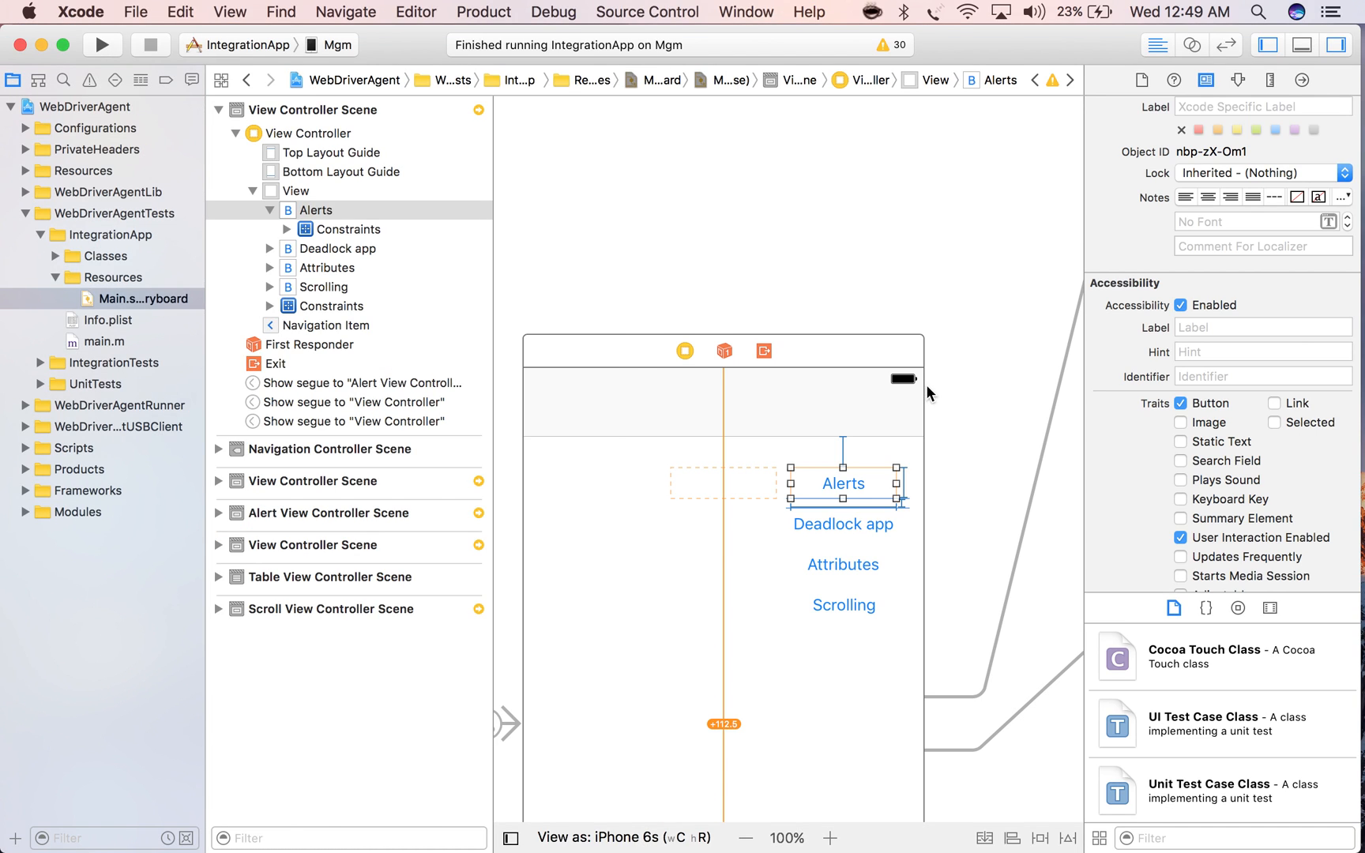
mouse_move(1336, 681)
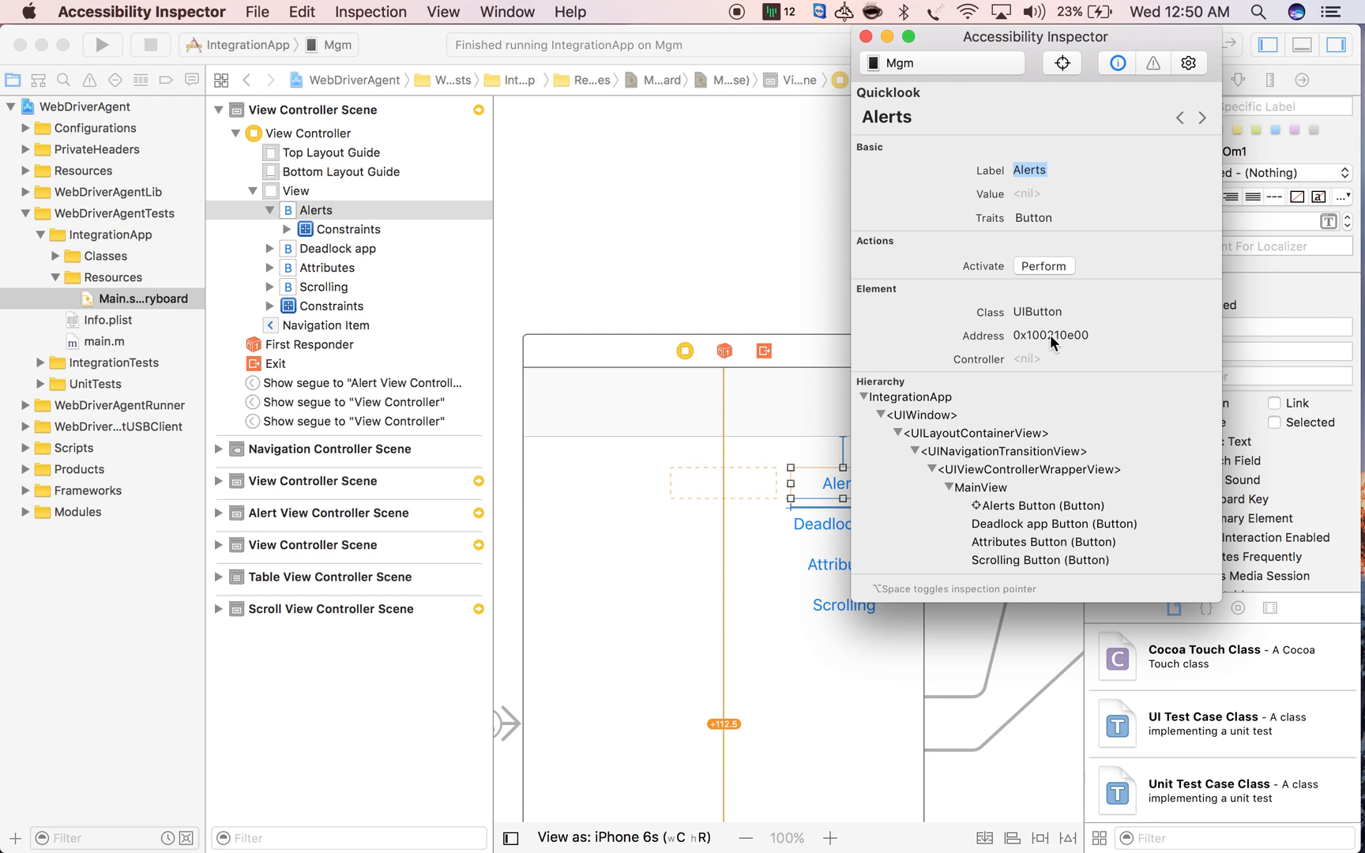
mouse_move(1044, 254)
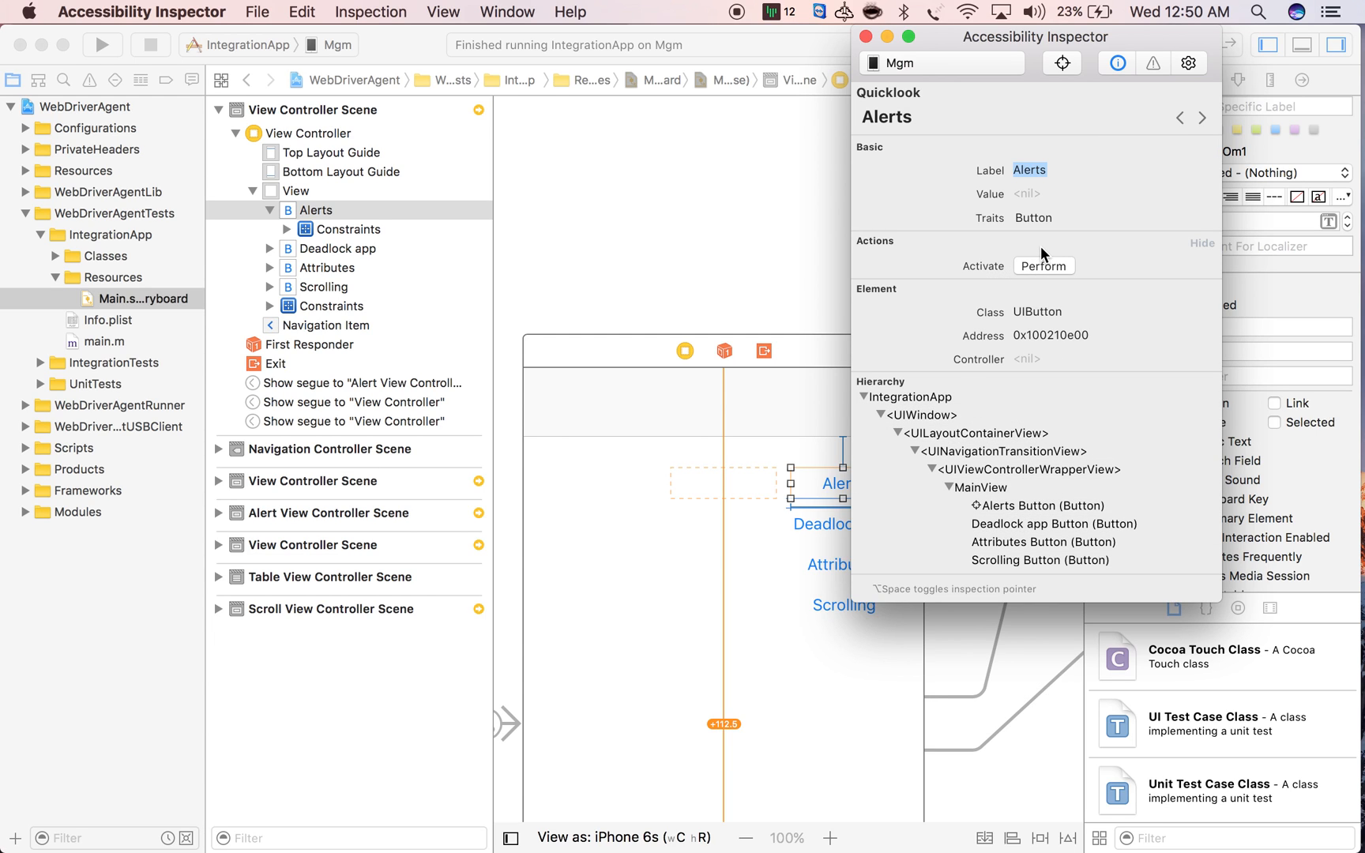
mouse_move(1096, 231)
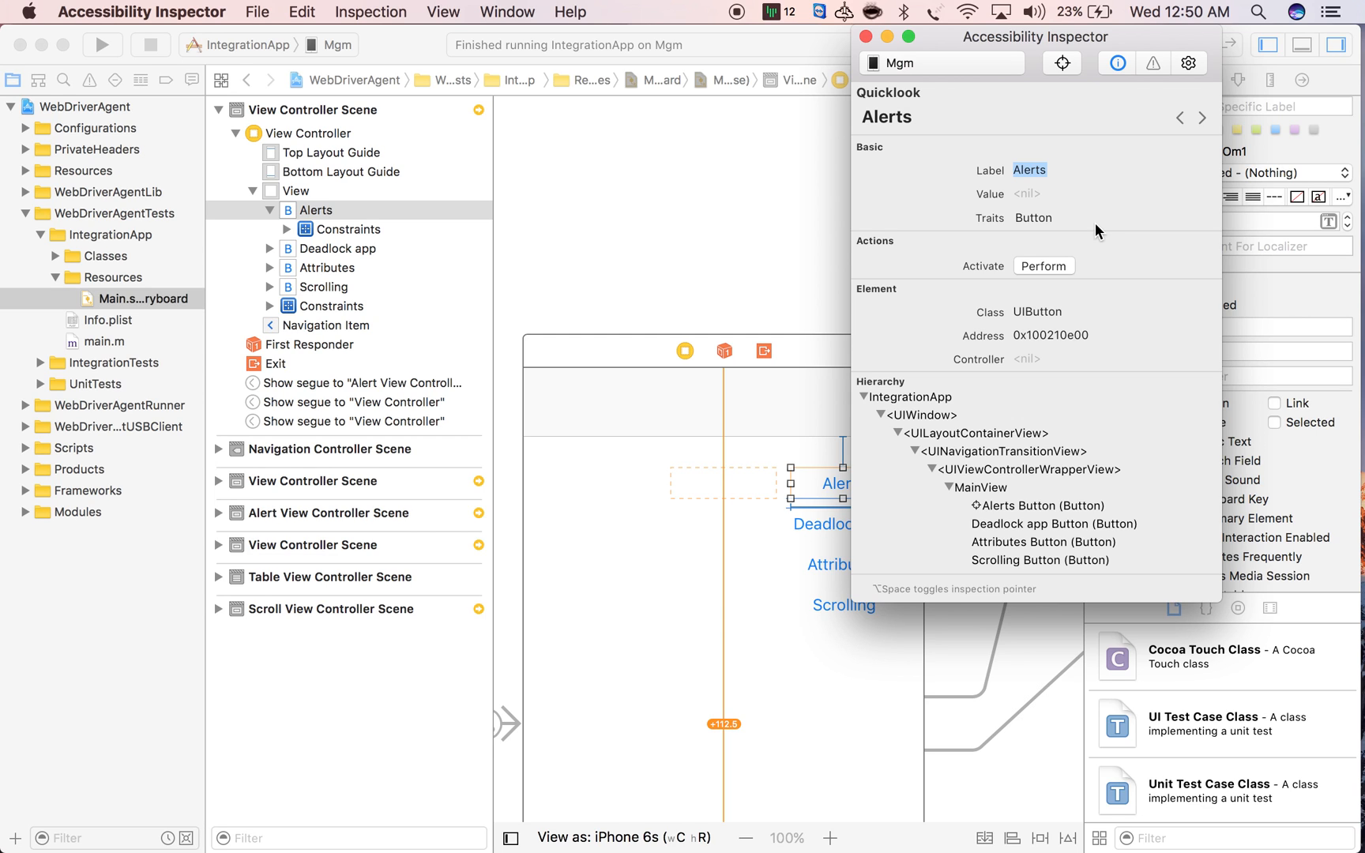
mouse_move(1130, 47)
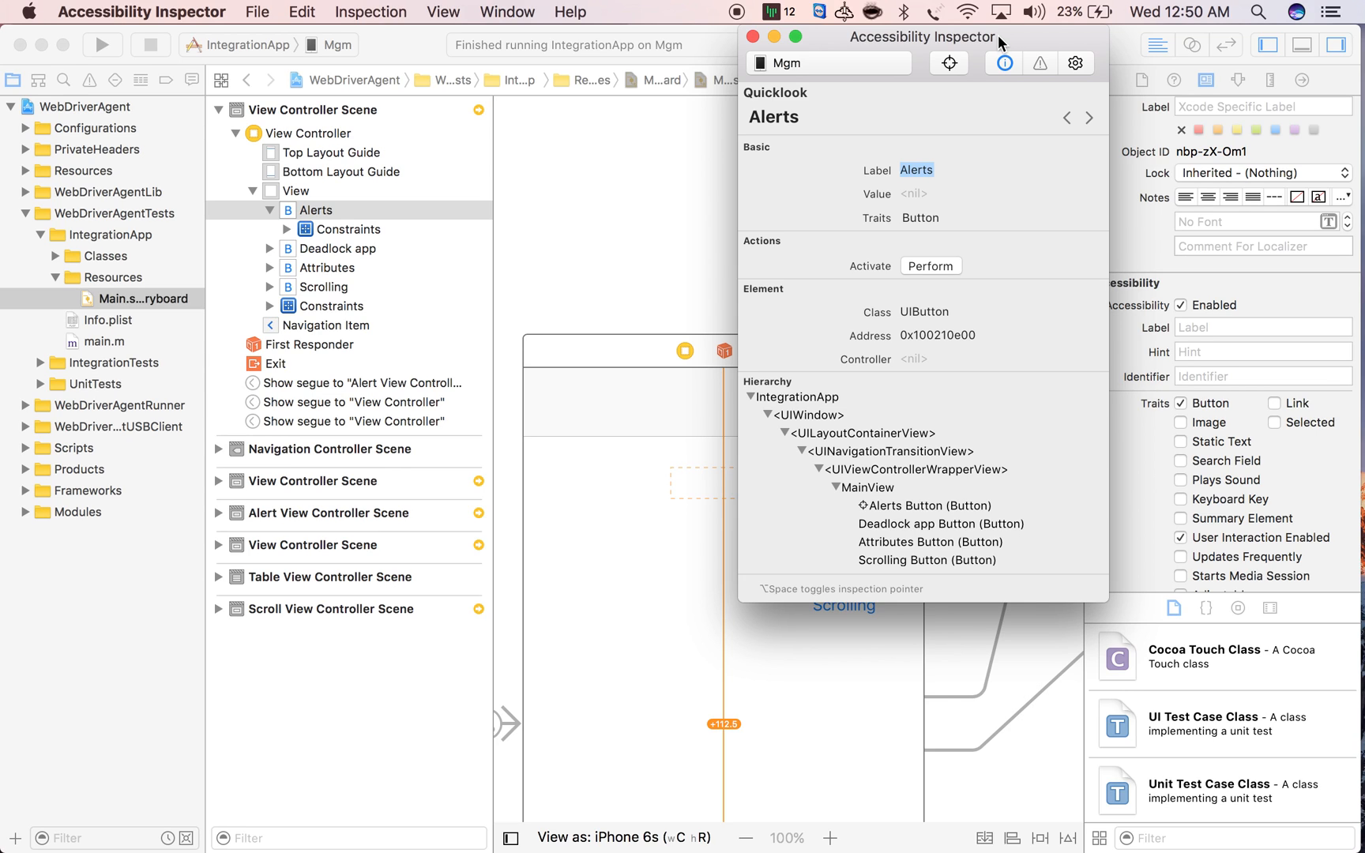
mouse_move(1048, 112)
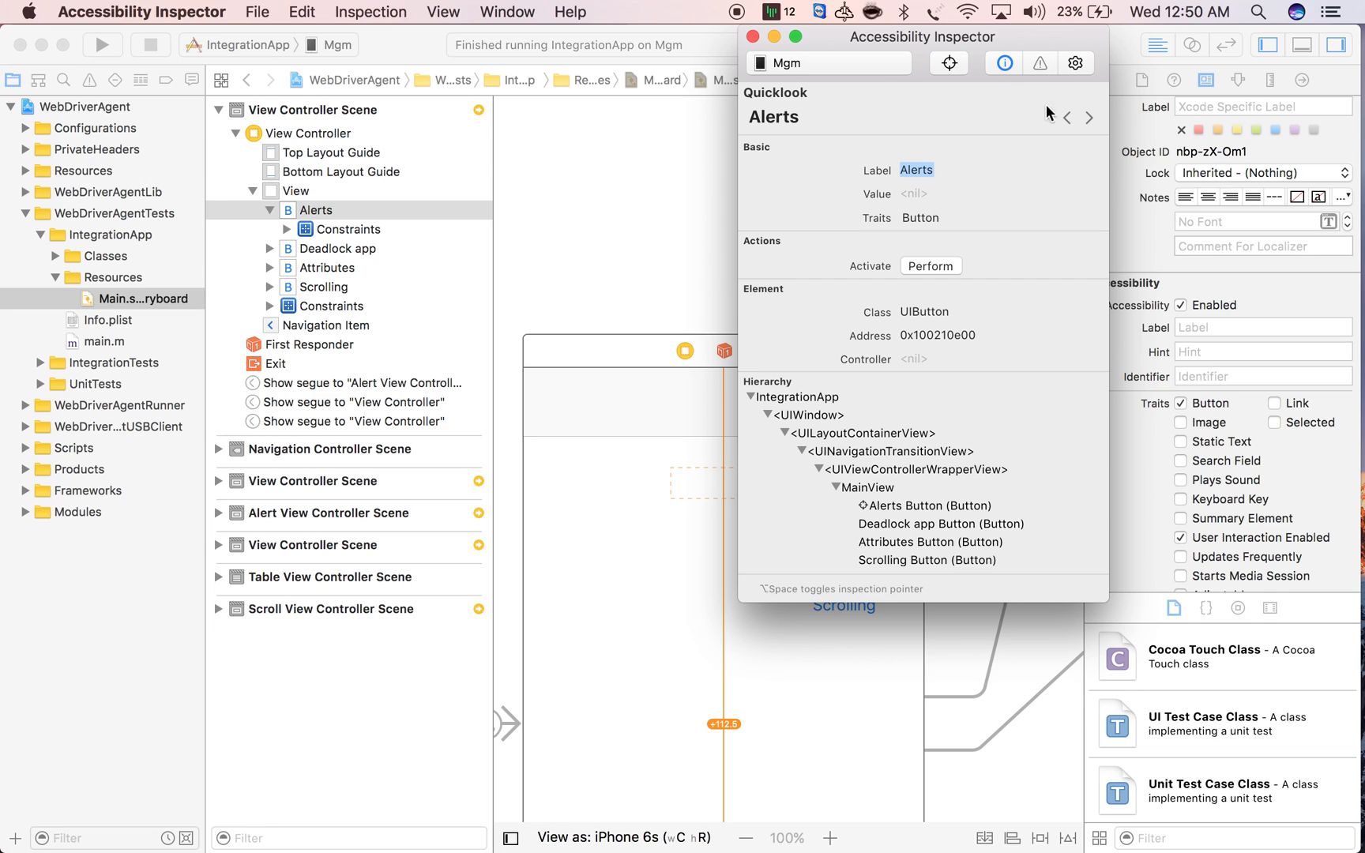
mouse_move(1010, 41)
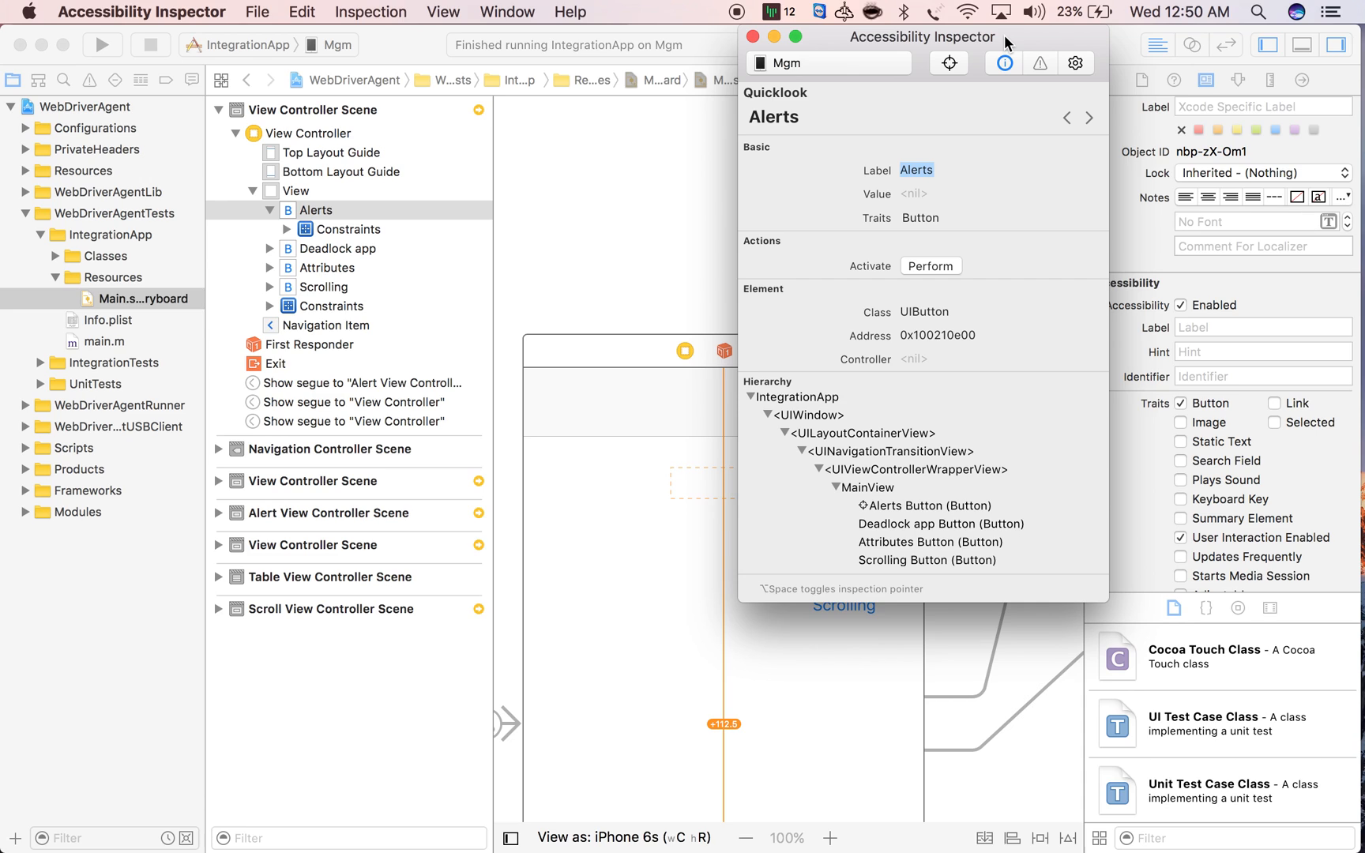
mouse_move(850, 62)
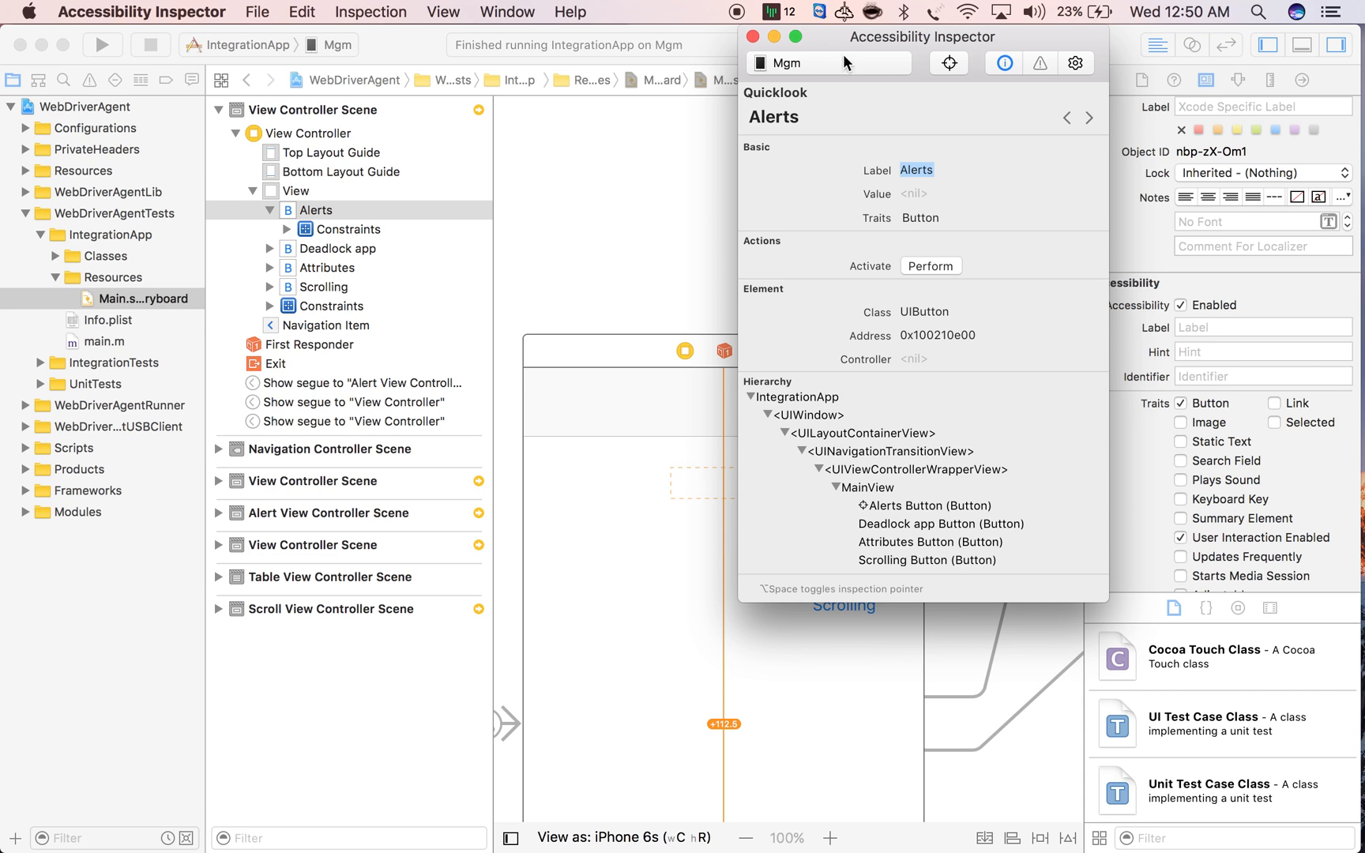